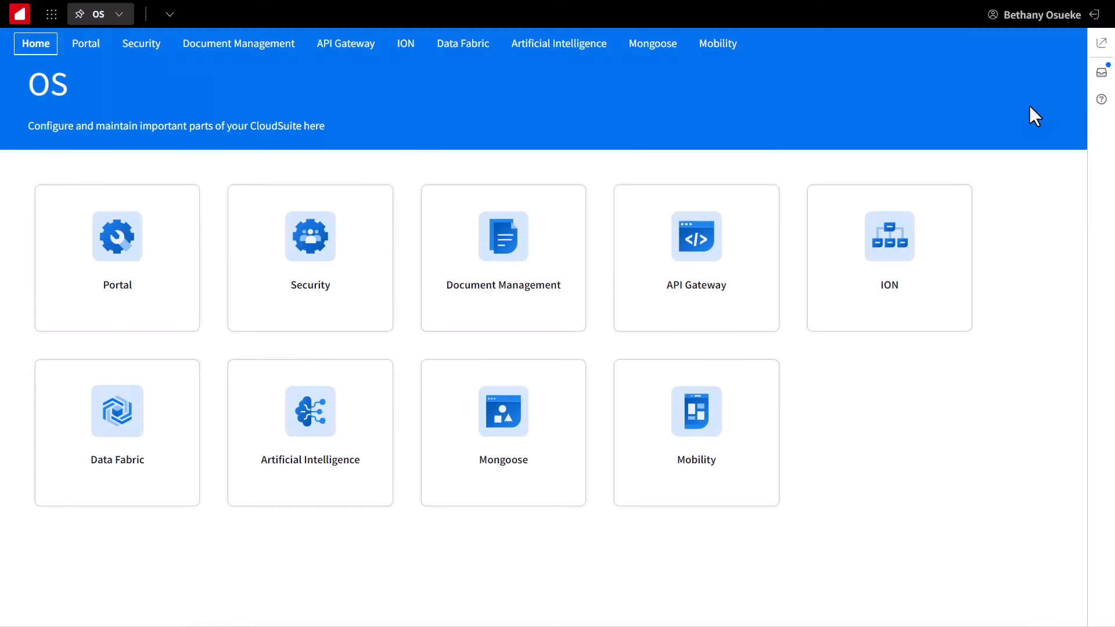
mouse_move(947, 283)
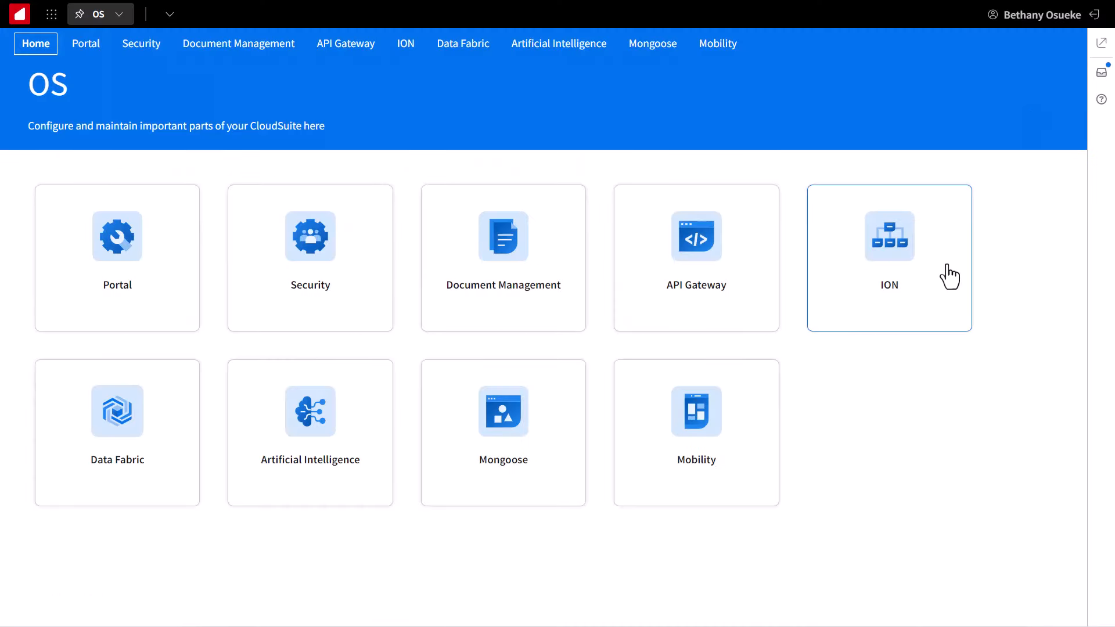
Step: Navigate from the Infor OS home via ION's Monitors & Workflows menu to the Monitors list
click(889, 257)
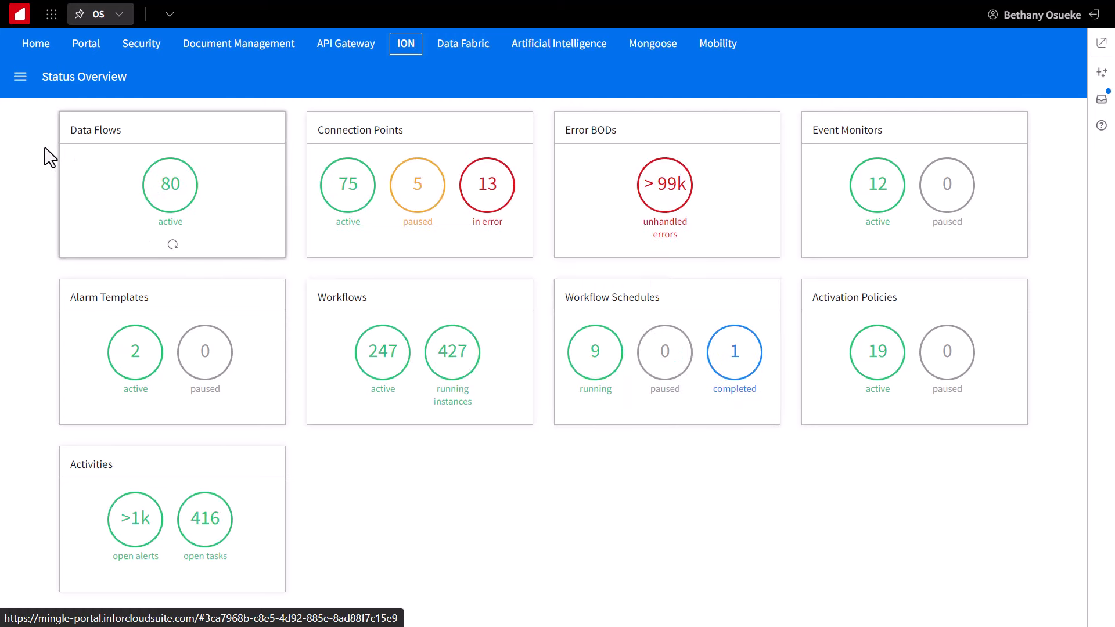
click(19, 76)
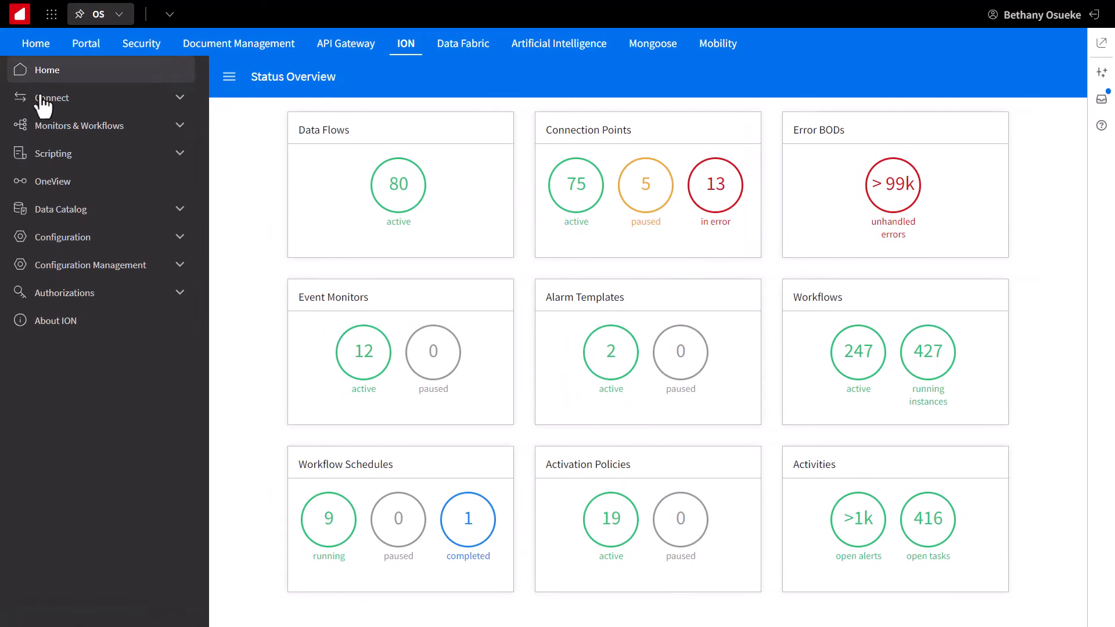
click(79, 125)
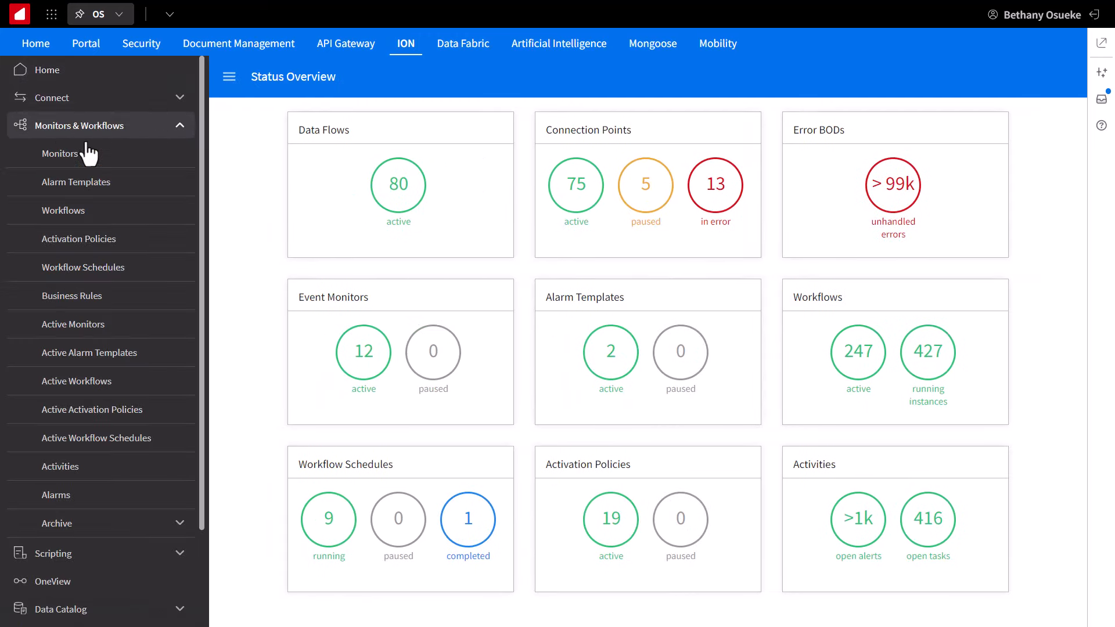
click(60, 153)
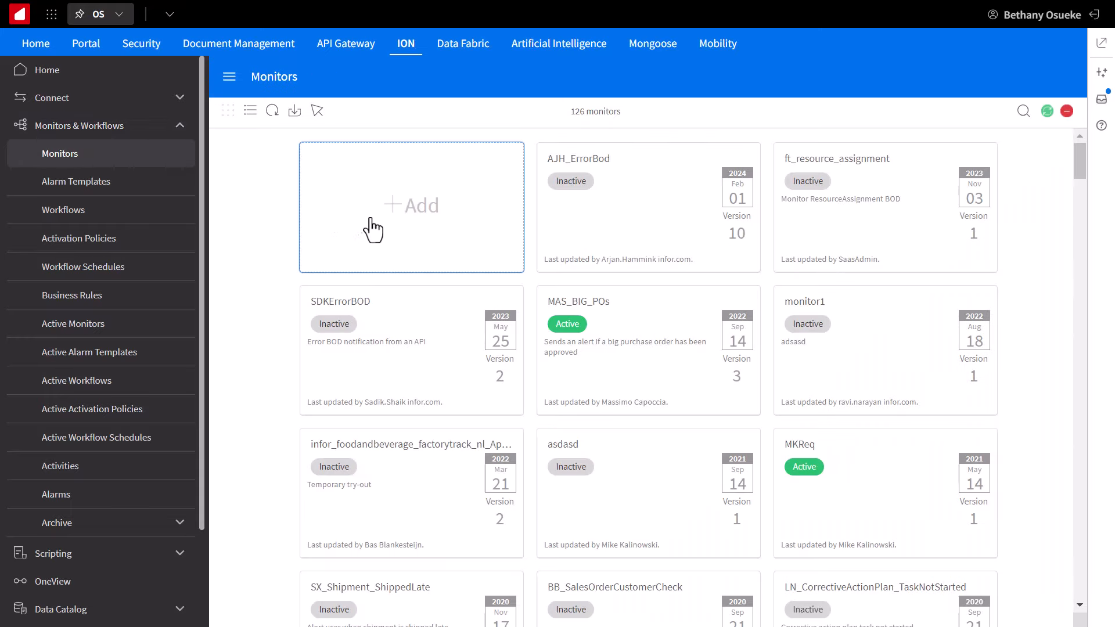
Step: Start a new monitor and name it Test_Monitor
click(411, 206)
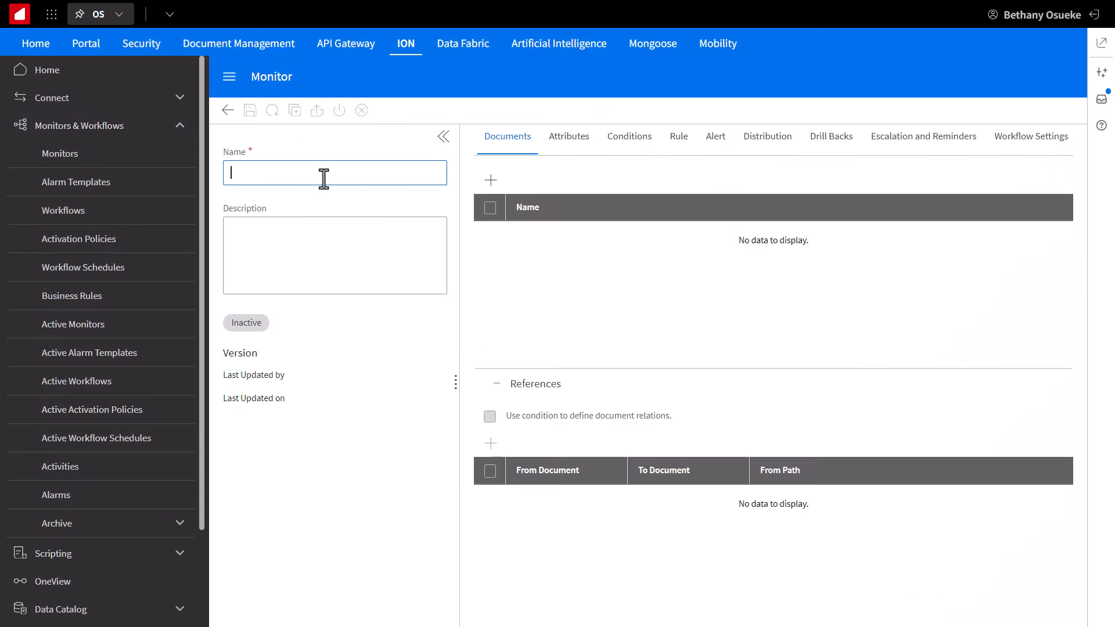
text(Test_Monitor)
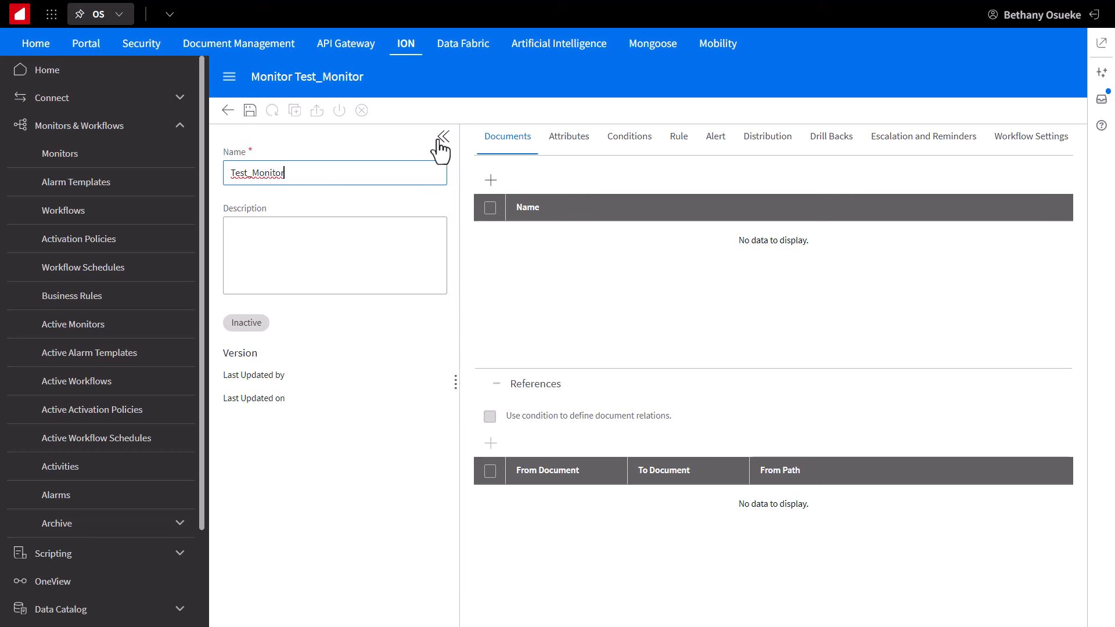
click(443, 135)
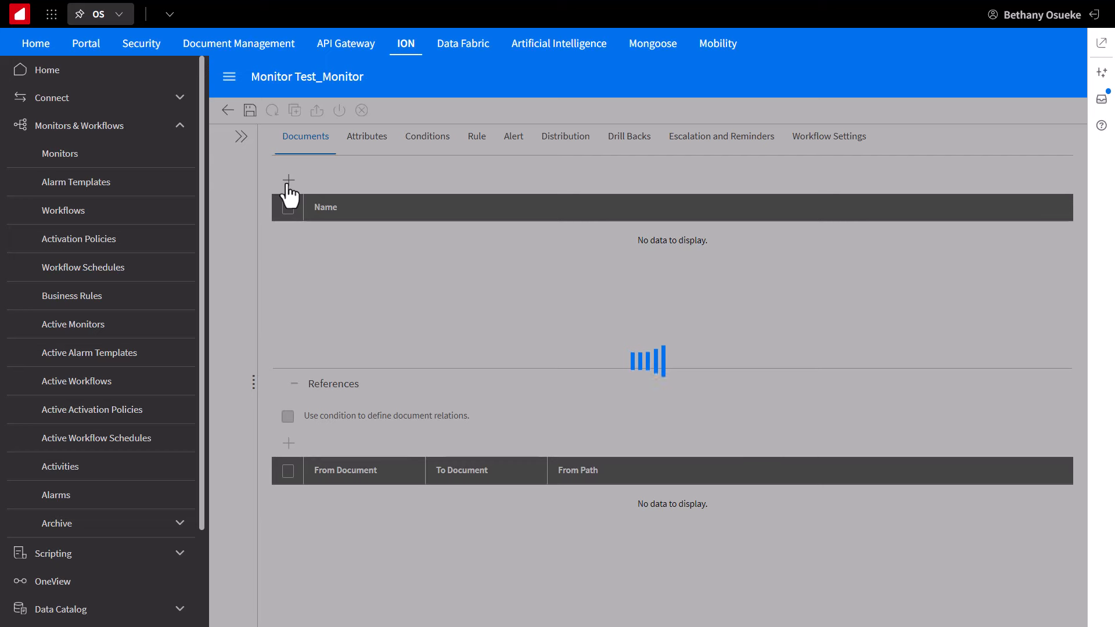
Step: Add the SalesOrder document to the monitor's document list
click(288, 178)
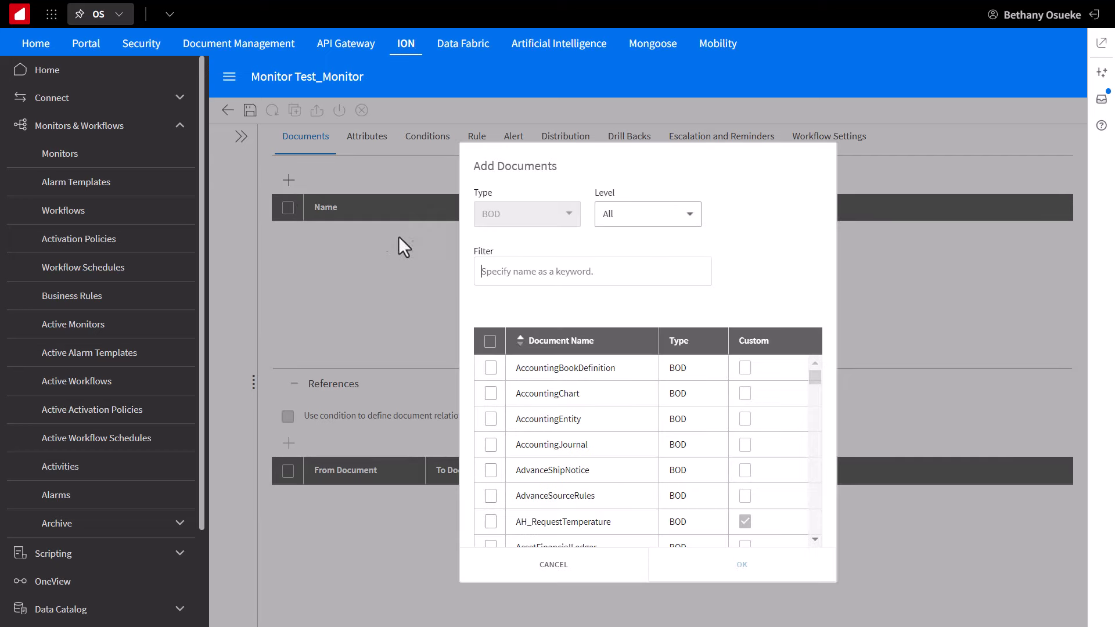
text(Sales)
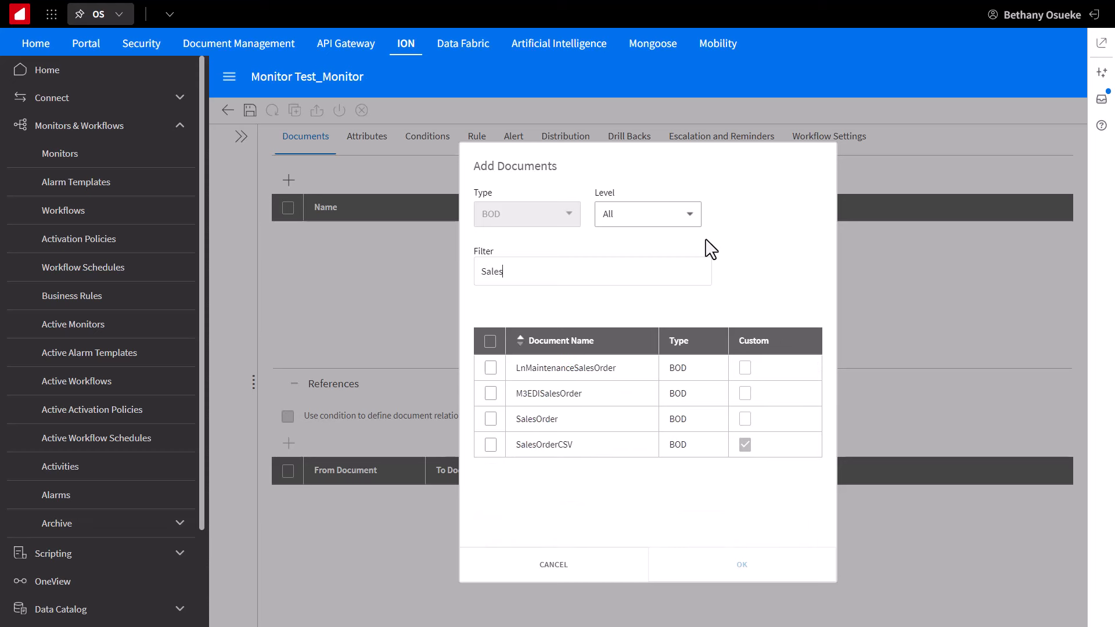
mouse_move(564, 360)
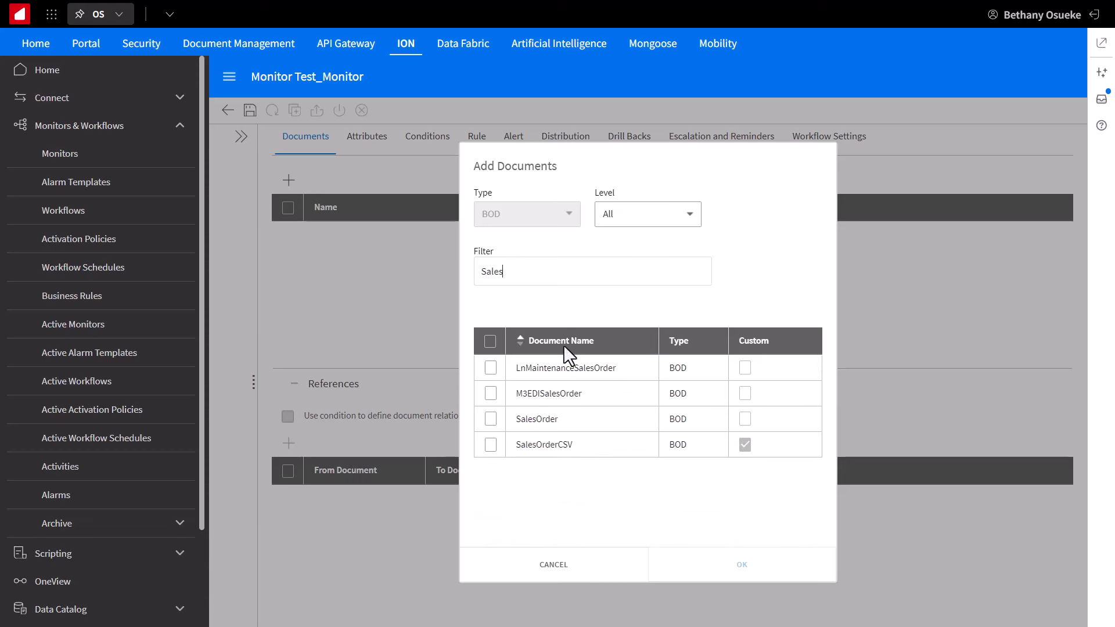
click(488, 418)
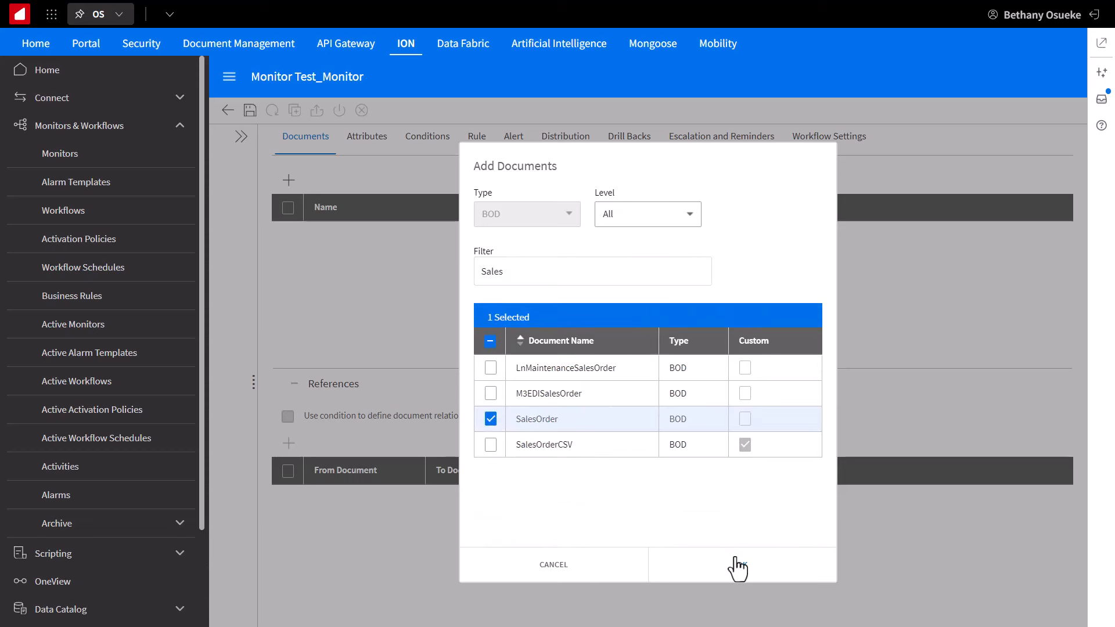
click(739, 564)
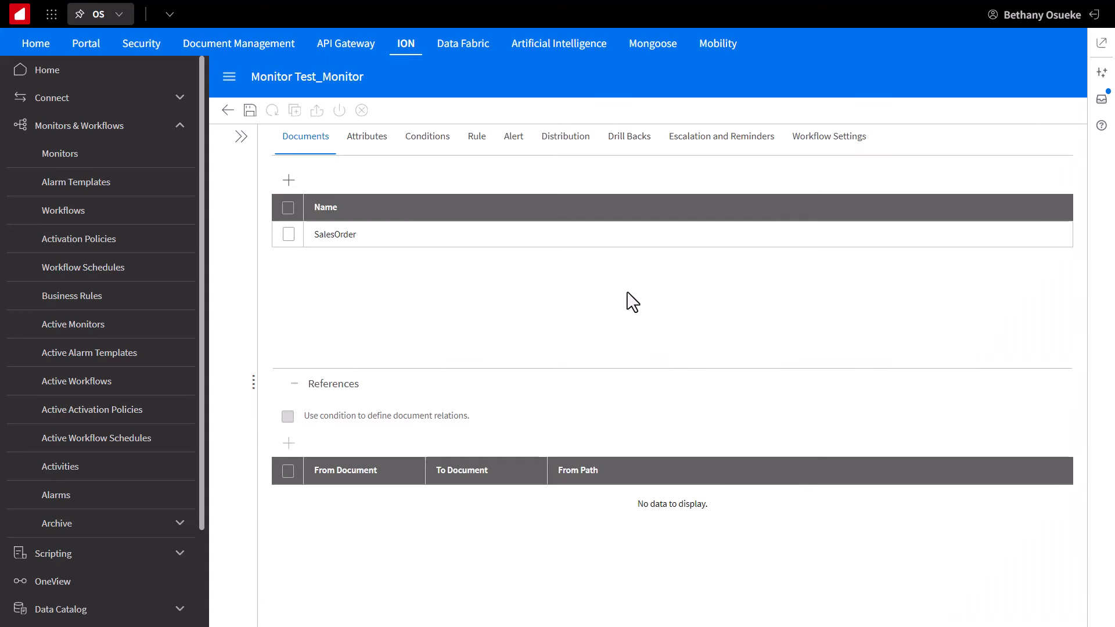
mouse_move(307, 192)
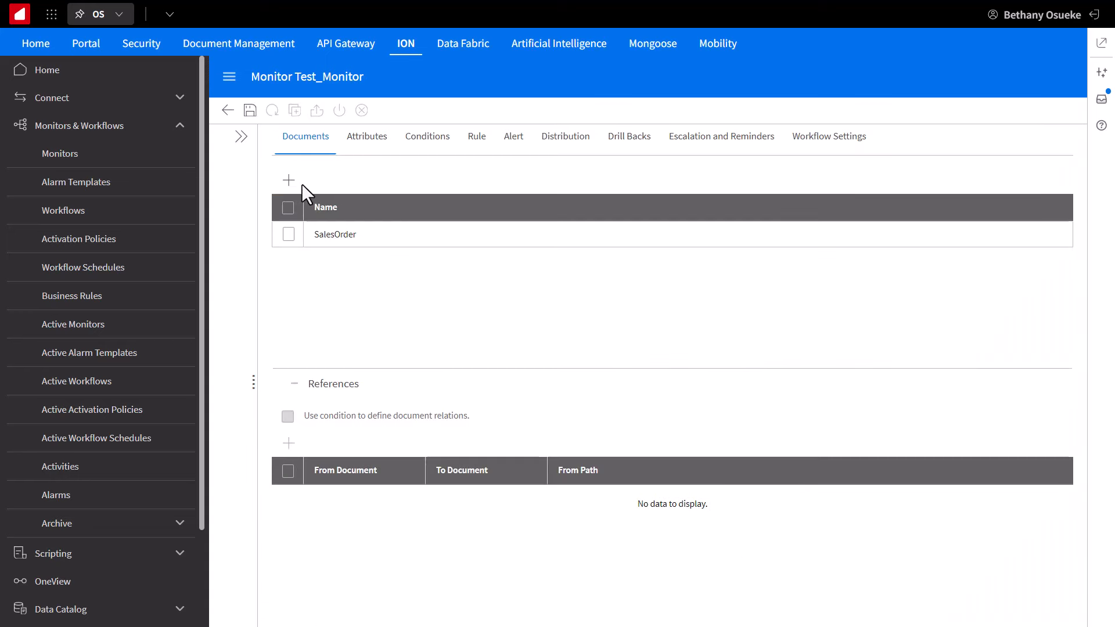
Step: Add the Shipment document so the monitor tracks SalesOrder and Shipment
click(288, 180)
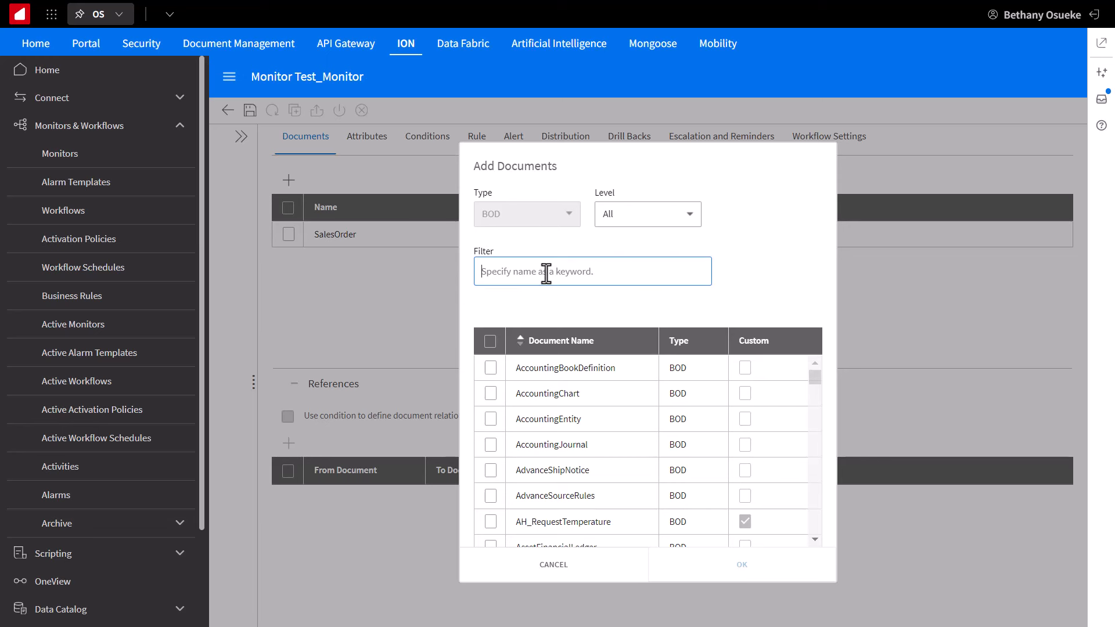
text(Shipment)
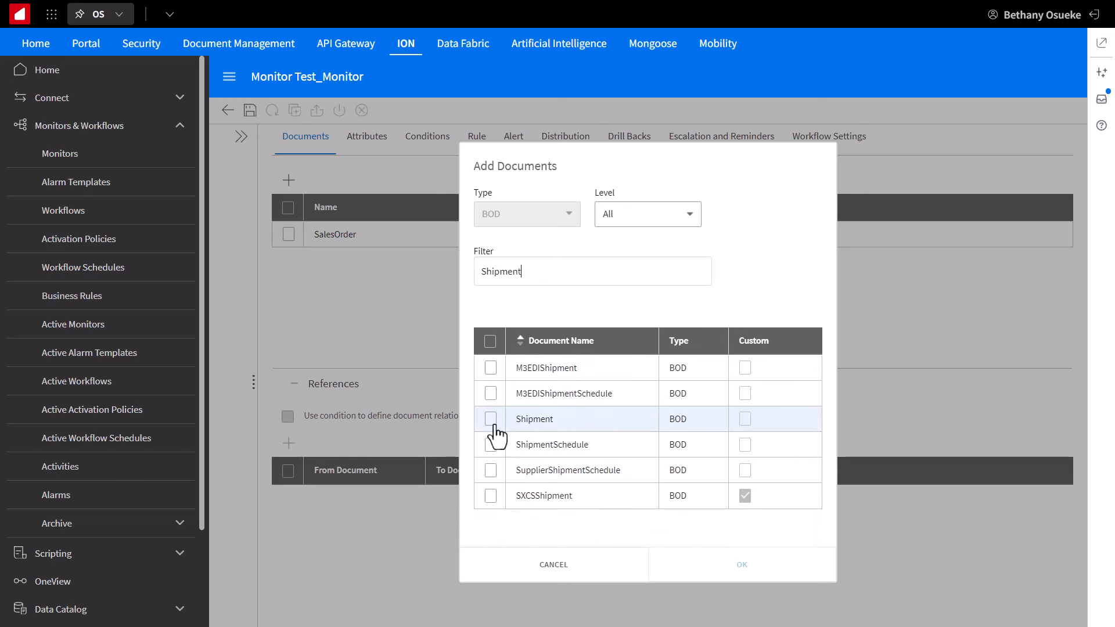
click(740, 564)
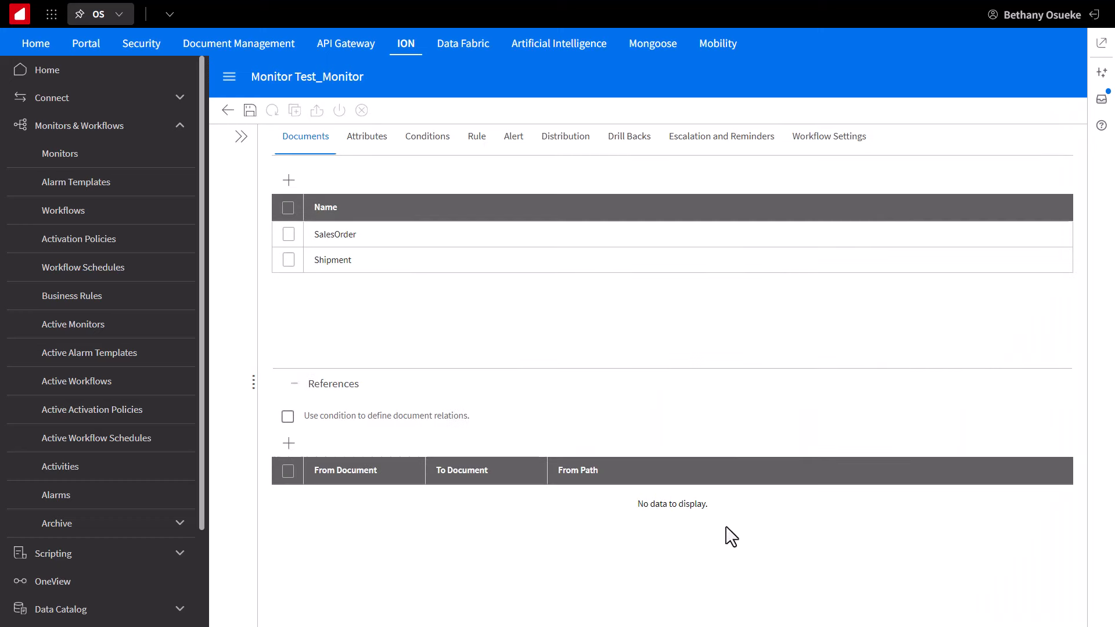
mouse_move(304, 442)
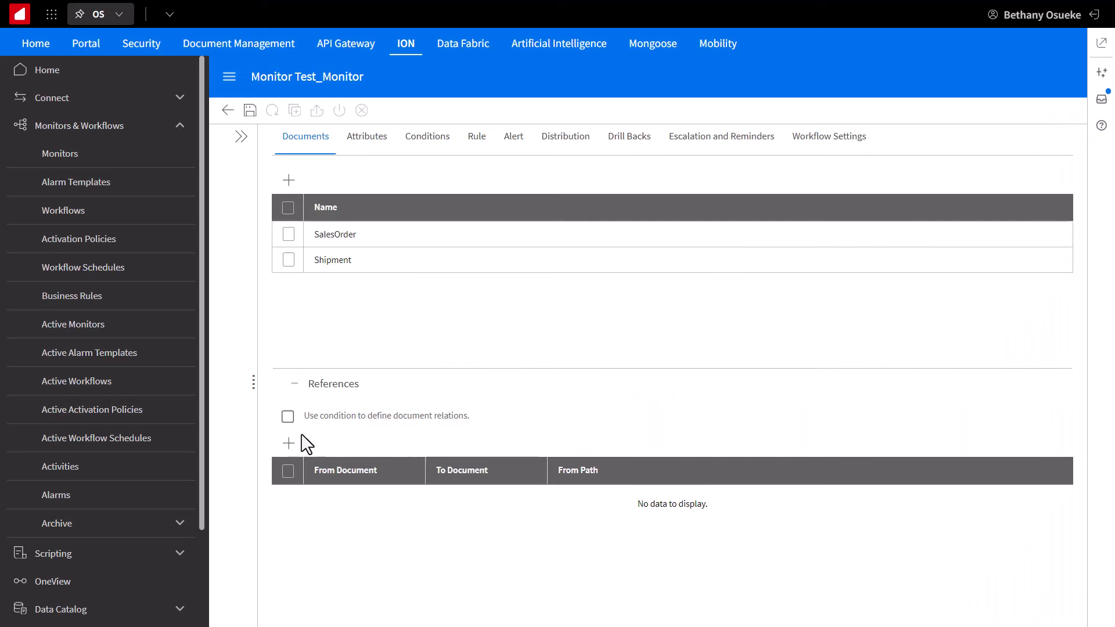
Step: Add the reference Shipment/ShipmentUnit/ShipmentUnitItem/SalesOrderReference linking Shipment to SalesOrder
click(288, 443)
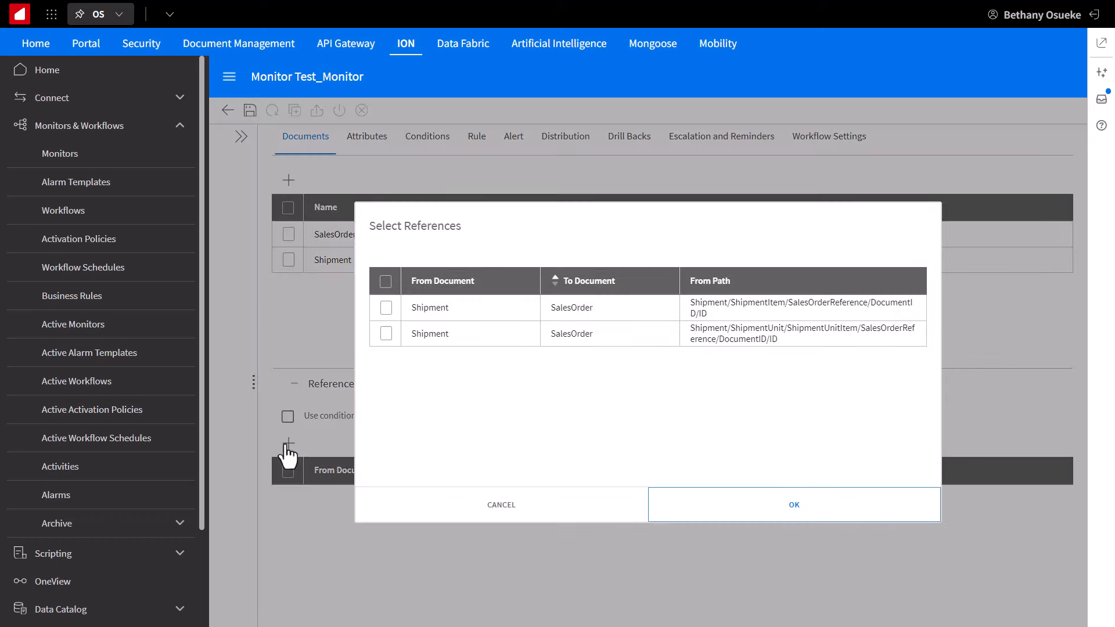
mouse_move(617, 414)
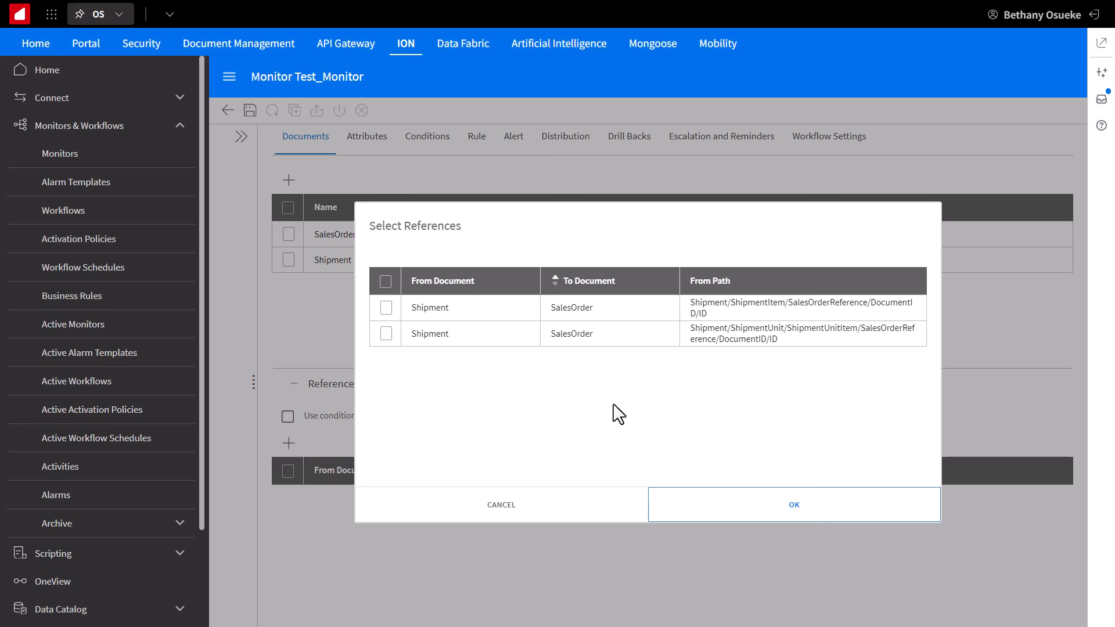
mouse_move(752, 349)
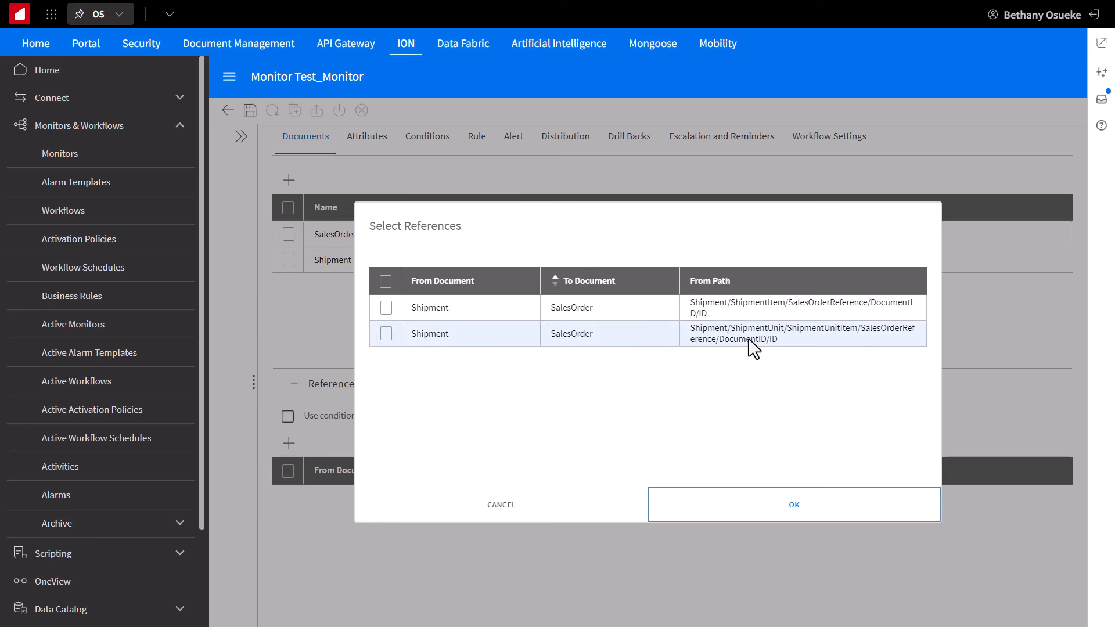
mouse_move(753, 348)
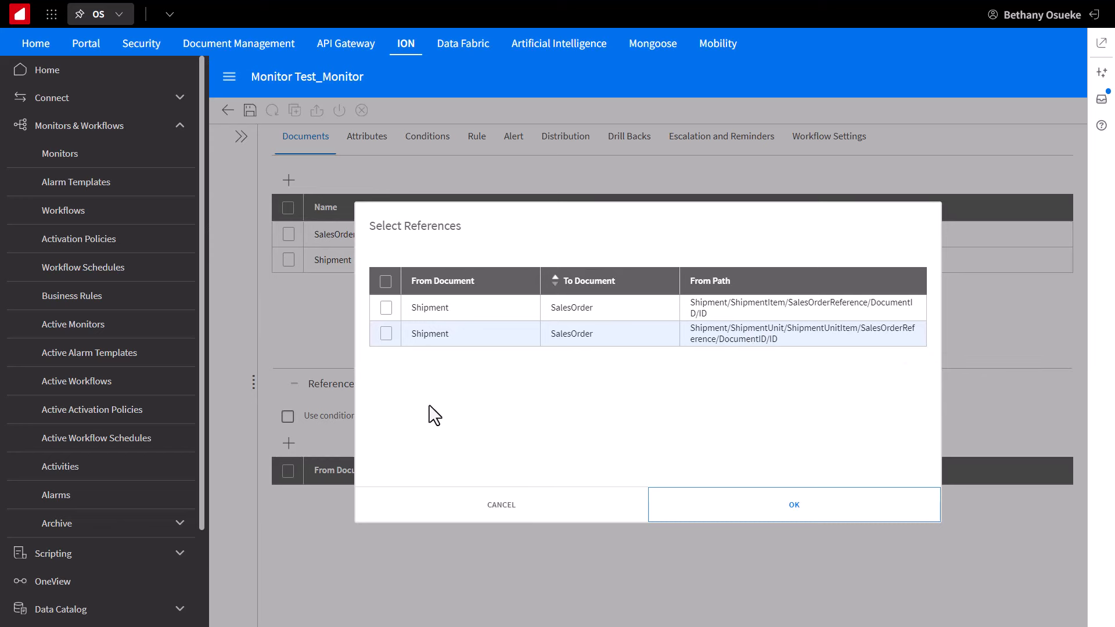
click(384, 333)
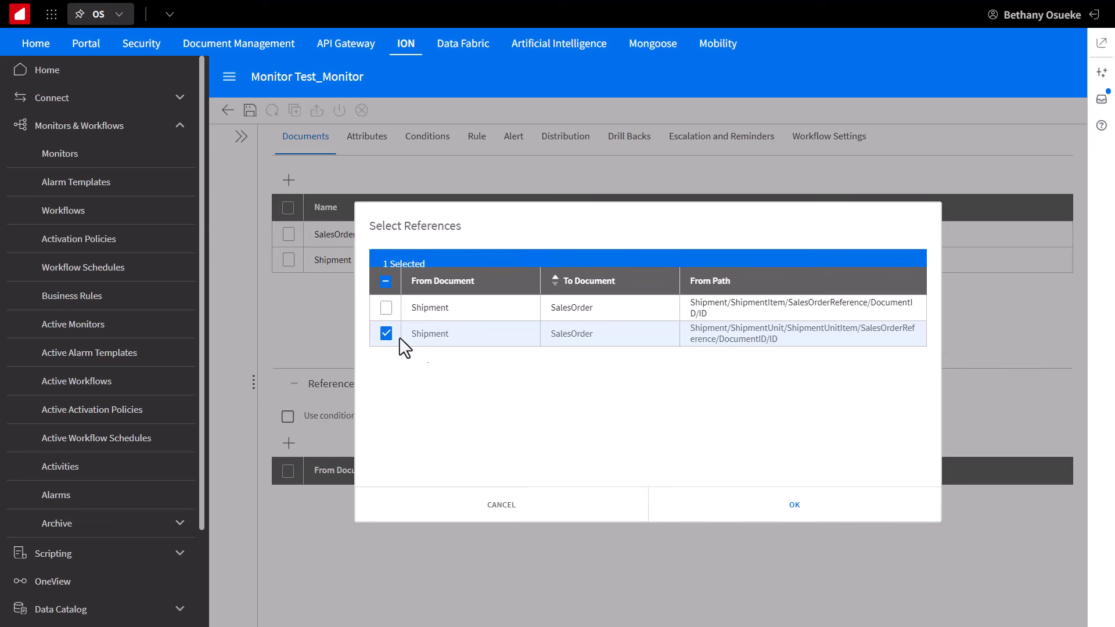
click(794, 504)
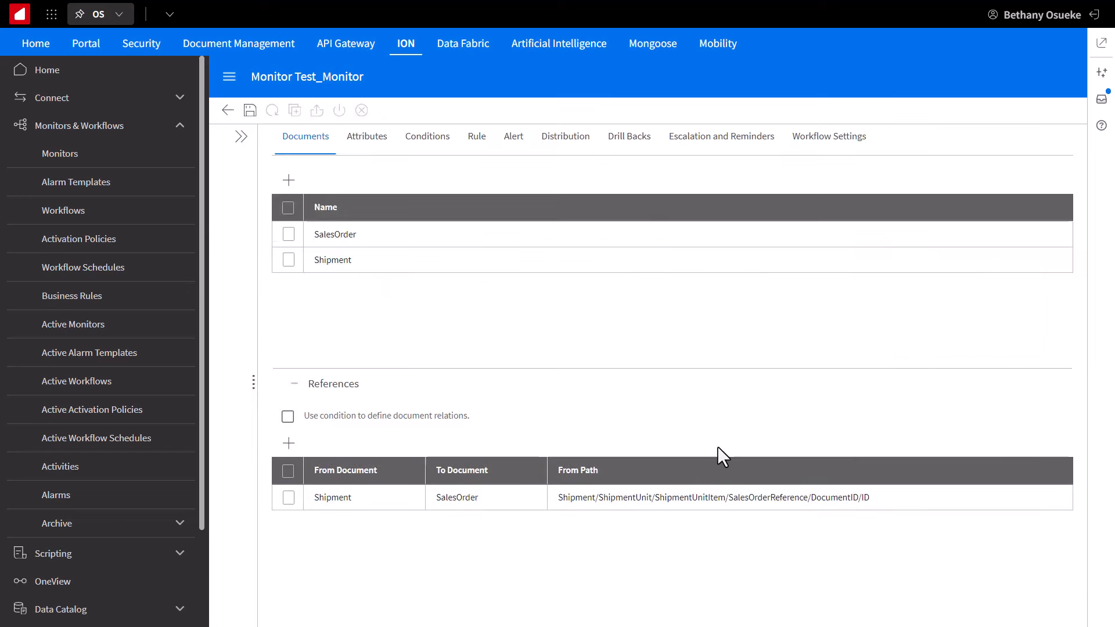
mouse_move(678, 344)
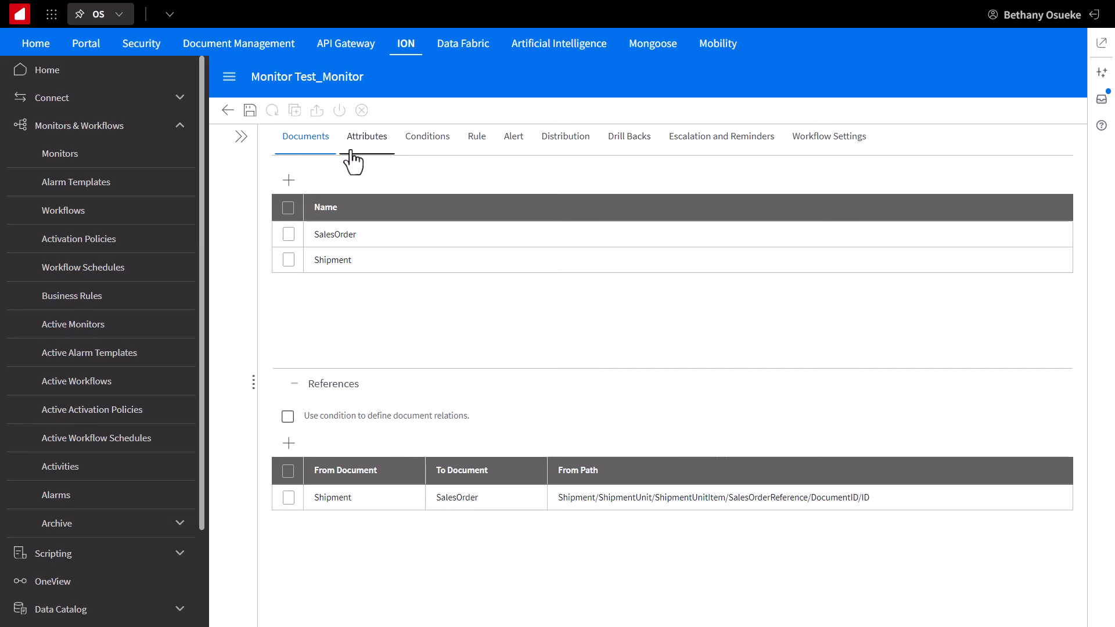
Step: Add TotalAmount from SalesOrder BOD > SalesOrder > SalesOrderHeader as a monitor attribute
click(367, 136)
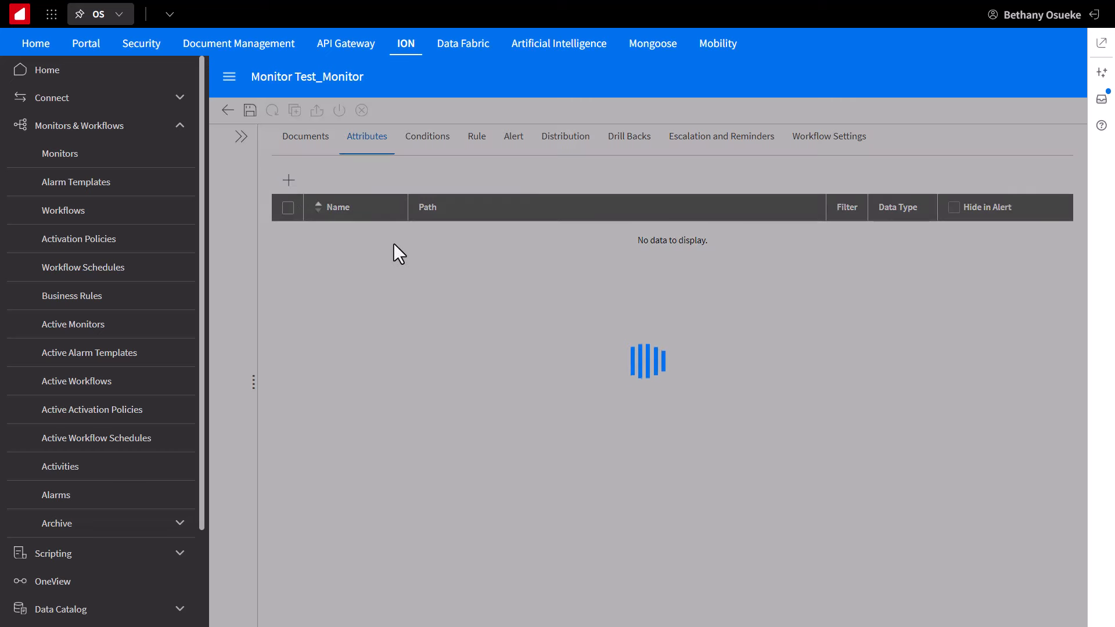
mouse_move(462, 304)
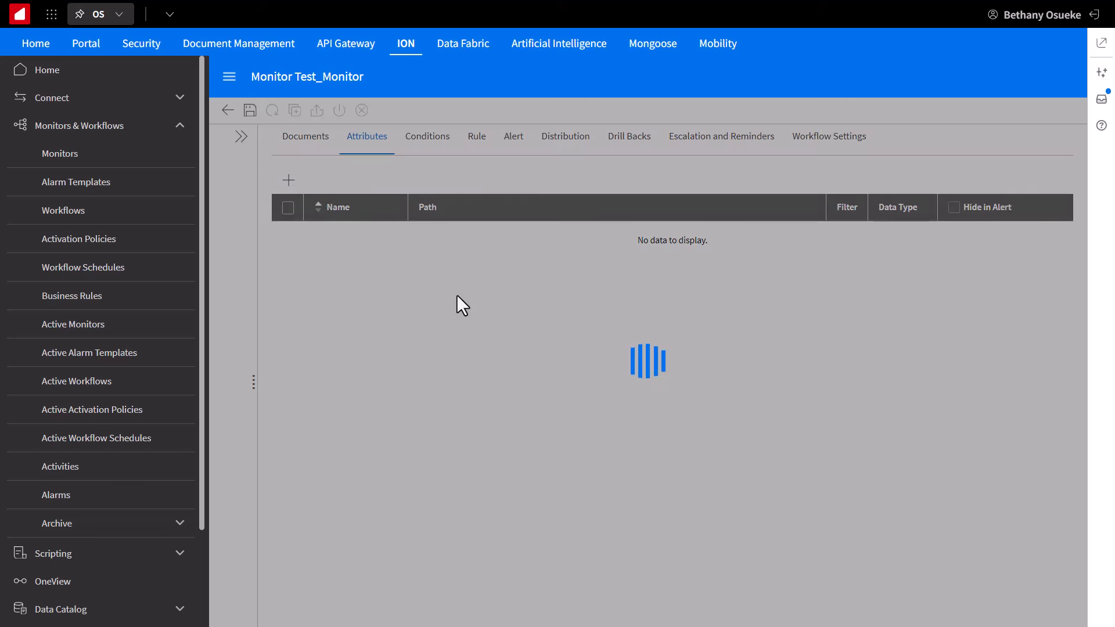
click(288, 180)
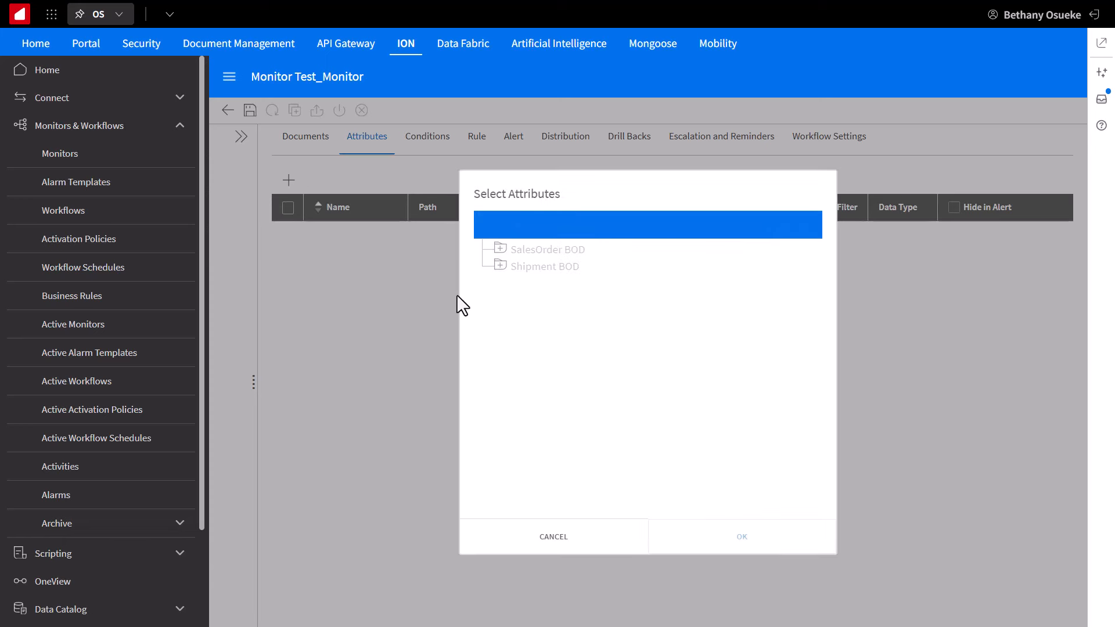
click(499, 248)
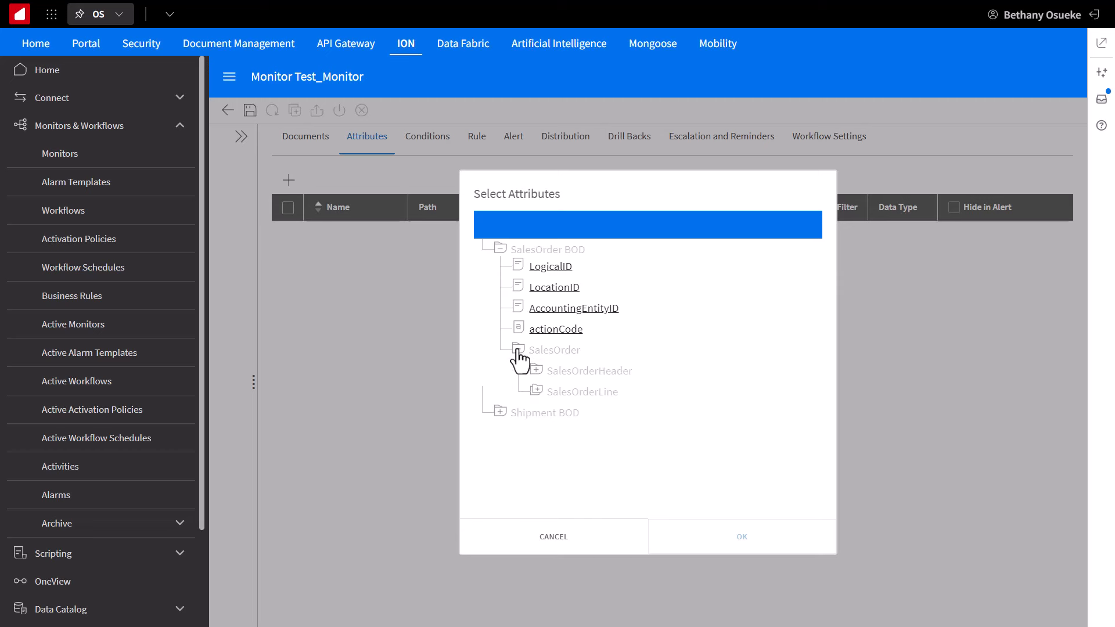
click(529, 370)
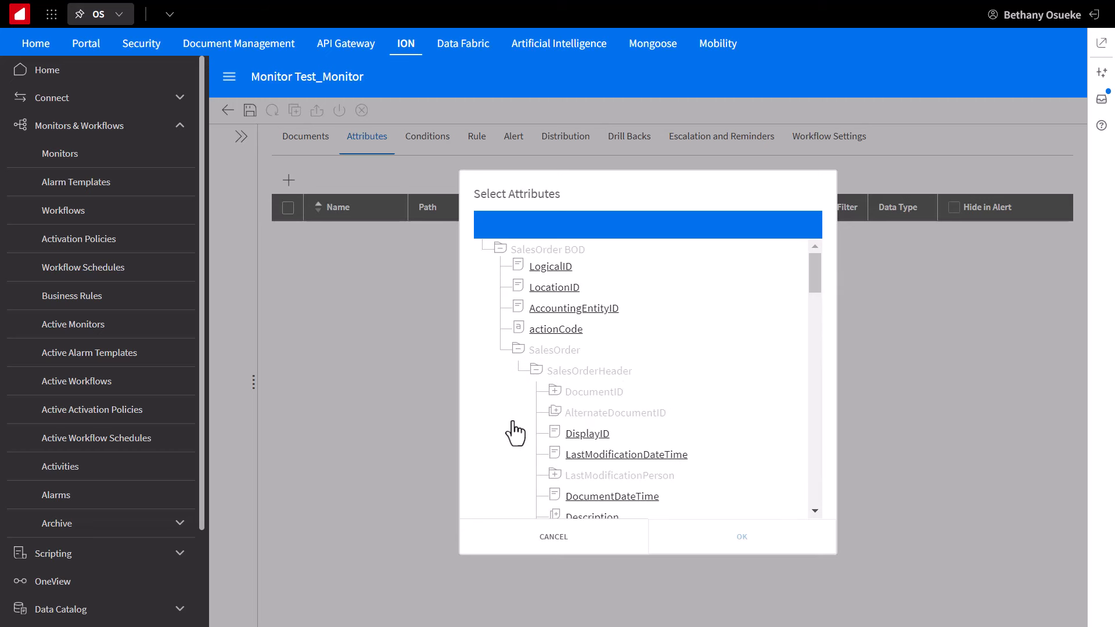
scroll(down, 3)
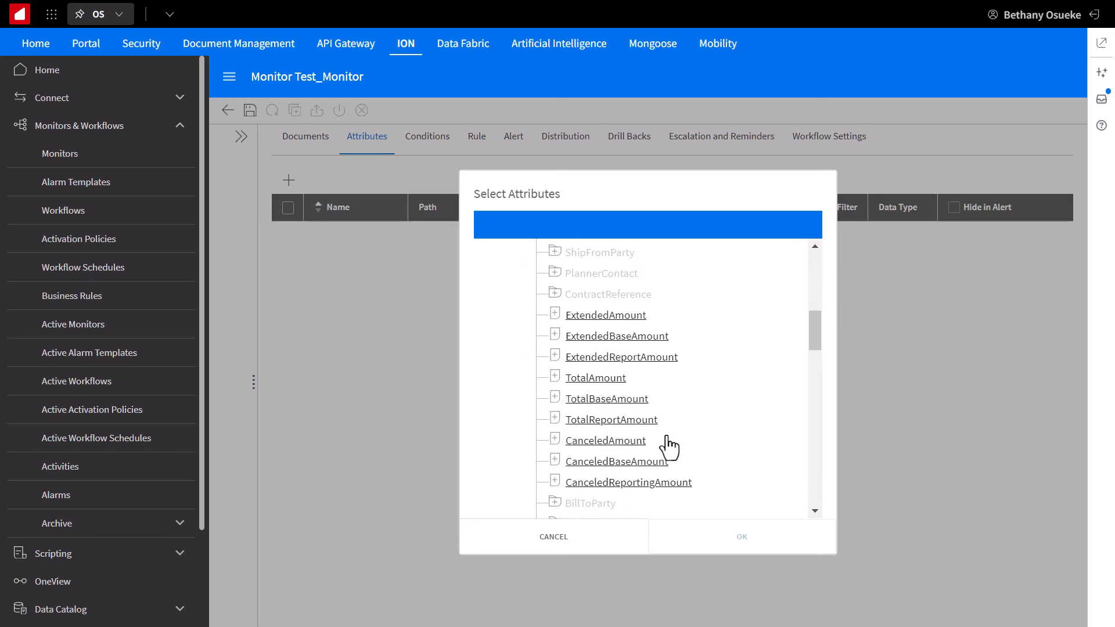
click(595, 378)
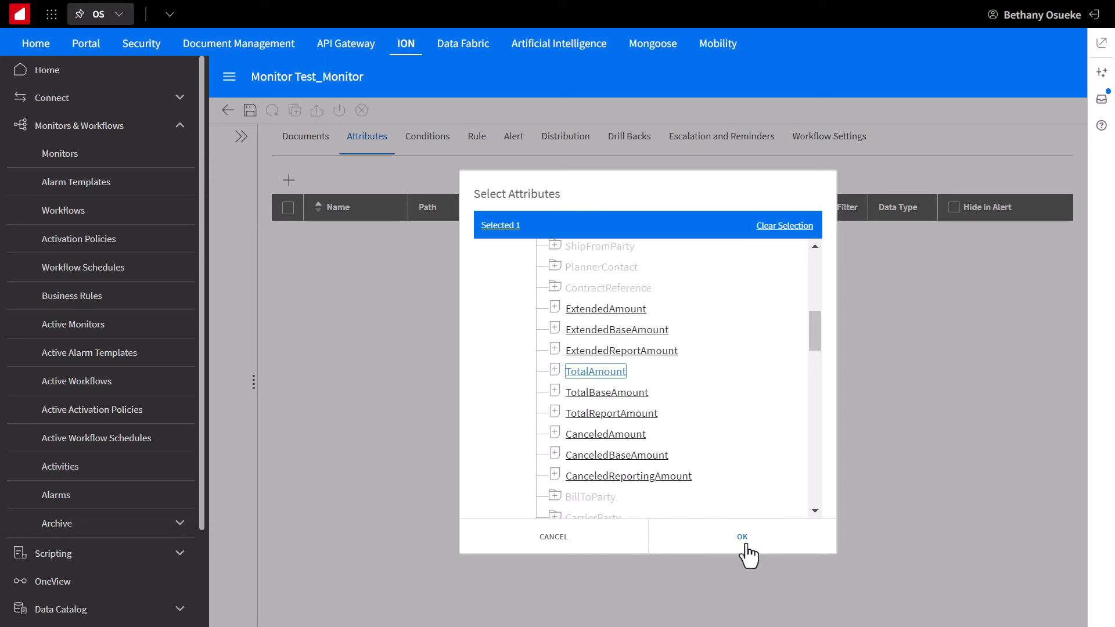
click(742, 536)
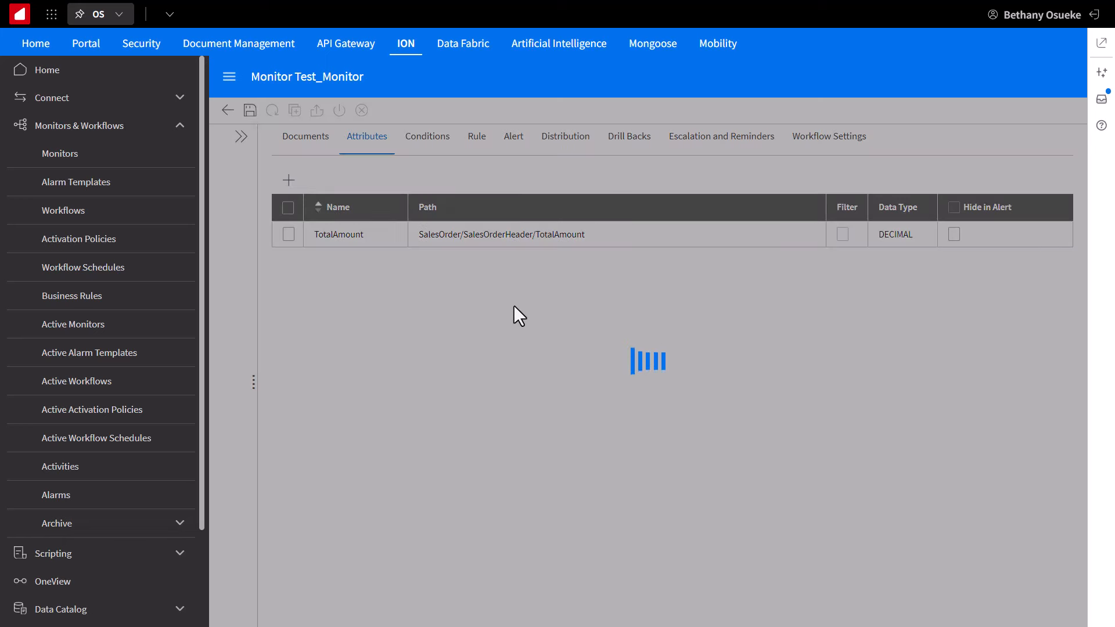
Step: Add DocumentDateTime and BackOrderIndicator from the SalesOrderHeader as further attributes
click(288, 180)
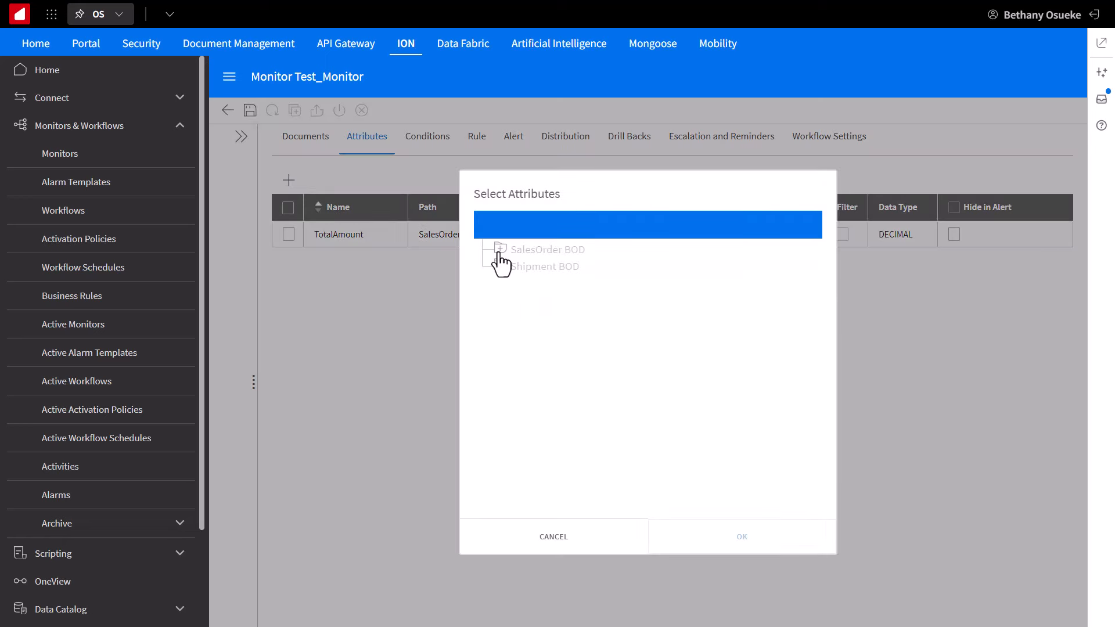
click(506, 250)
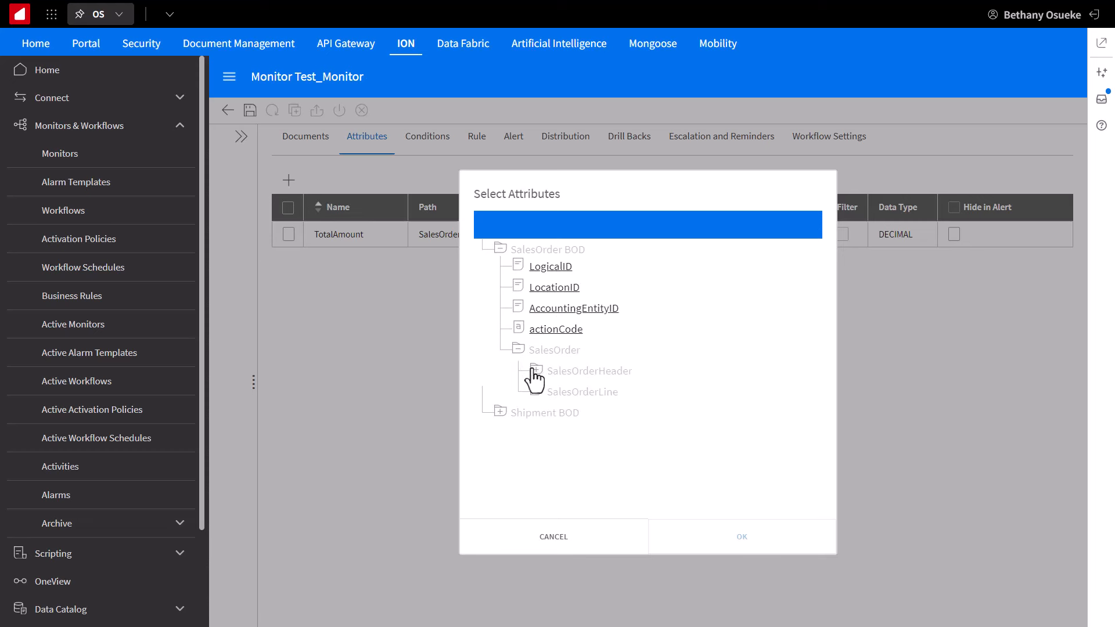
click(530, 371)
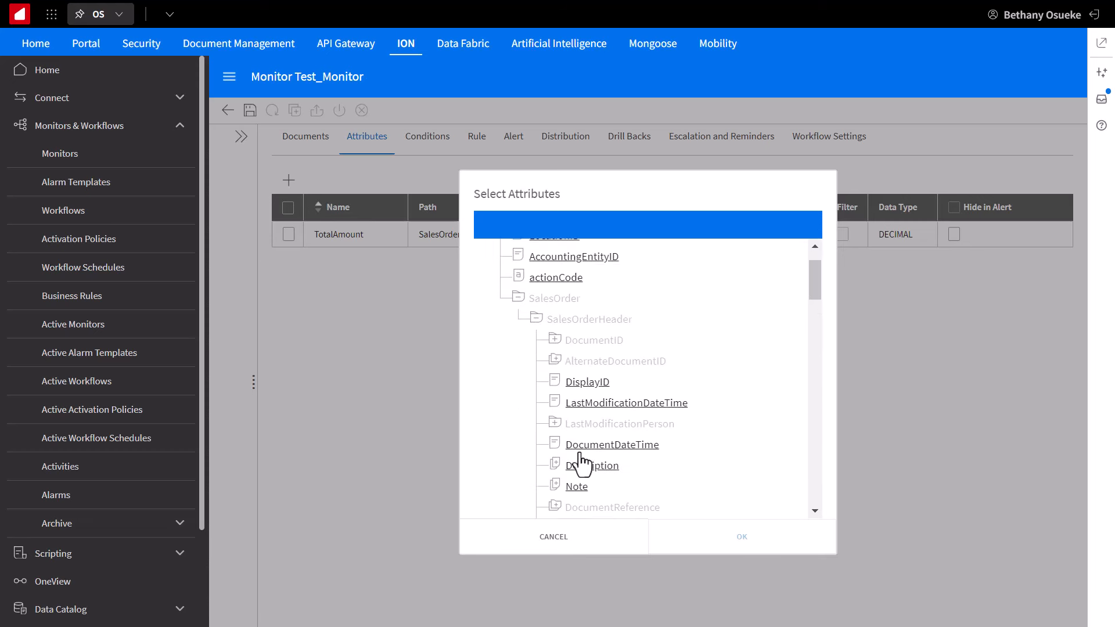
click(741, 536)
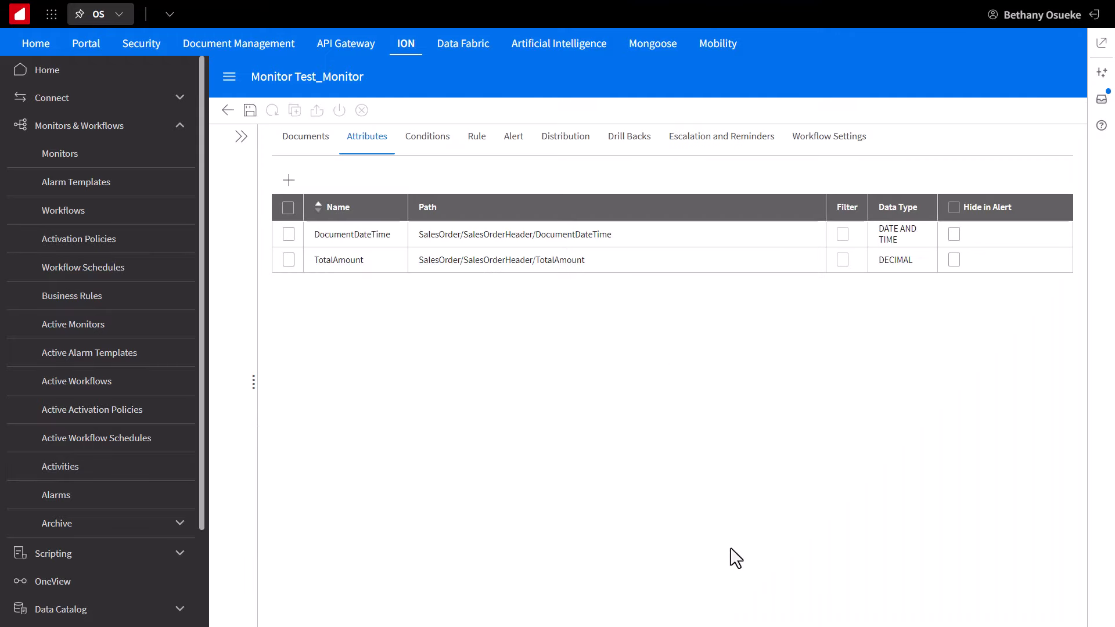
mouse_move(288, 179)
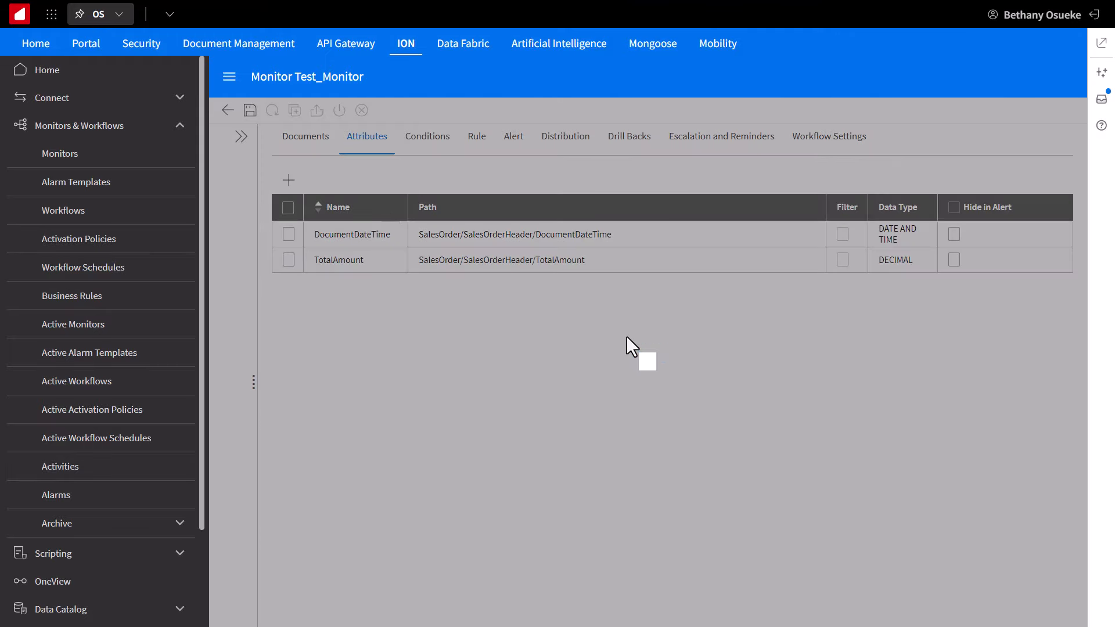
click(288, 180)
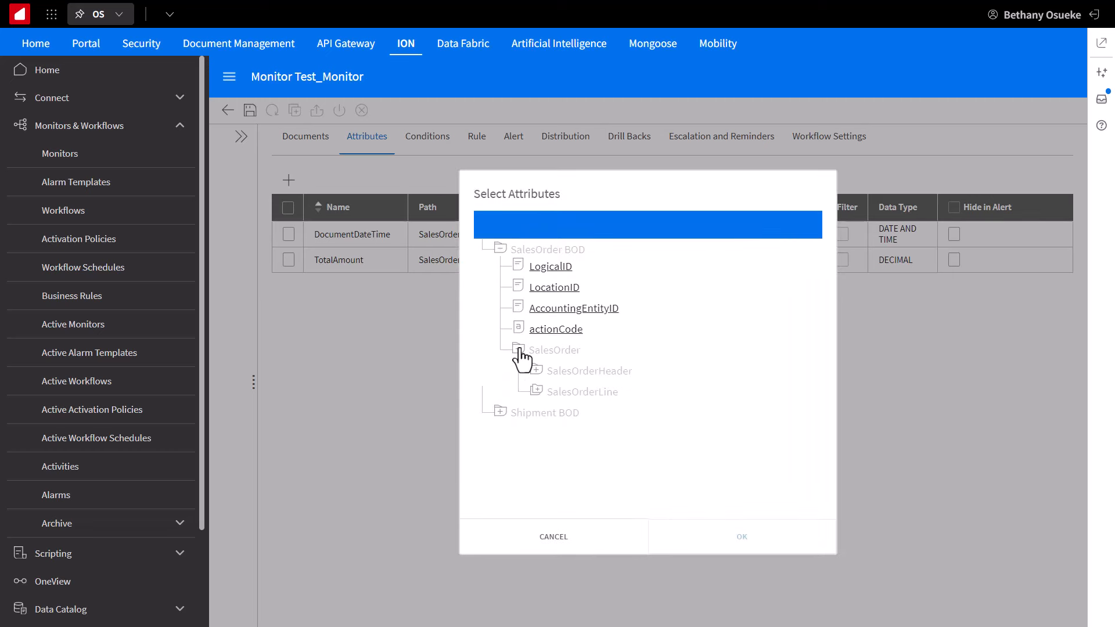
scroll(down, 3)
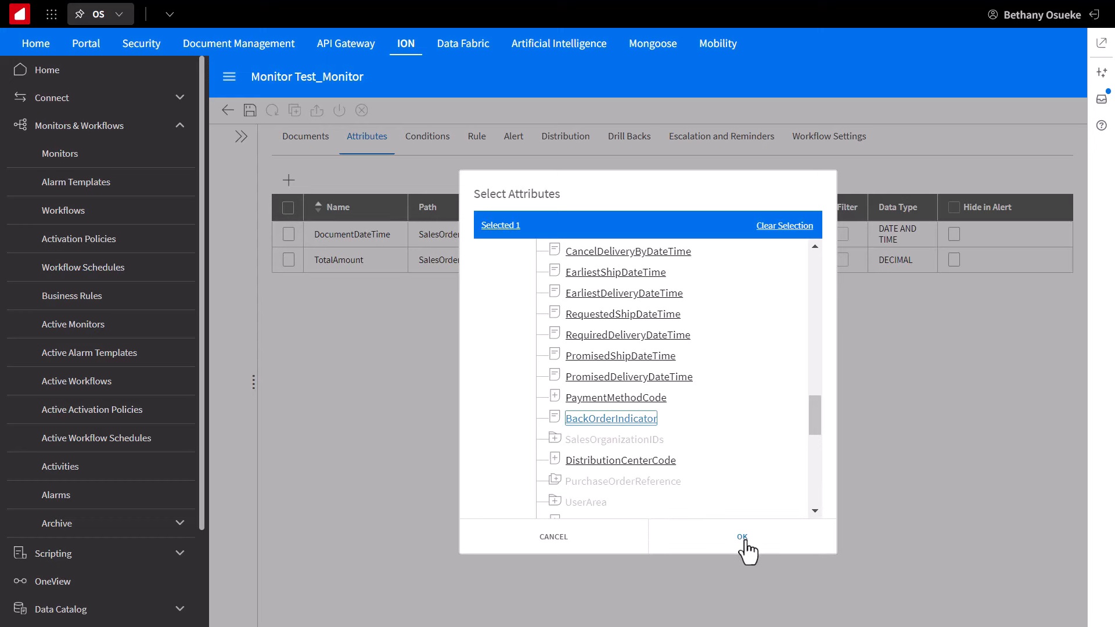
click(741, 536)
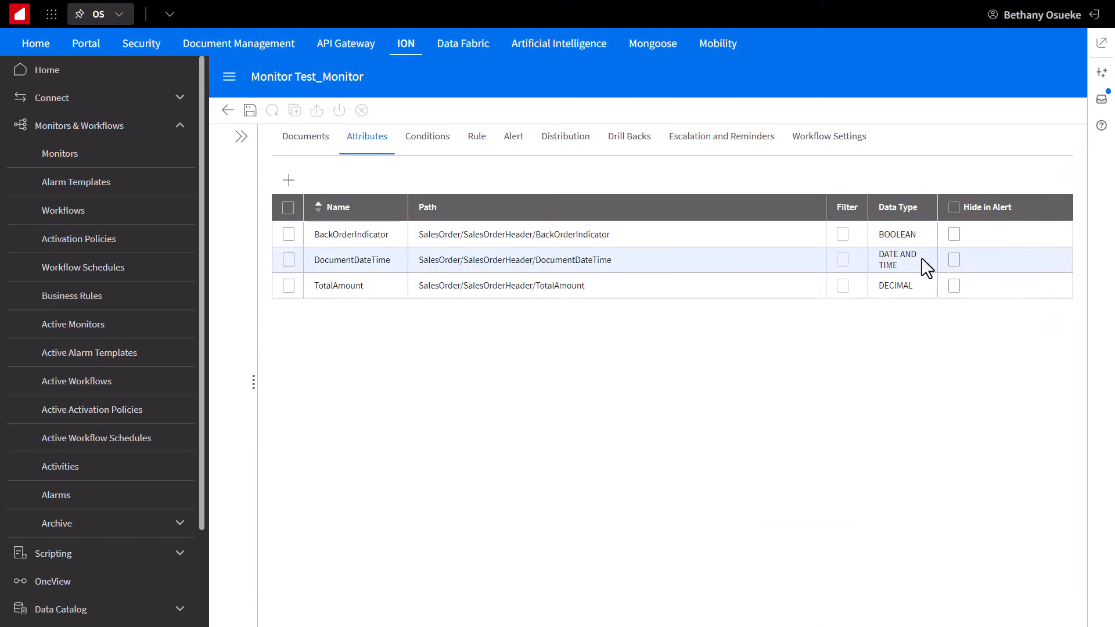
mouse_move(876, 346)
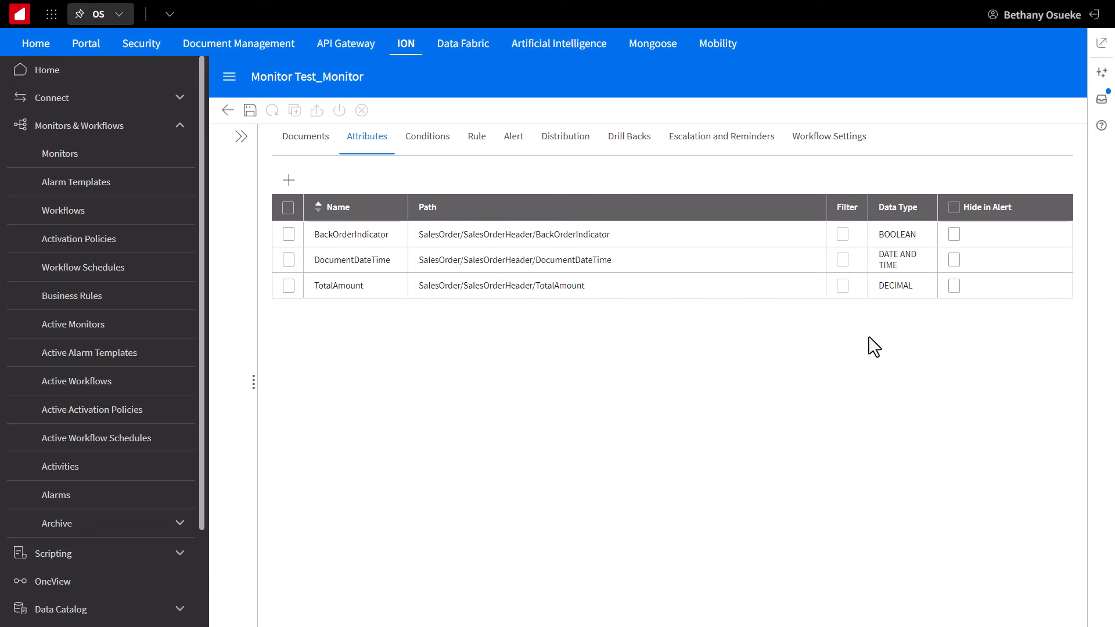
mouse_move(476, 136)
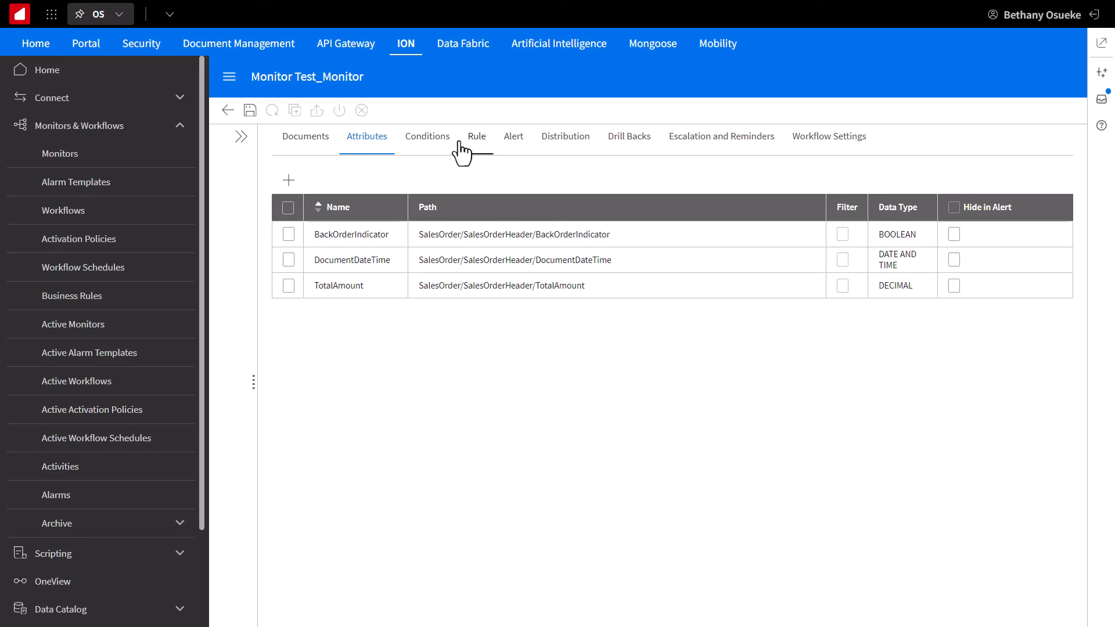
Step: Begin condition AmountCond as an Attribute Value Comparison and choose its attribute
click(427, 136)
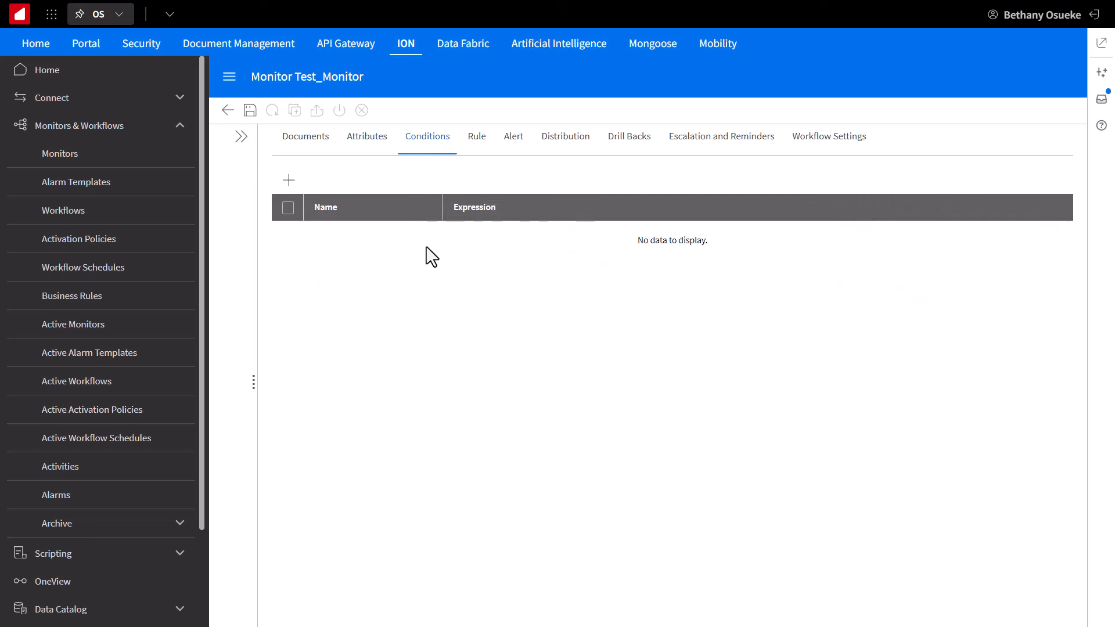
click(288, 178)
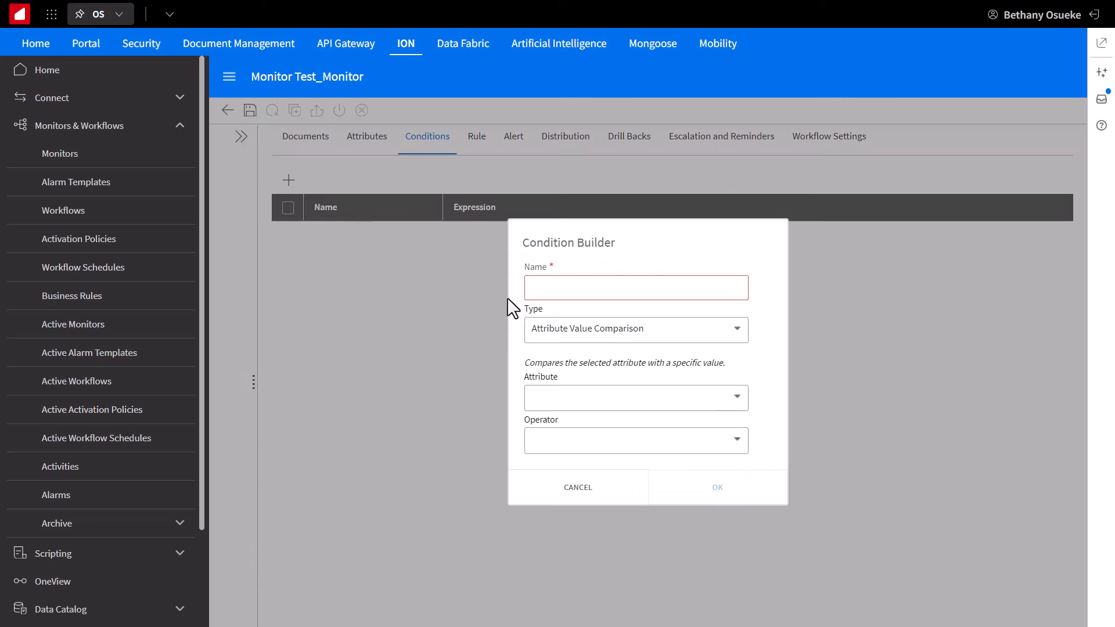
click(637, 288)
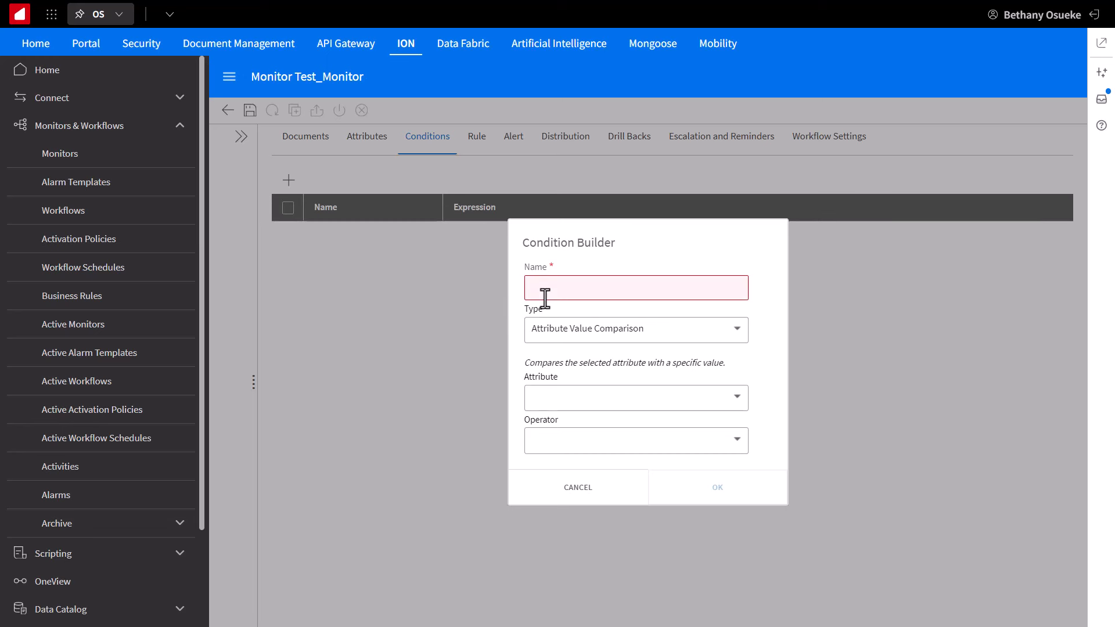
text(AmountCond)
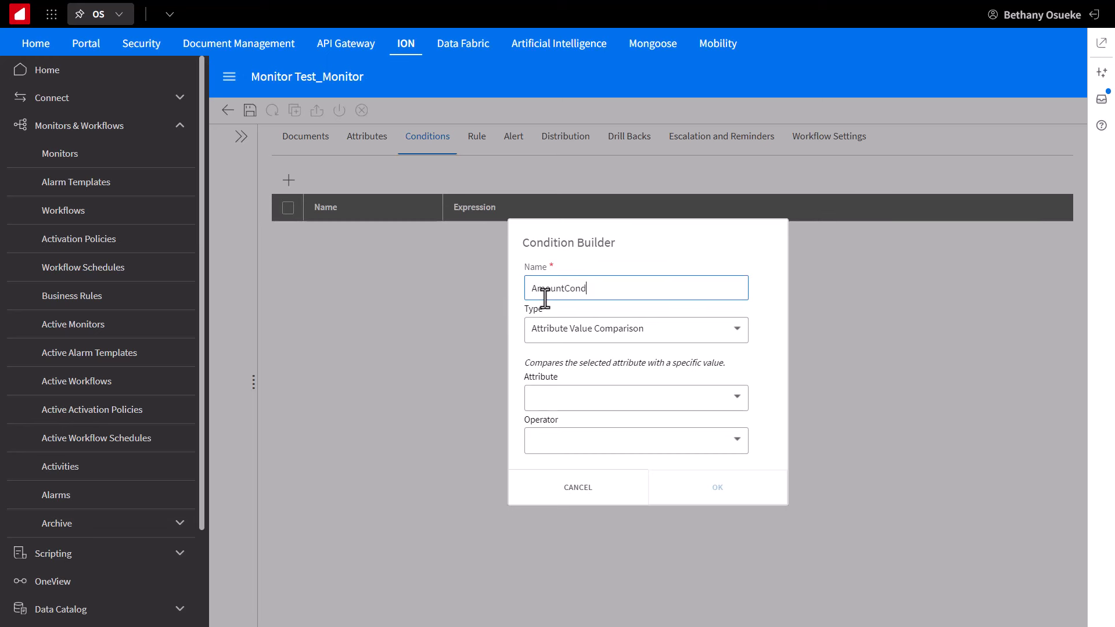
click(636, 330)
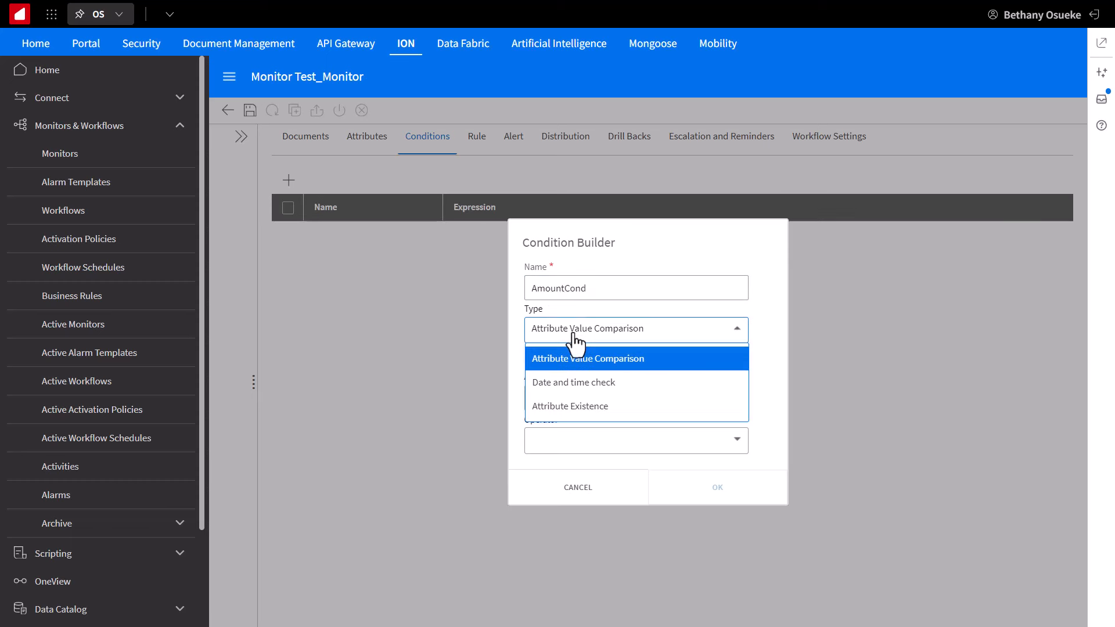
mouse_move(654, 367)
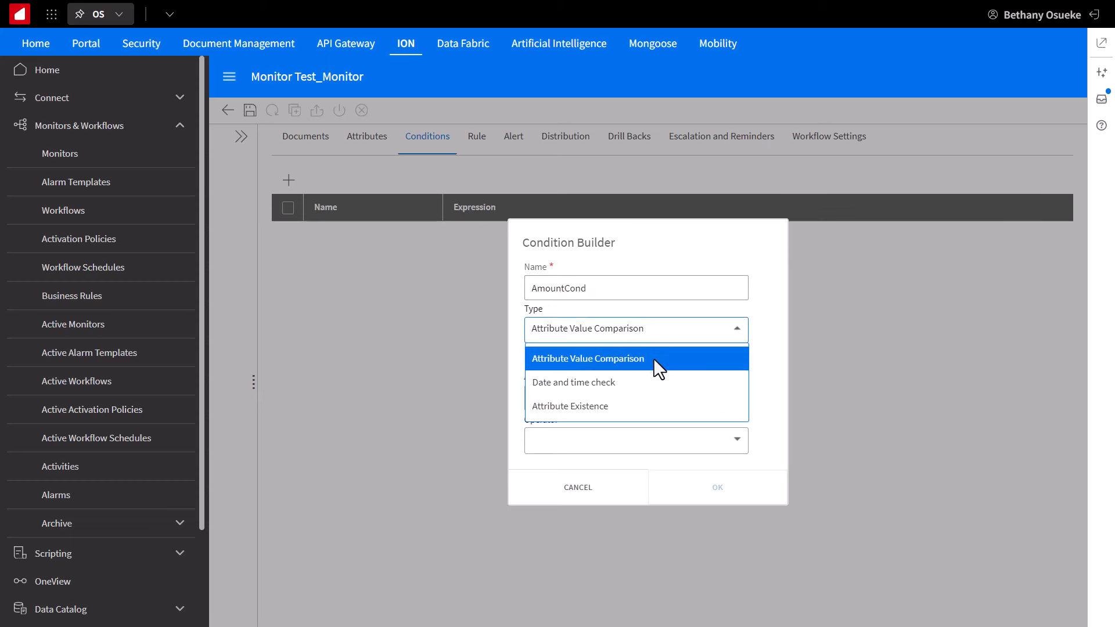
mouse_move(655, 386)
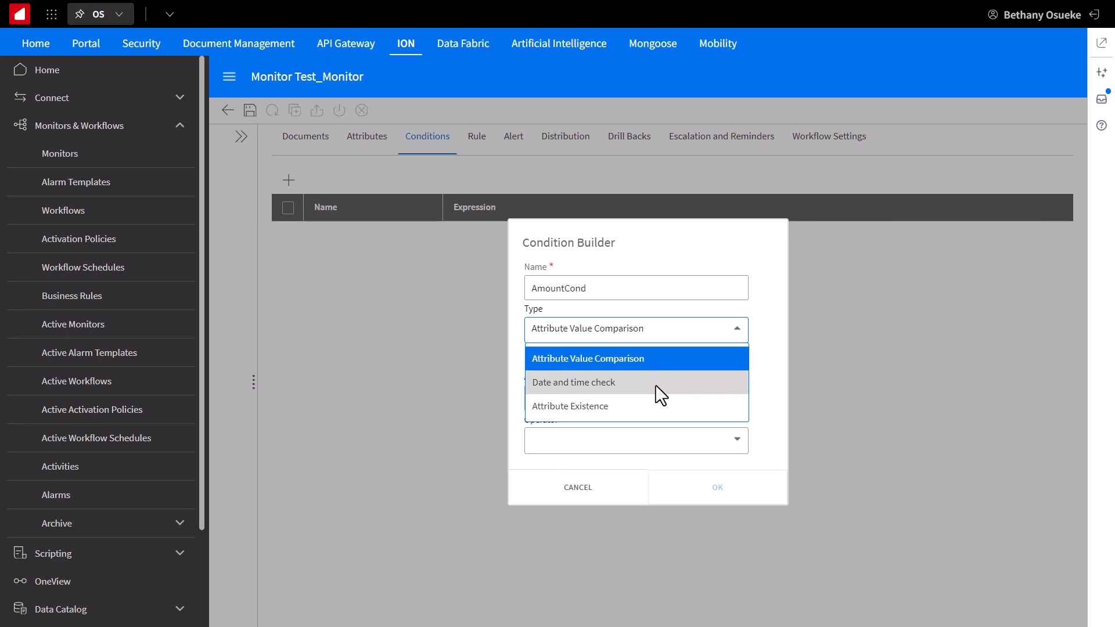
mouse_move(663, 416)
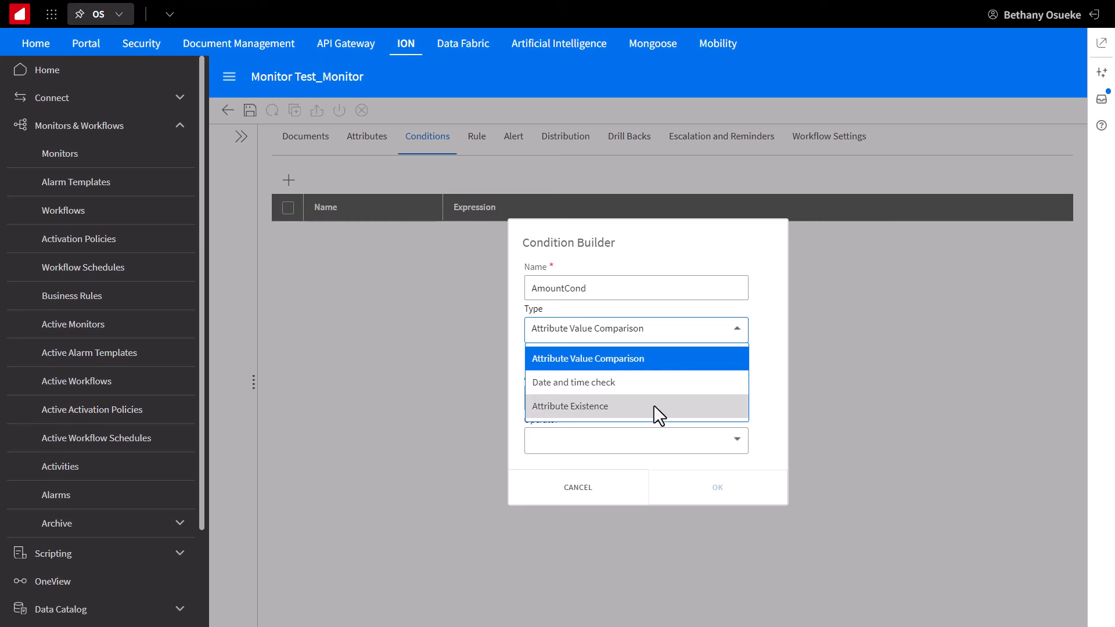
mouse_move(682, 363)
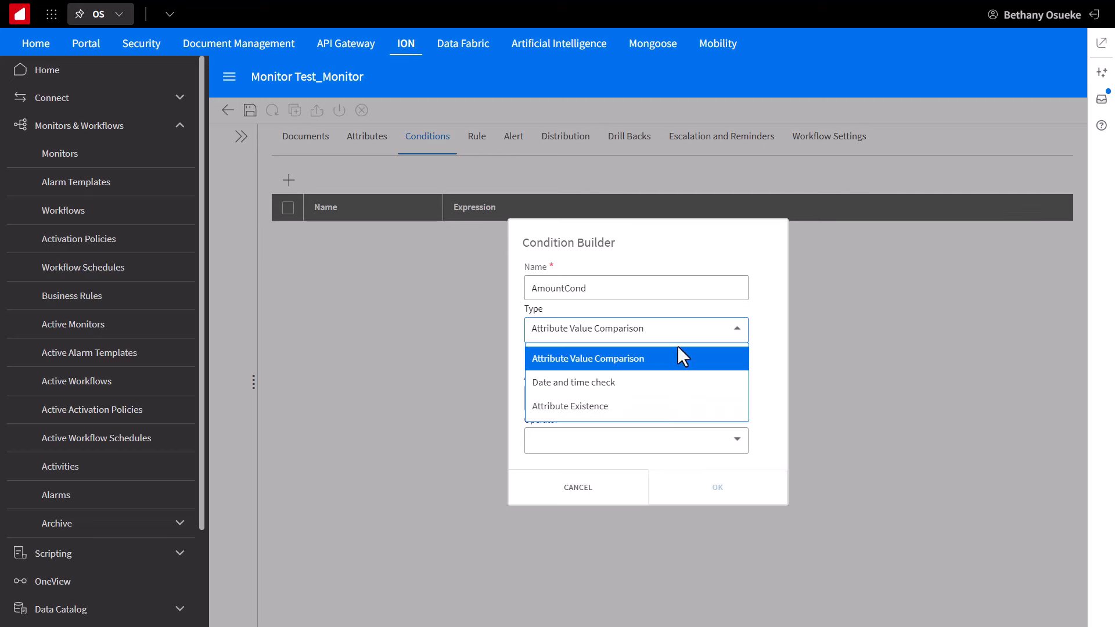
click(587, 358)
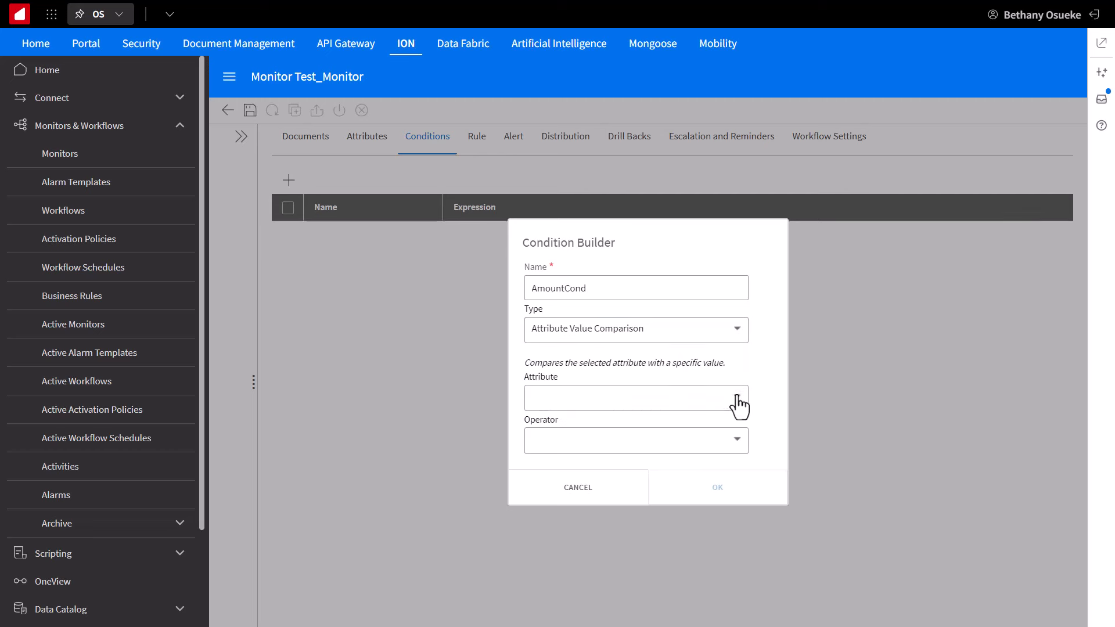
click(636, 397)
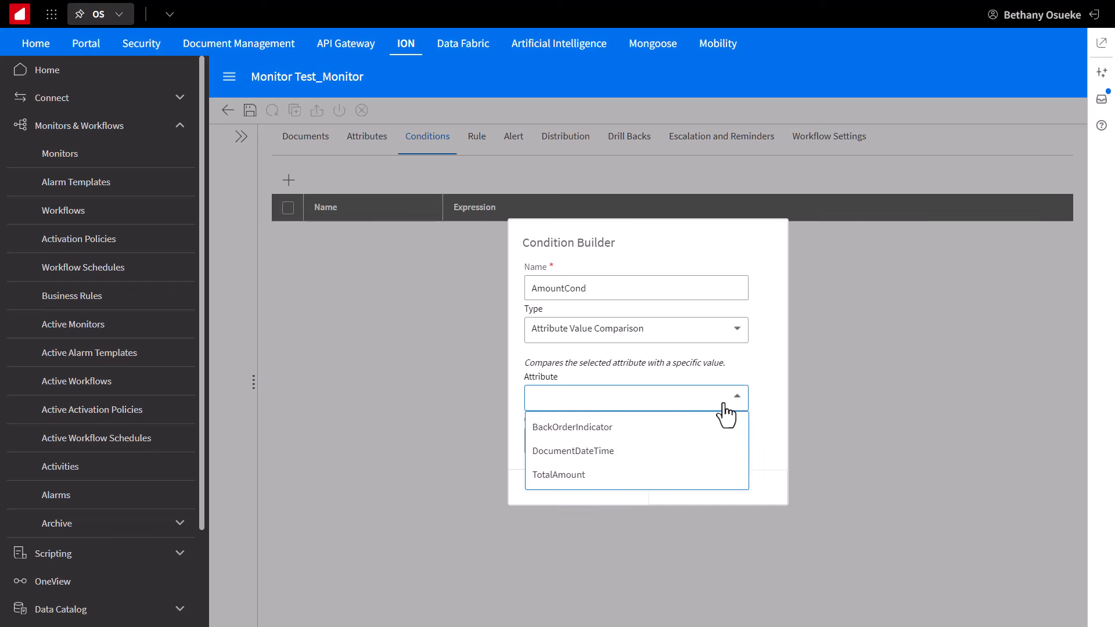
click(558, 474)
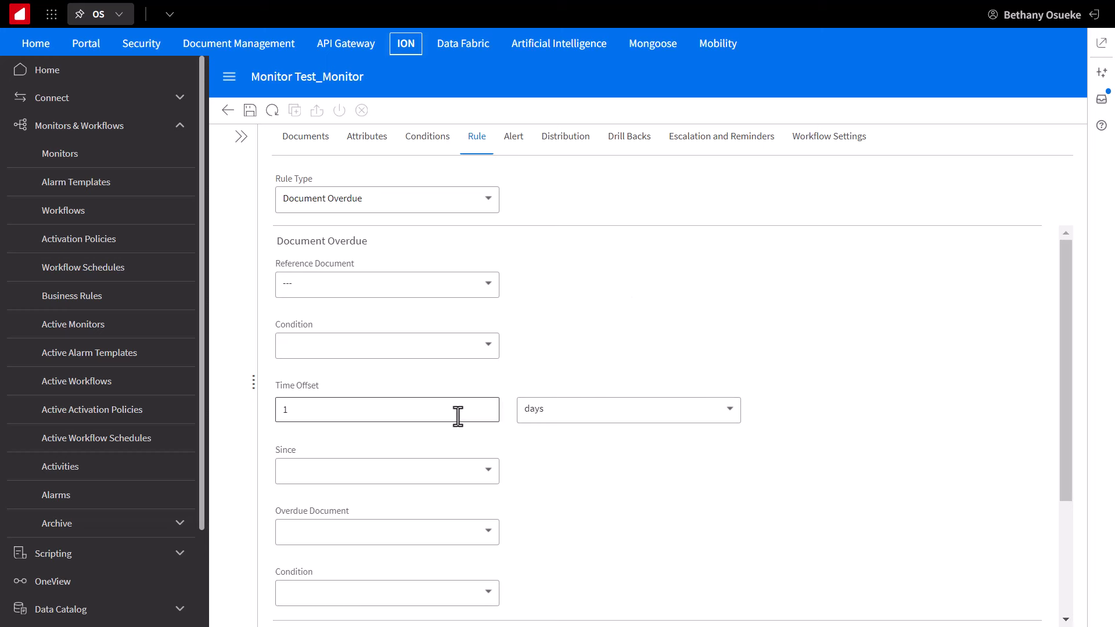
scroll(down, 3)
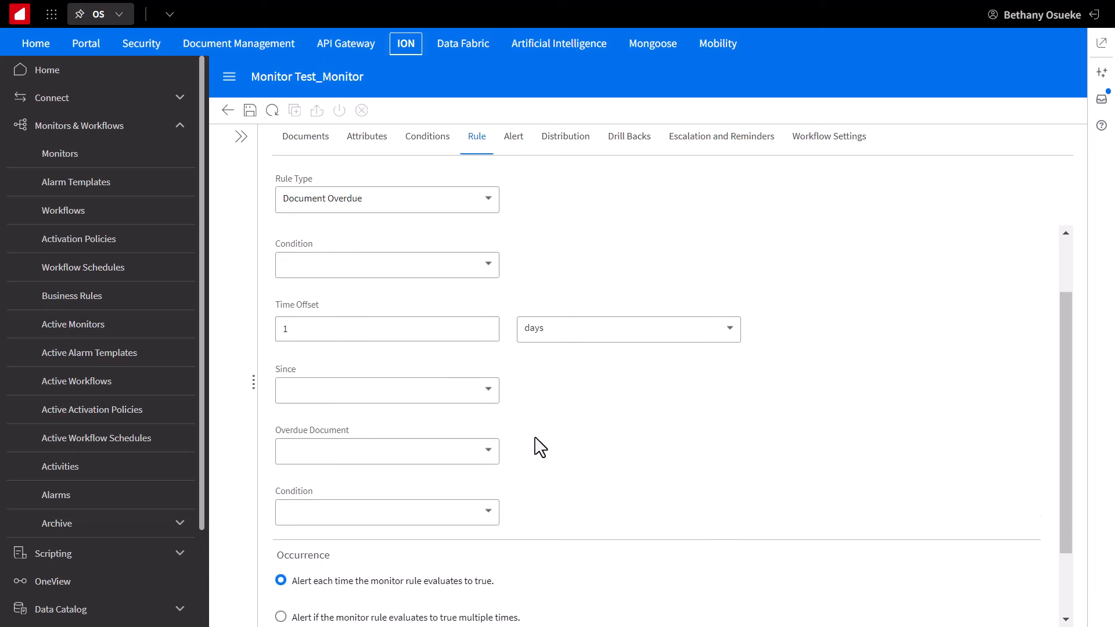
scroll(down, 3)
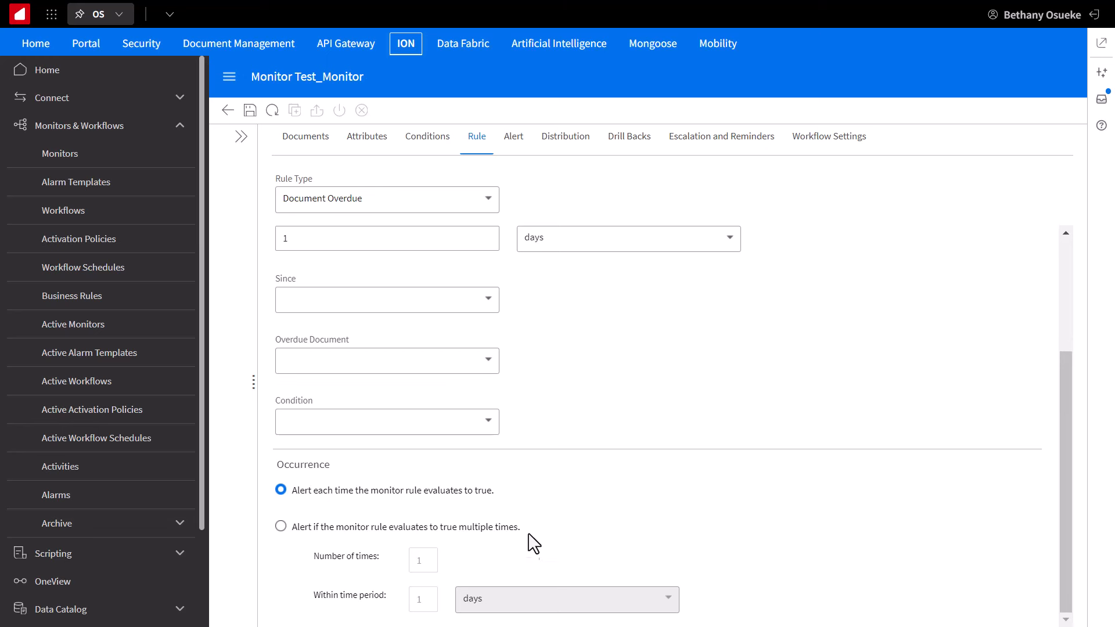
mouse_move(534, 450)
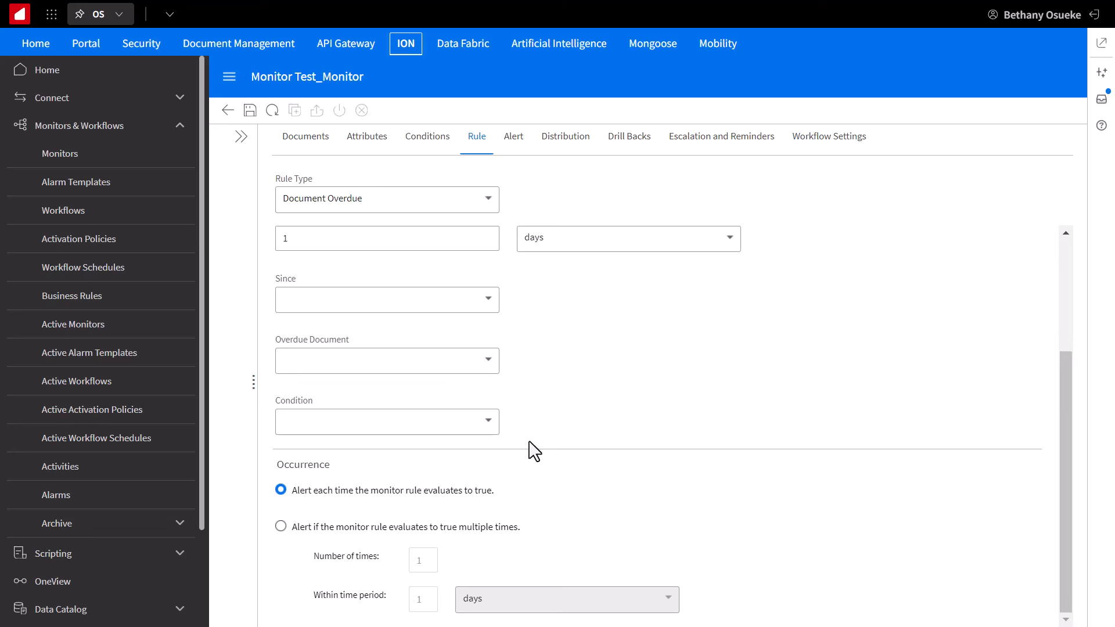
mouse_move(515, 257)
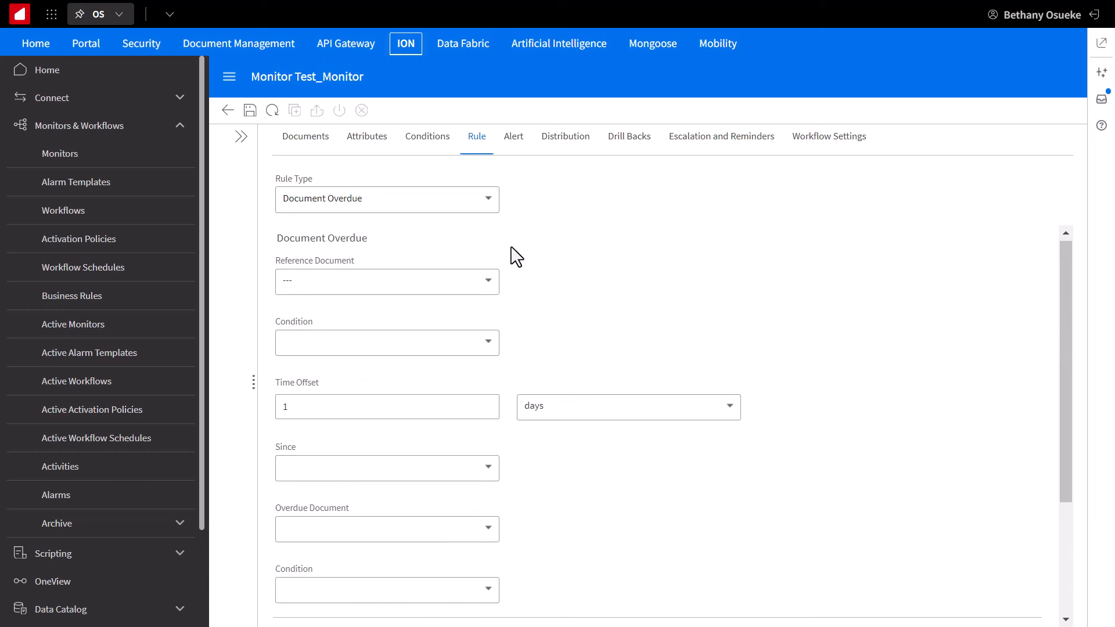
Step: Save DateCond as a date and time check of 1 day after DocumentDateTime
click(386, 200)
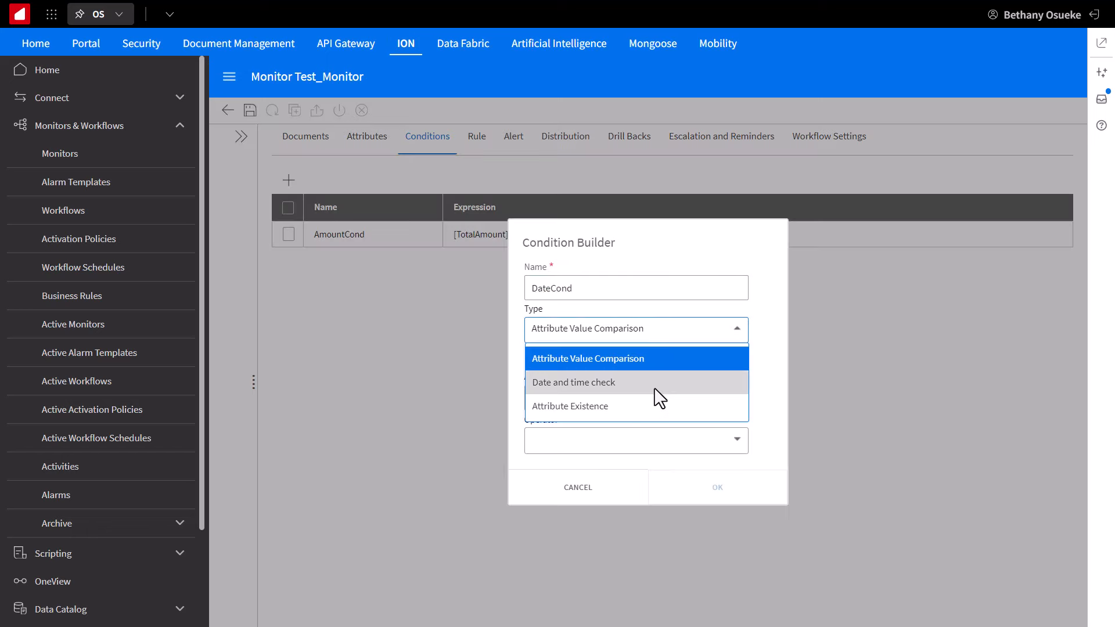
click(574, 382)
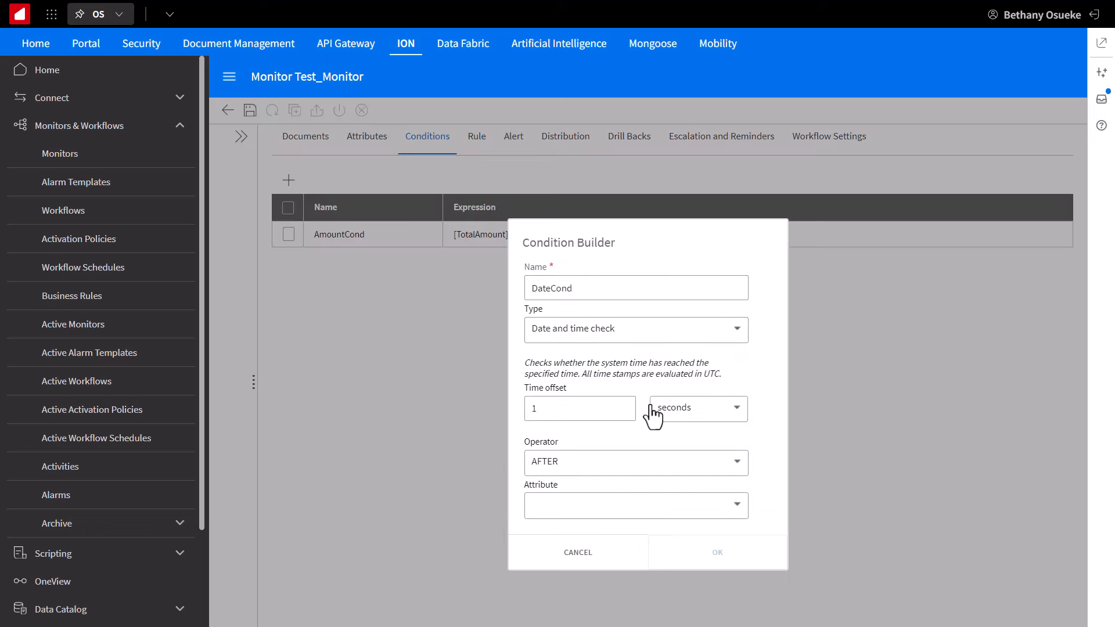
click(697, 408)
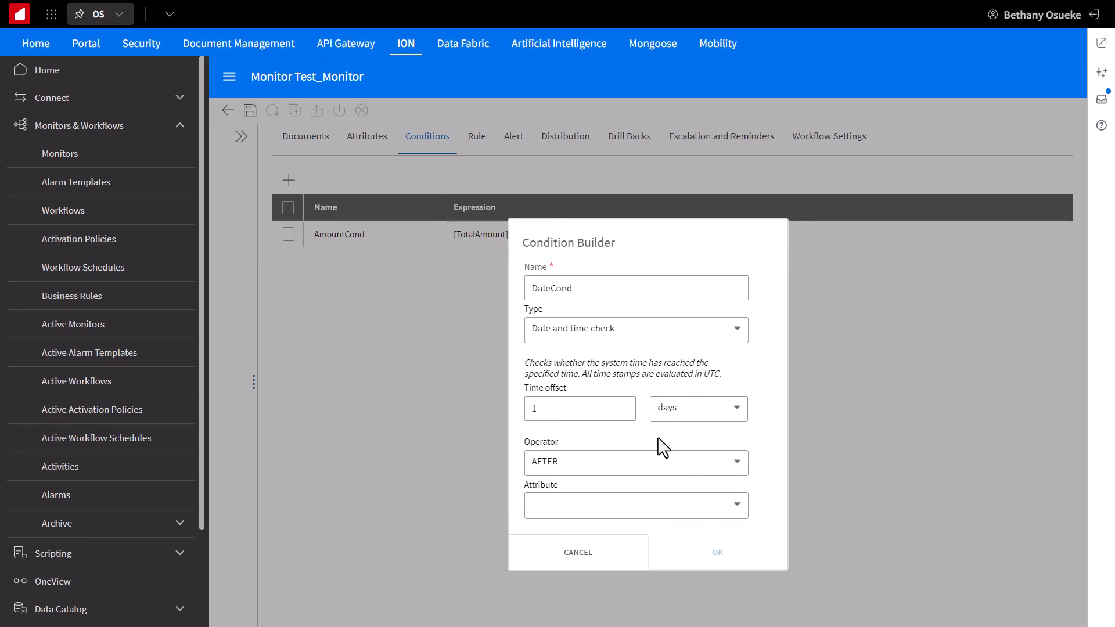
click(636, 505)
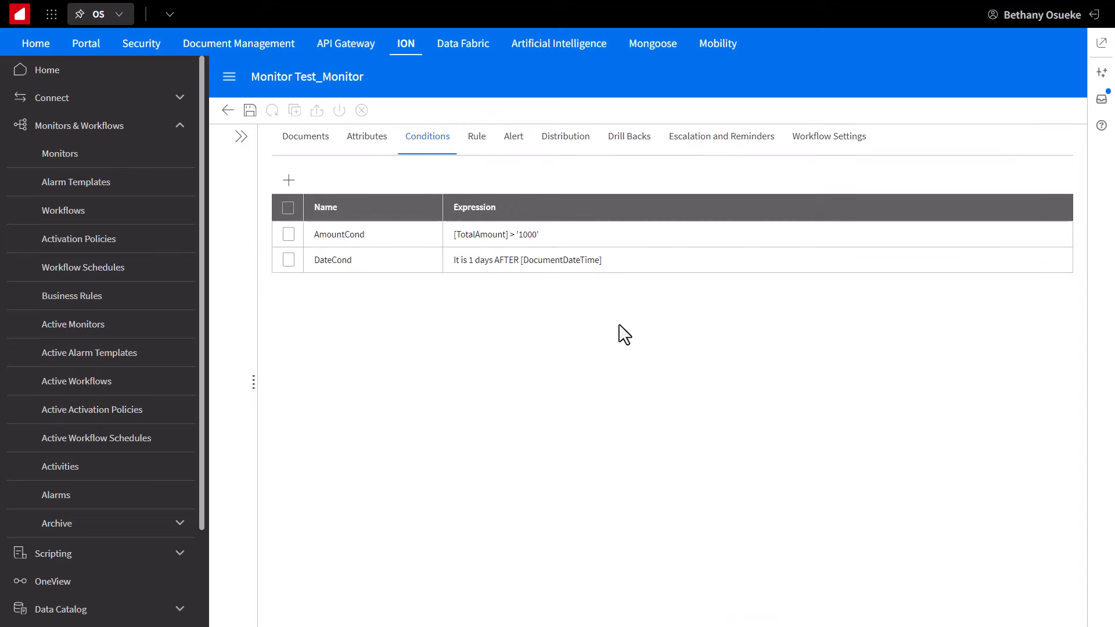
Step: Add BackOrderCond as an Attribute Existence check on BackOrderIndicator
click(288, 180)
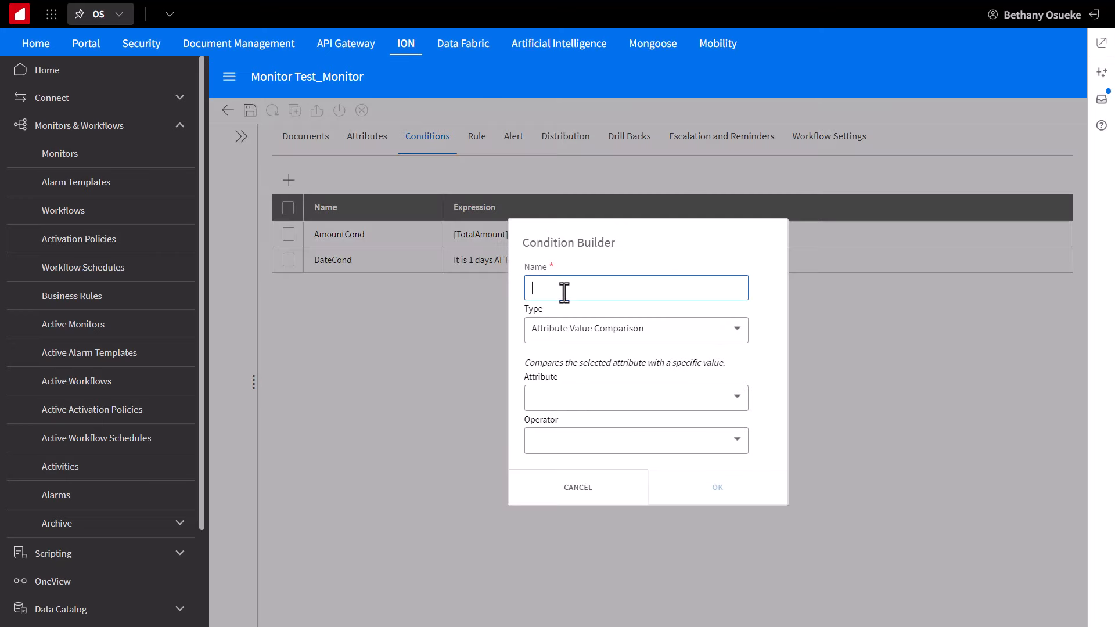
text(BackOr)
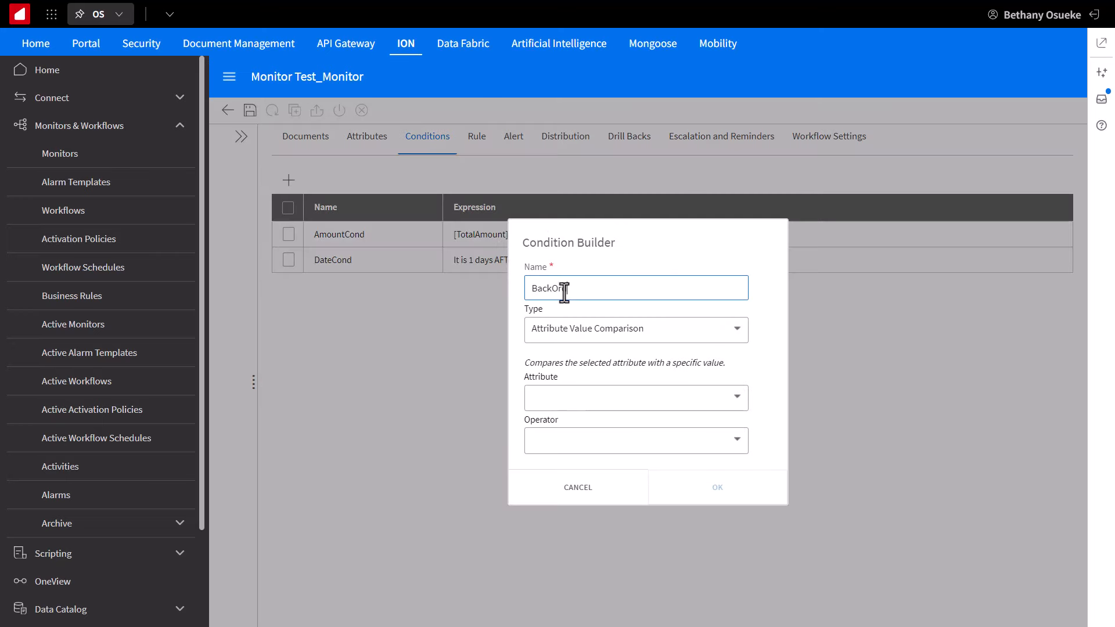
click(636, 330)
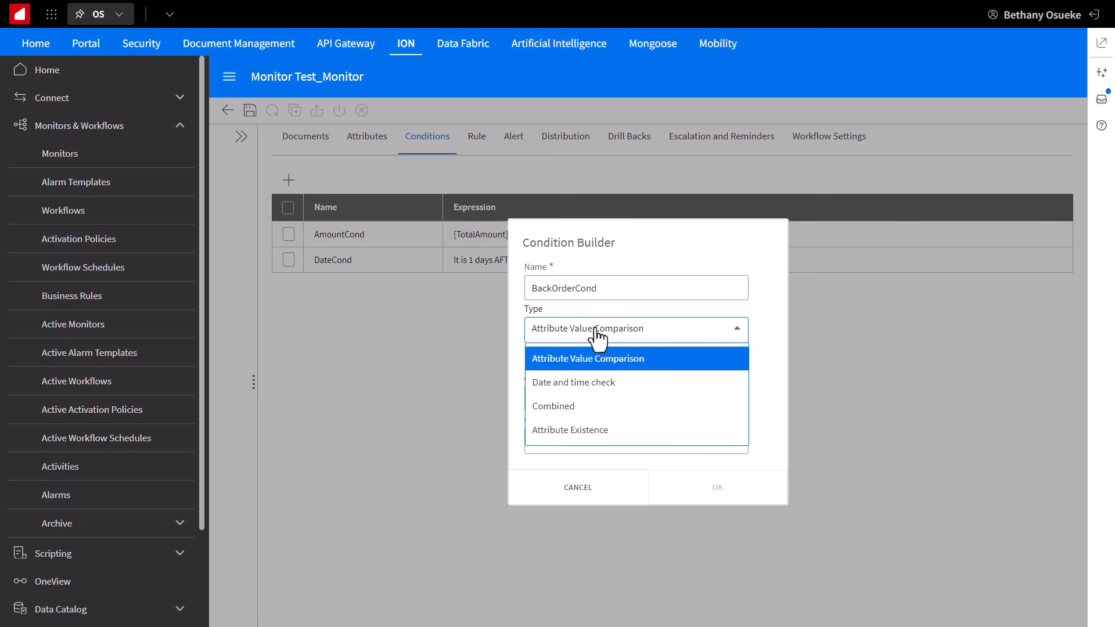
click(569, 430)
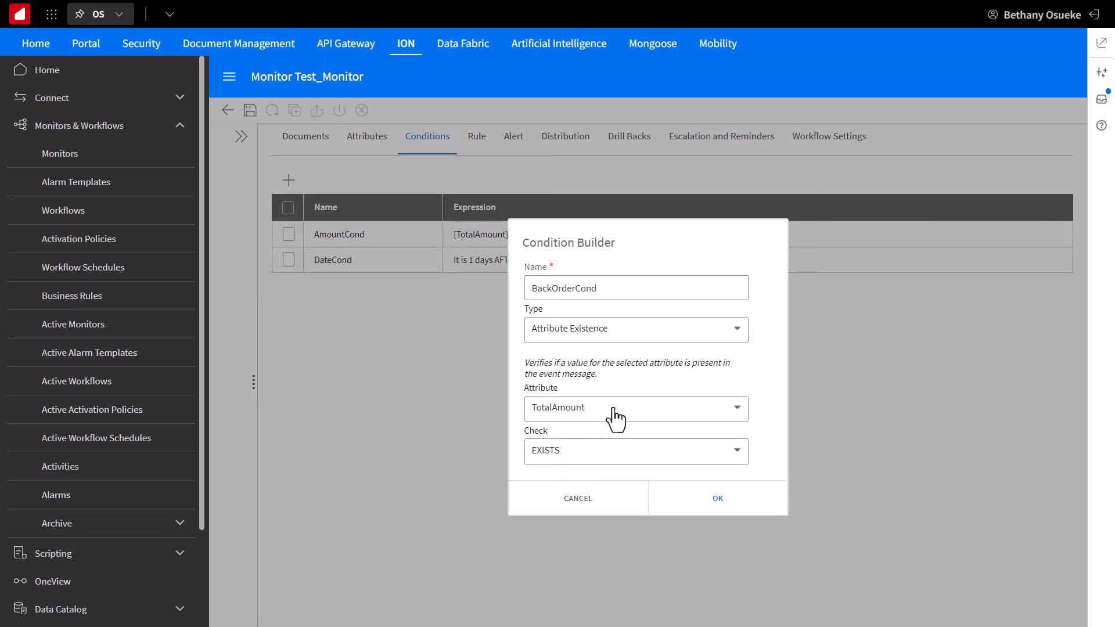
click(636, 409)
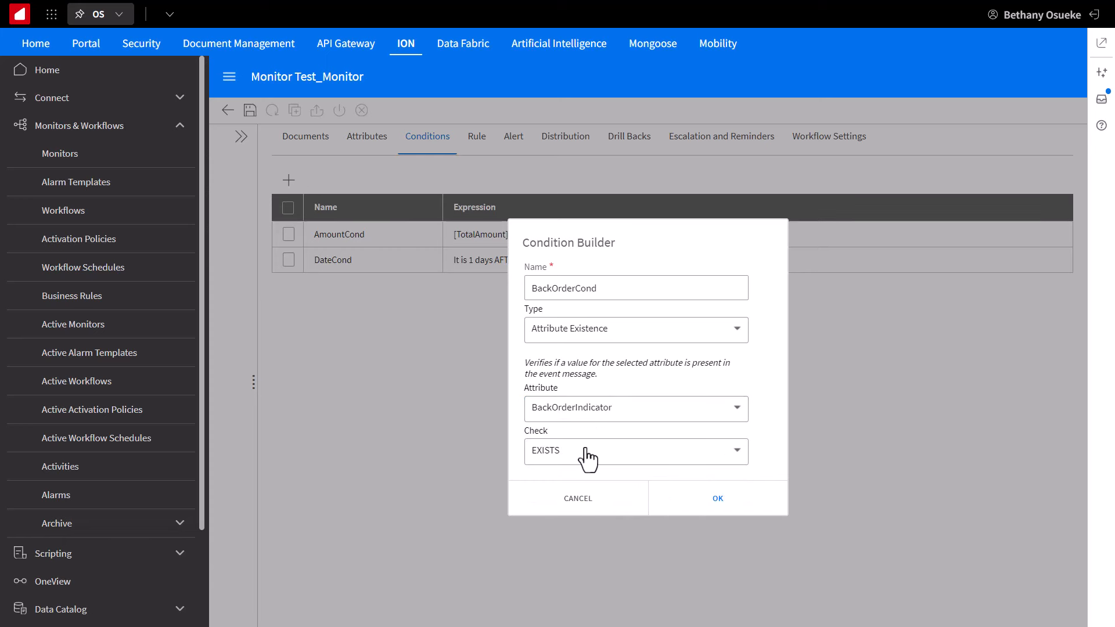
click(717, 499)
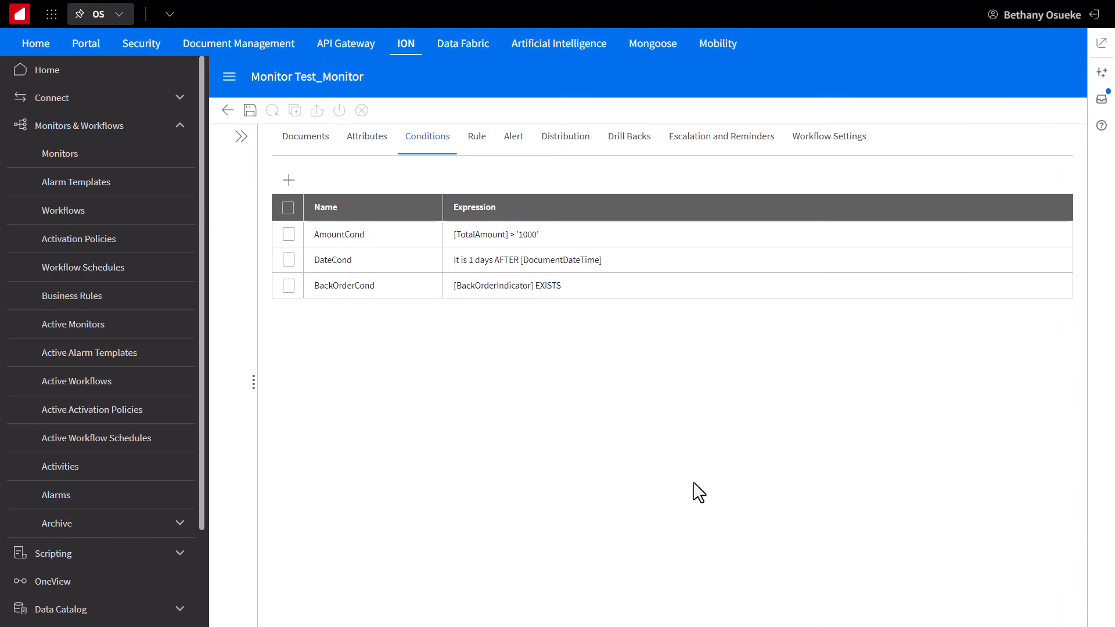
mouse_move(632, 396)
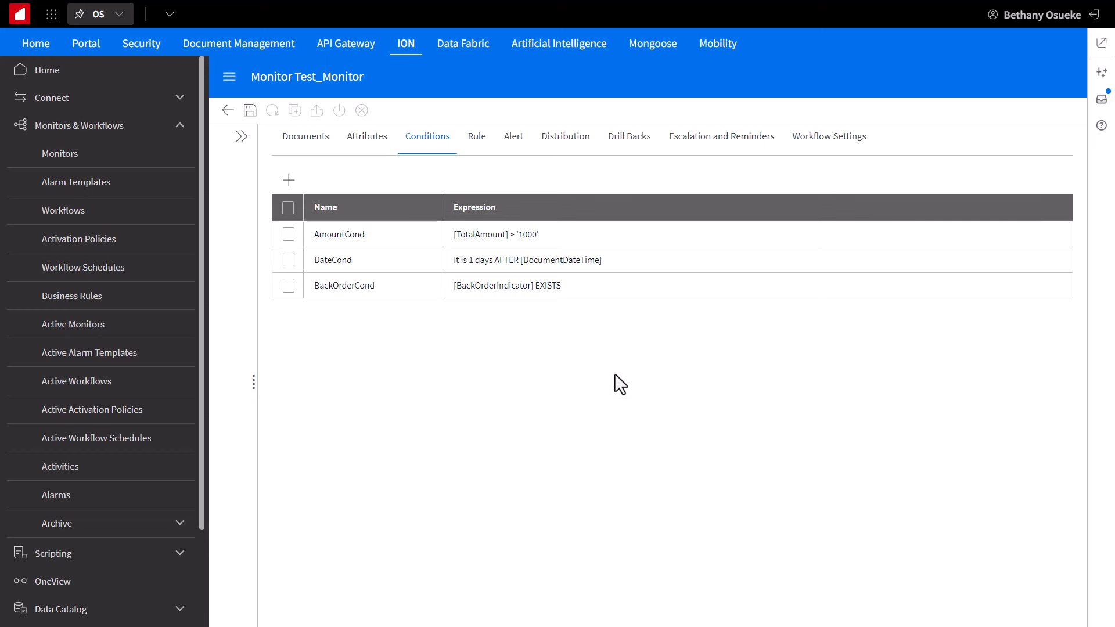
Step: Make the monitor's rule a Value Change rule on TotalAmount
click(476, 136)
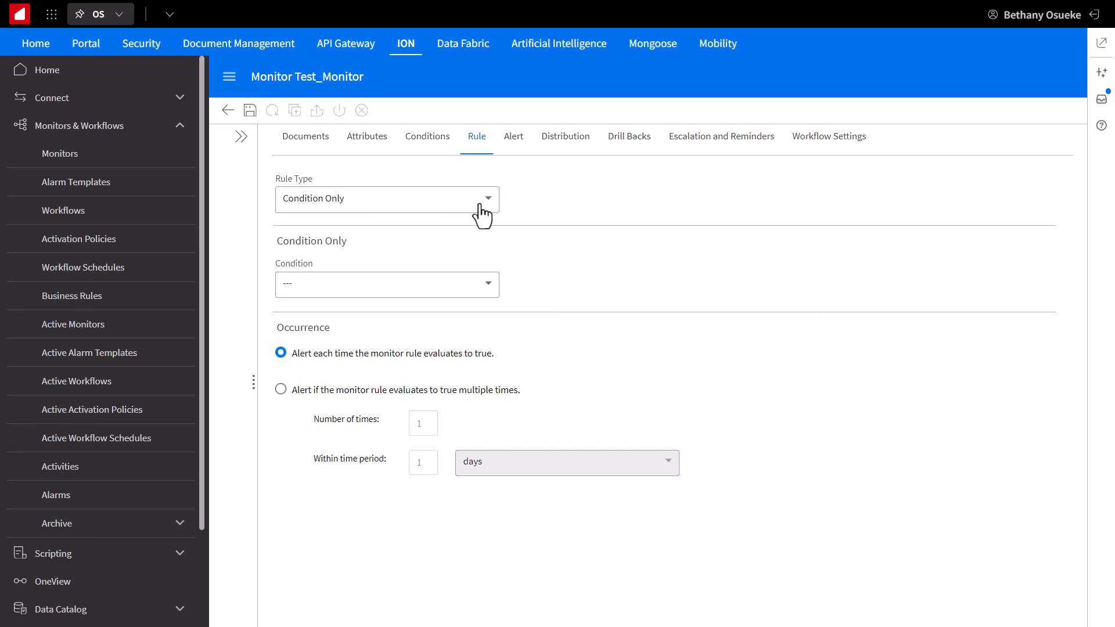
click(387, 199)
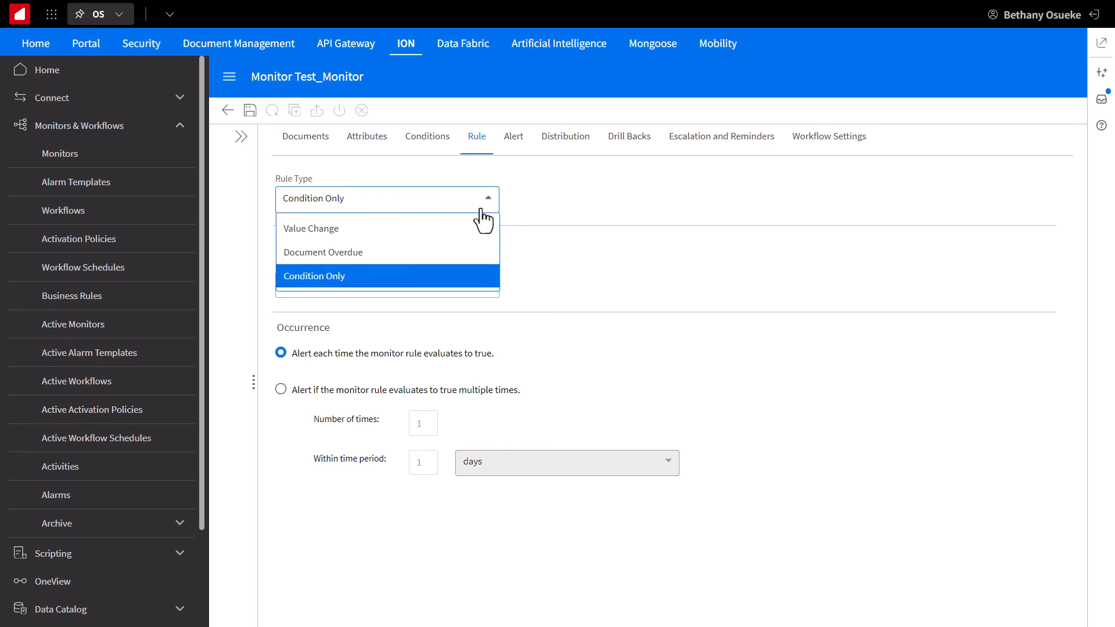
mouse_move(486, 240)
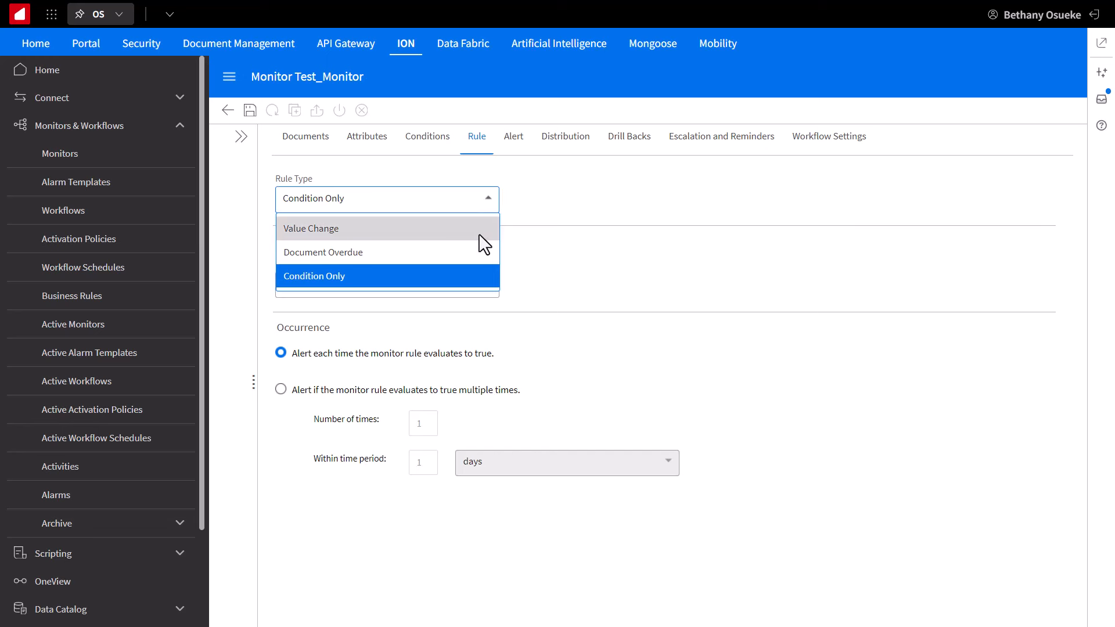
click(308, 228)
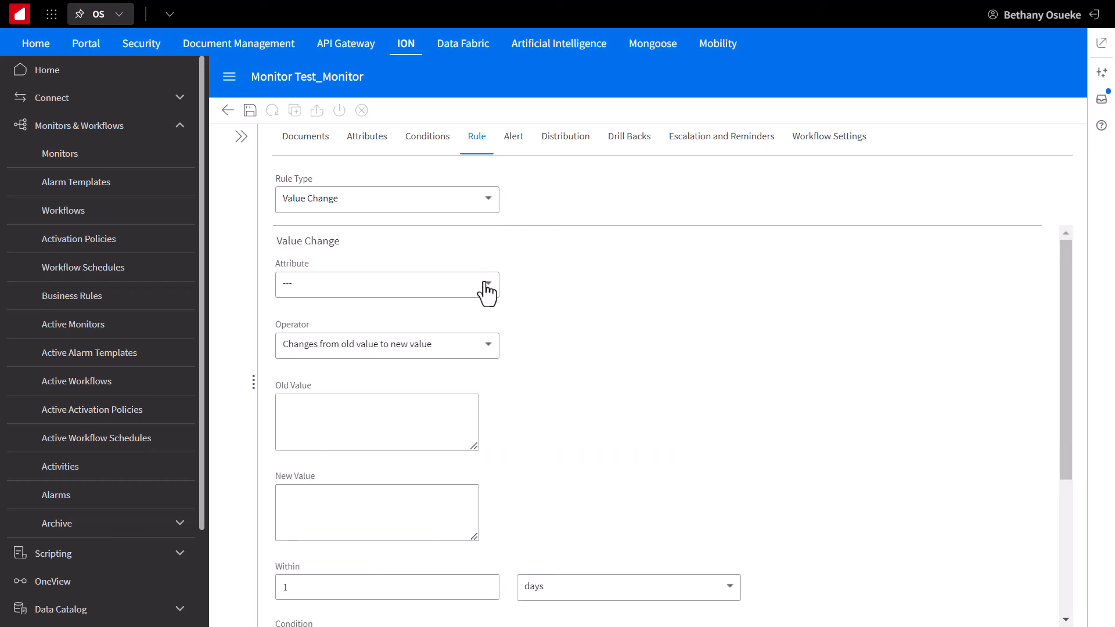
click(387, 284)
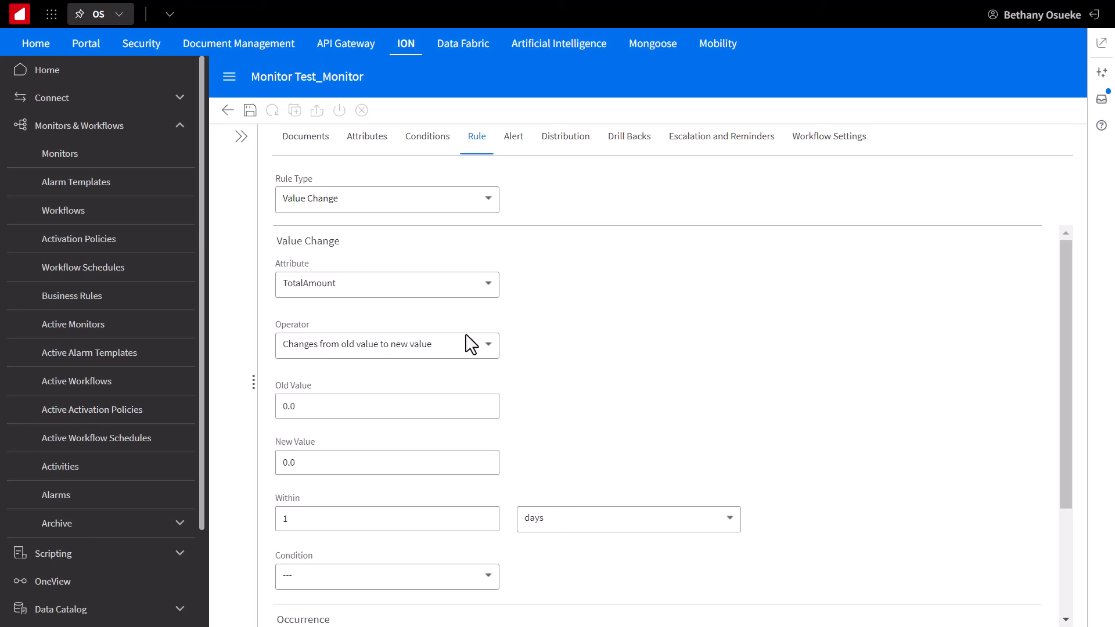
mouse_move(504, 353)
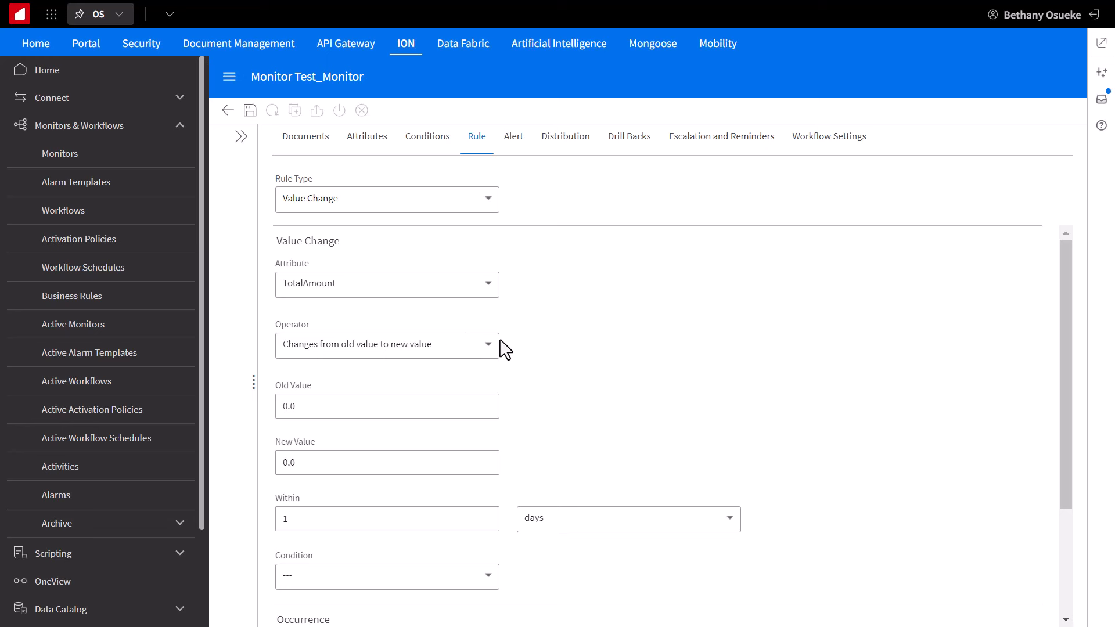
mouse_move(523, 360)
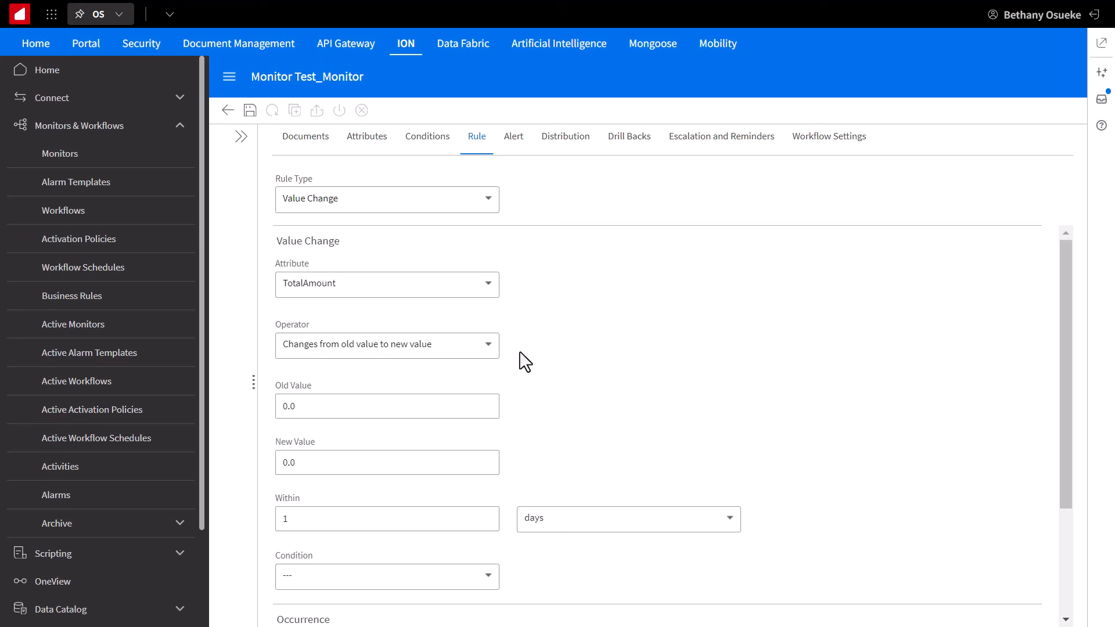
mouse_move(502, 455)
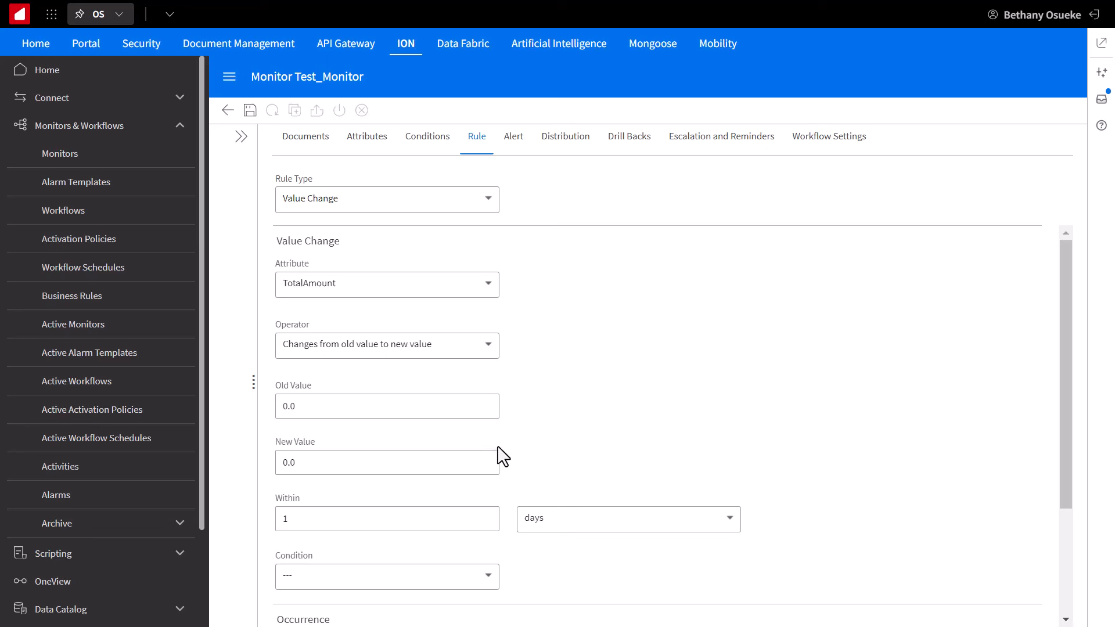
mouse_move(519, 298)
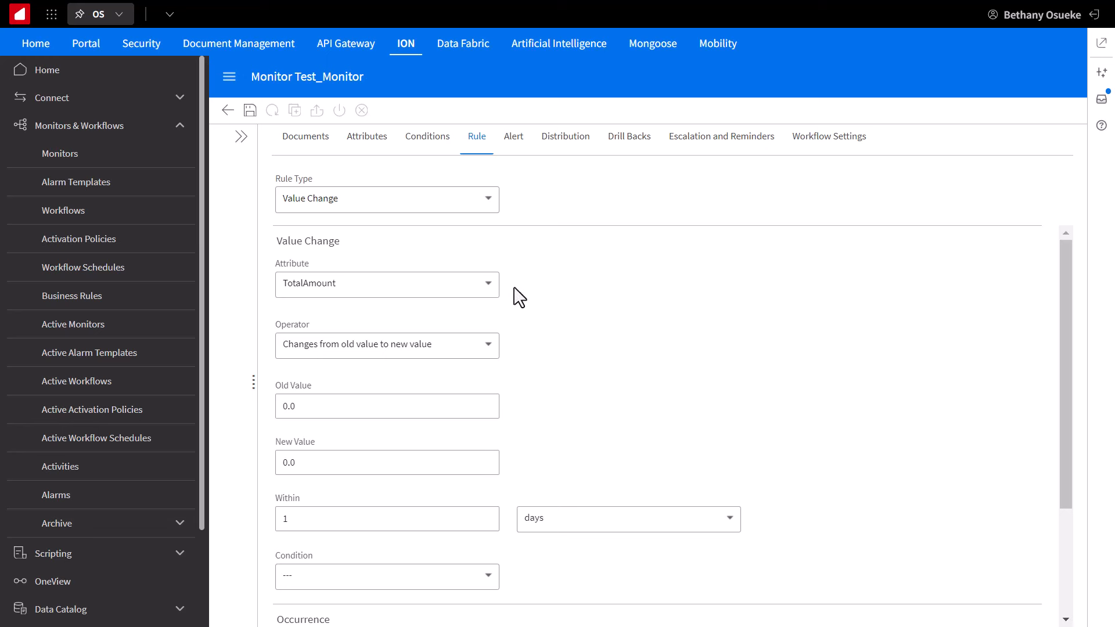
Step: Switch the rule through Document Overdue to Condition Only using AmountCond, then return to conditions
click(387, 200)
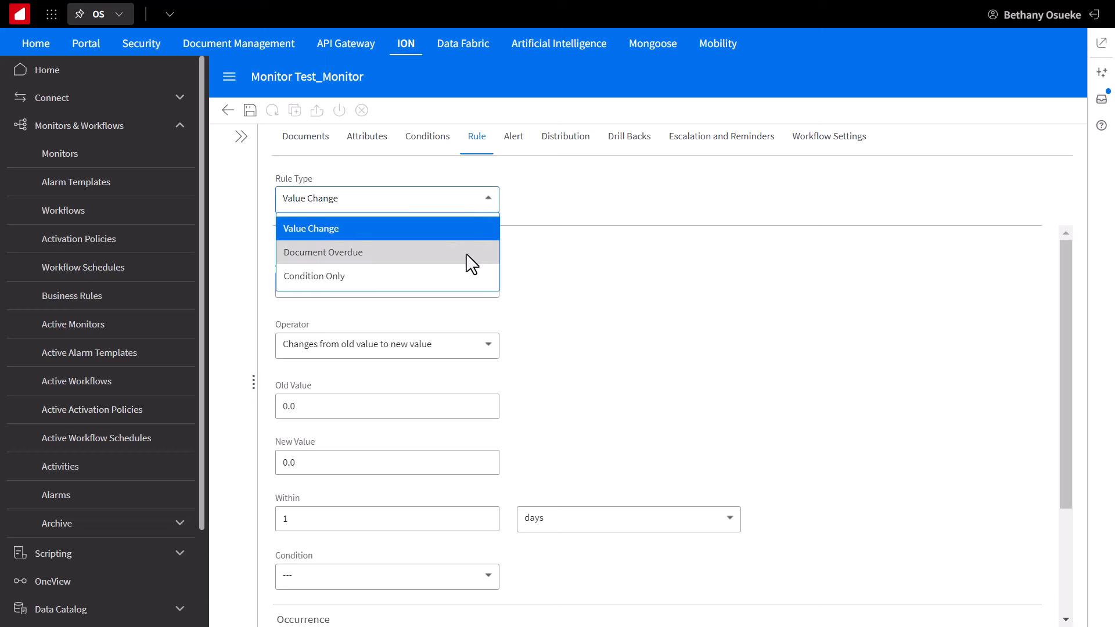
click(323, 252)
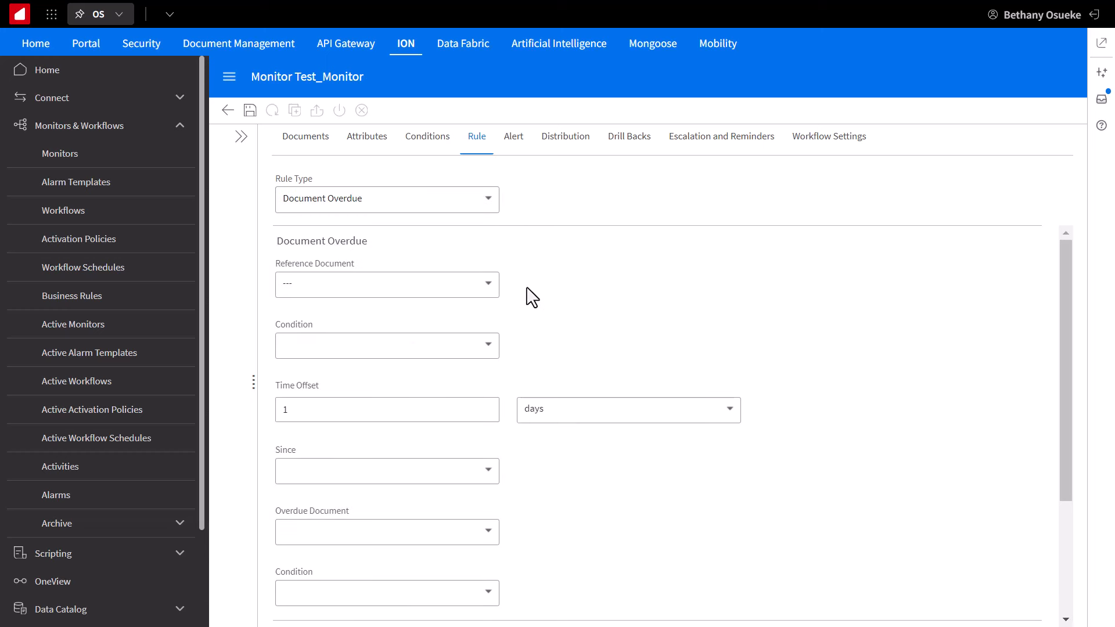
mouse_move(514, 292)
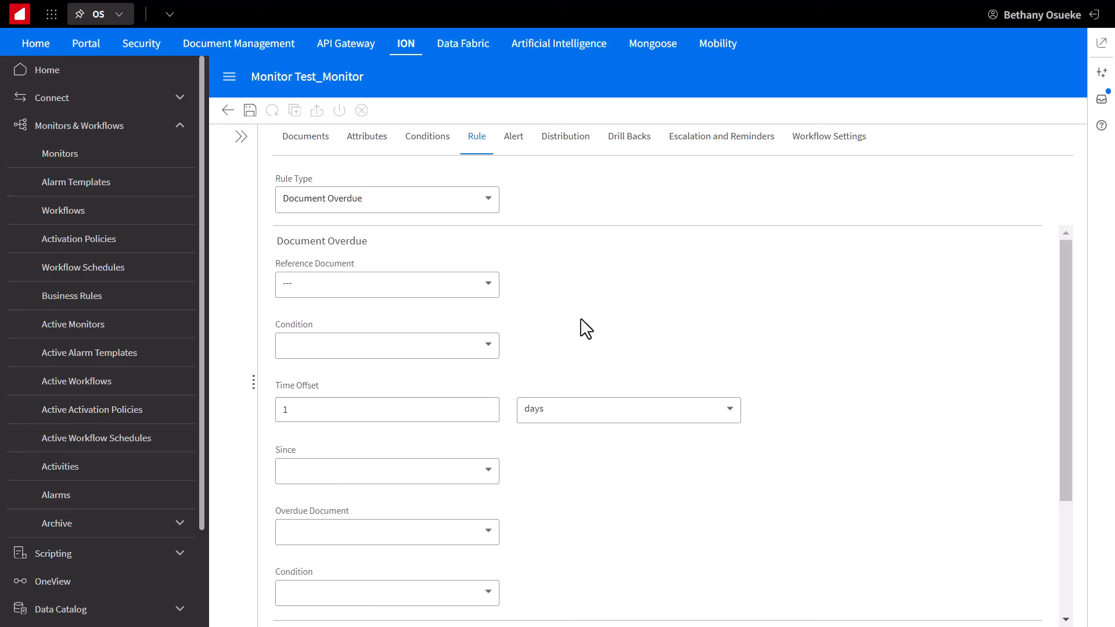
click(386, 200)
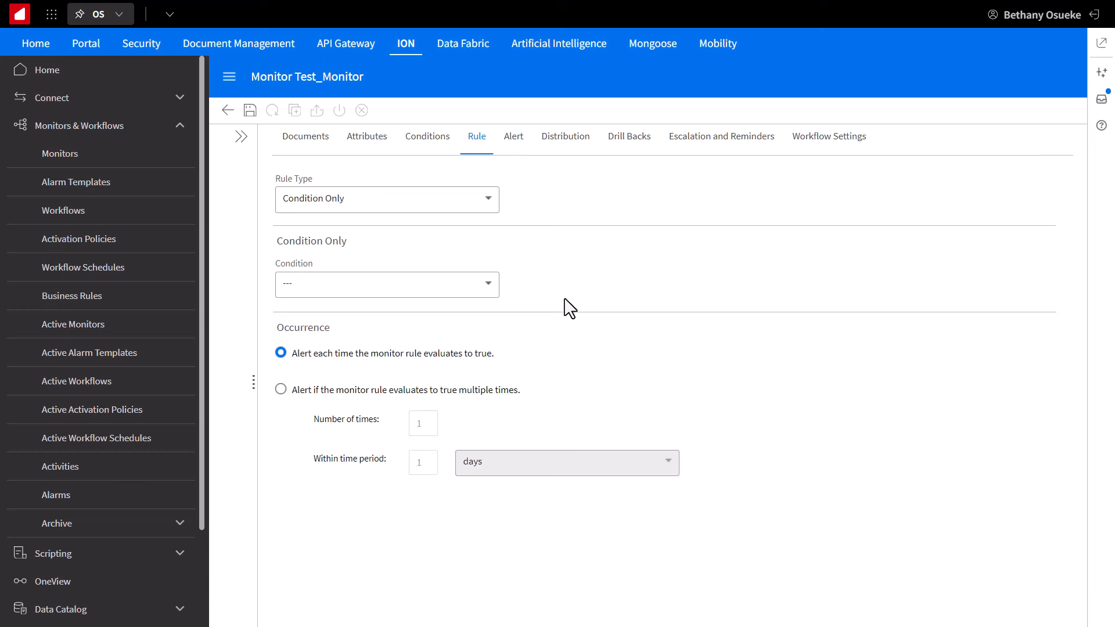
mouse_move(541, 317)
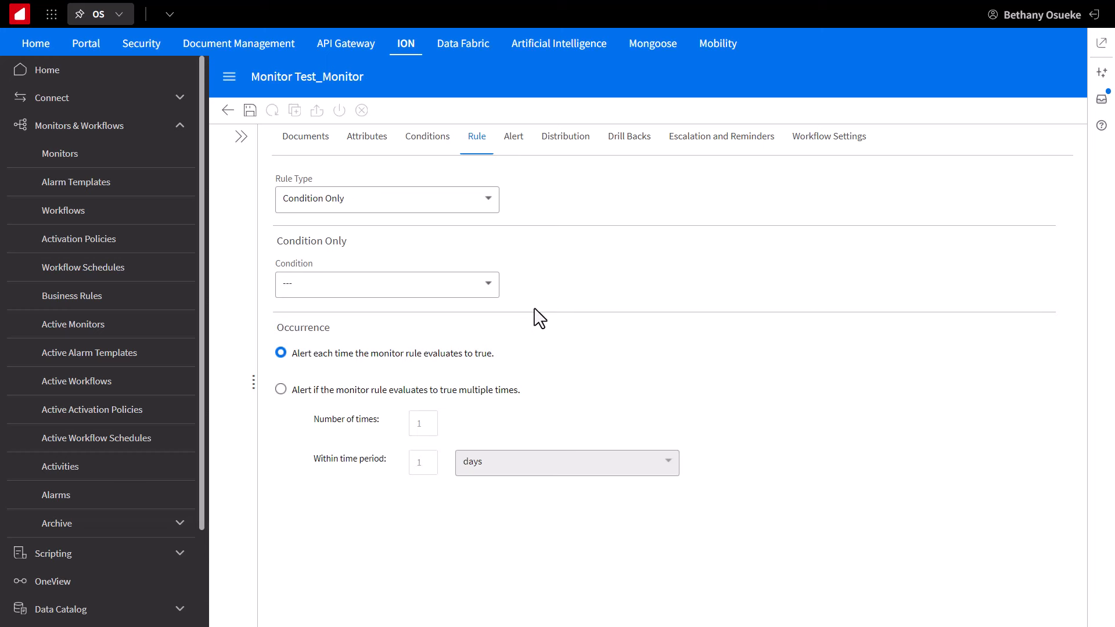
click(387, 284)
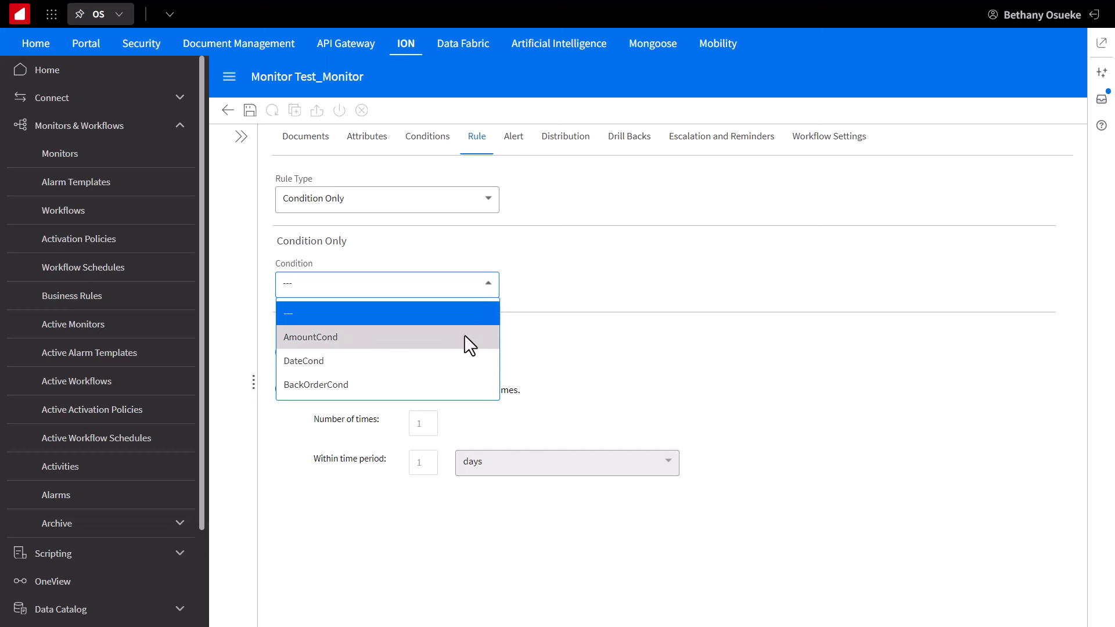
click(310, 336)
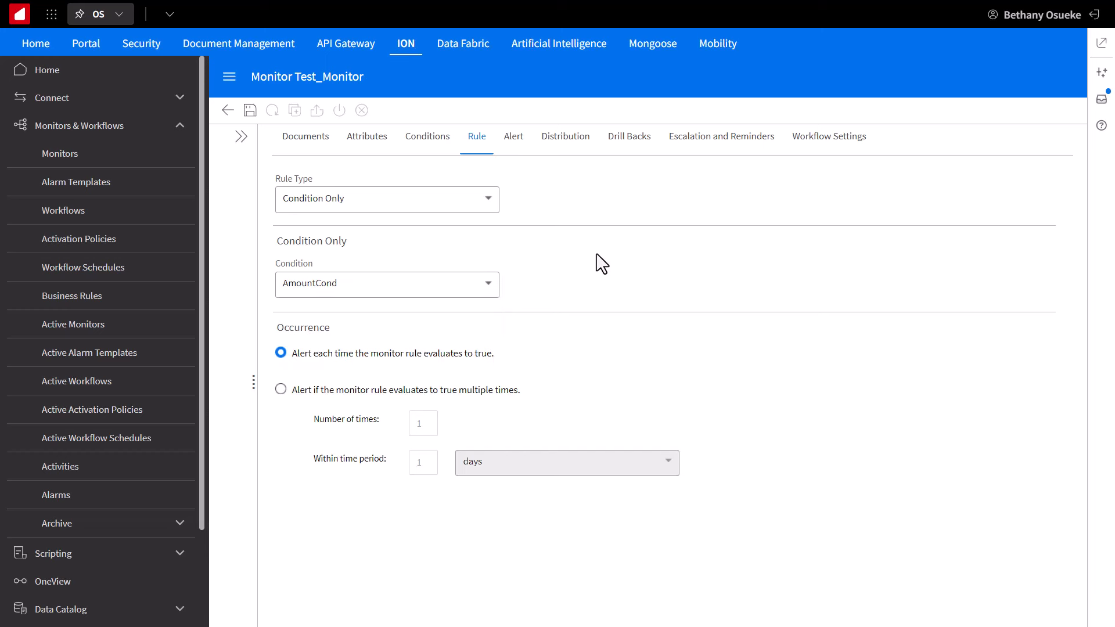
click(427, 135)
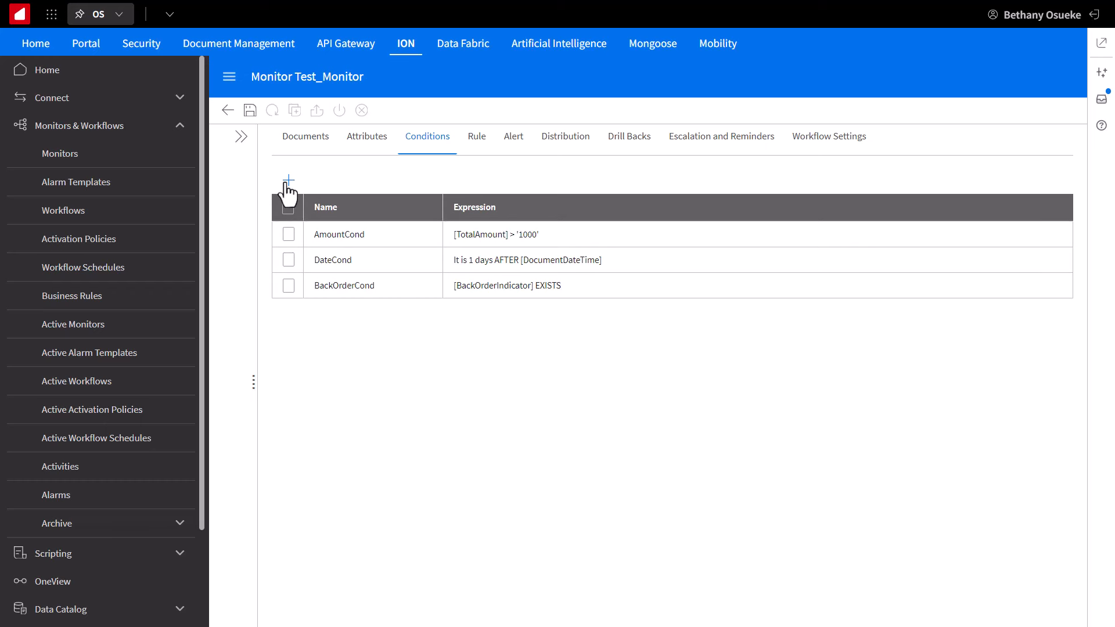
Step: Create Combined condition BothCond that ORs AmountCond and BackOrderCond, and confirm it
click(288, 180)
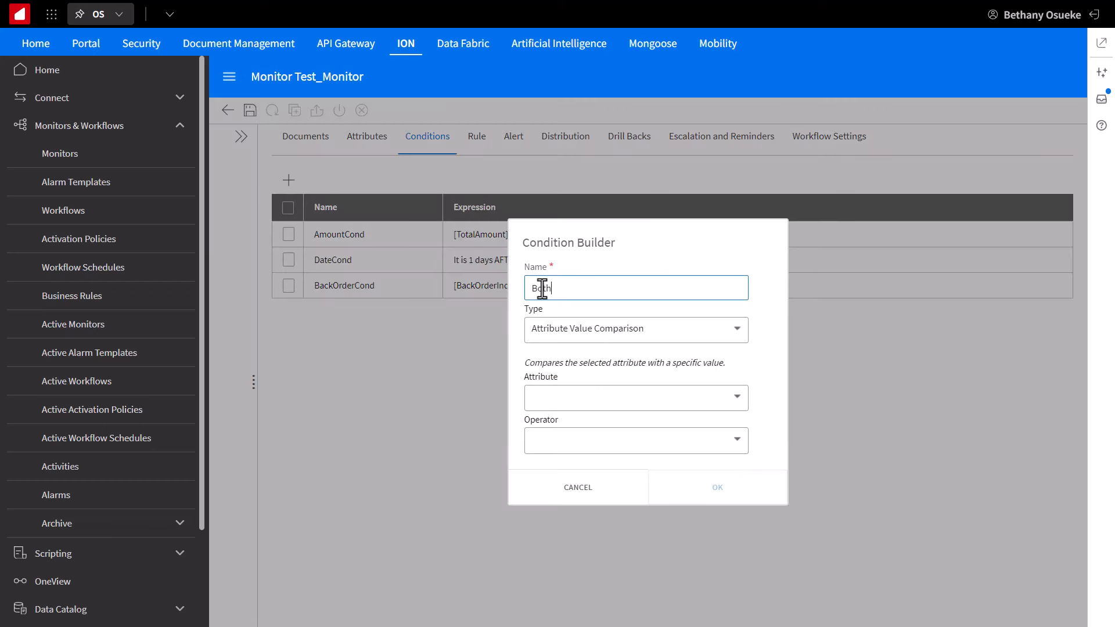
text(othCond)
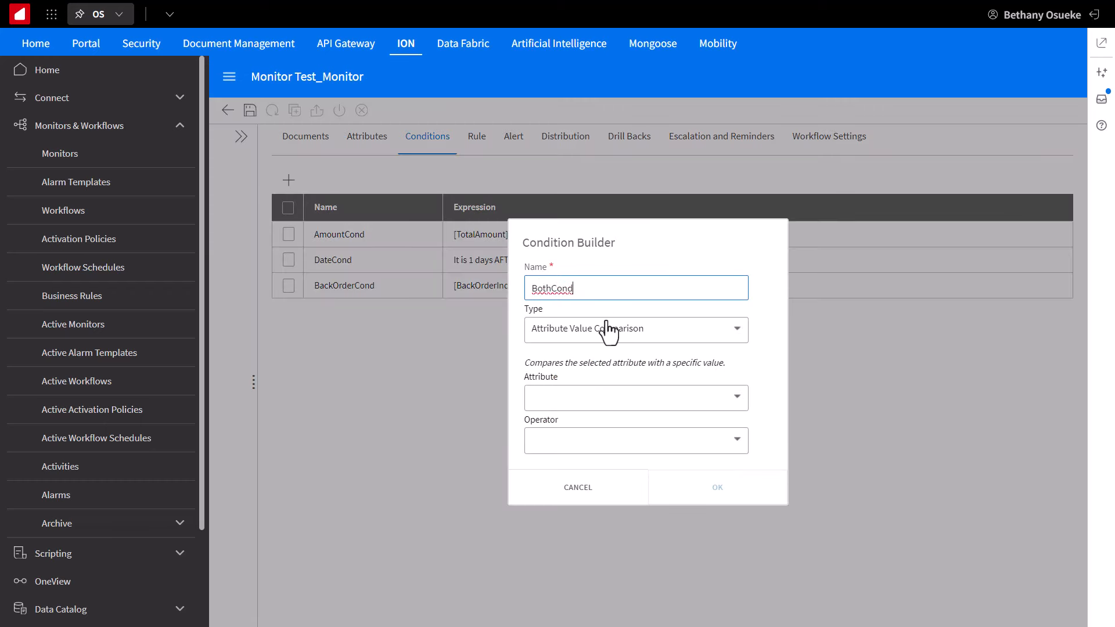
click(636, 330)
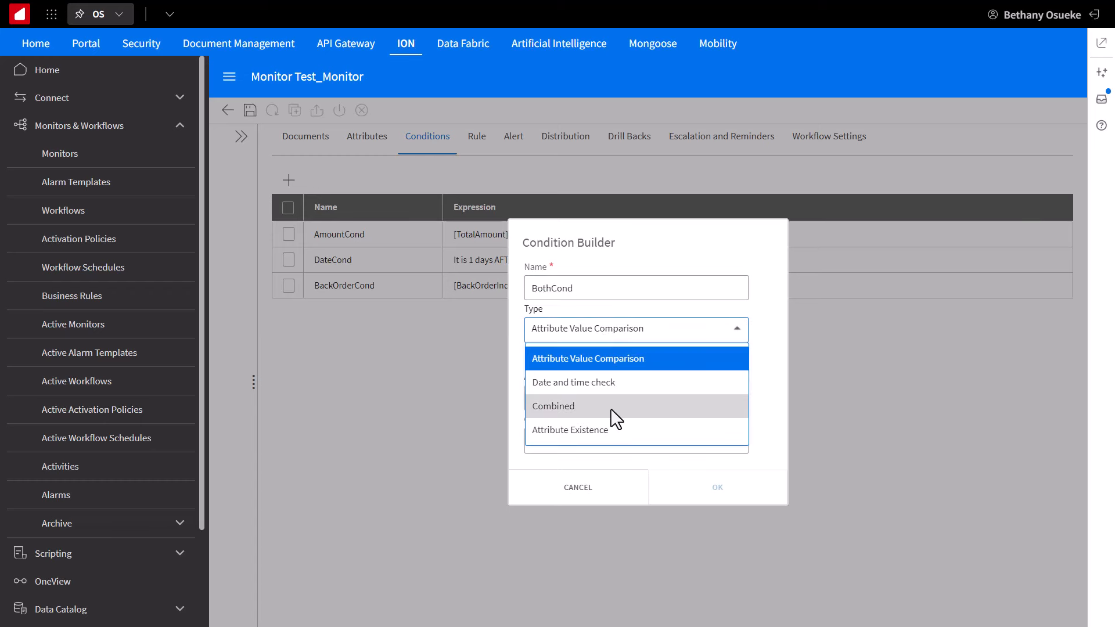
click(552, 407)
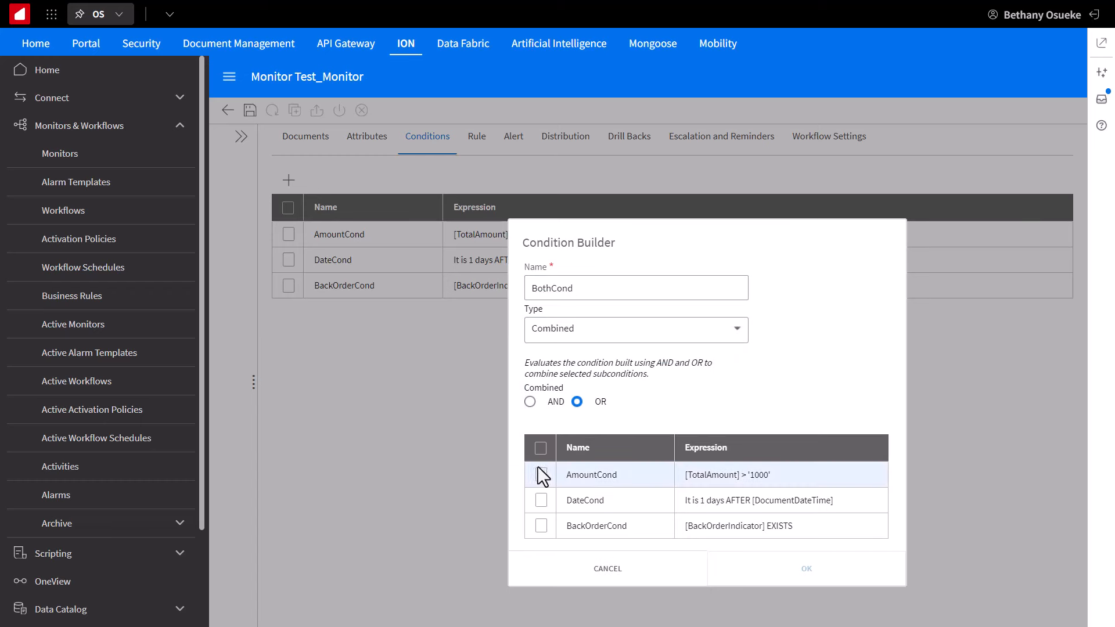
click(539, 526)
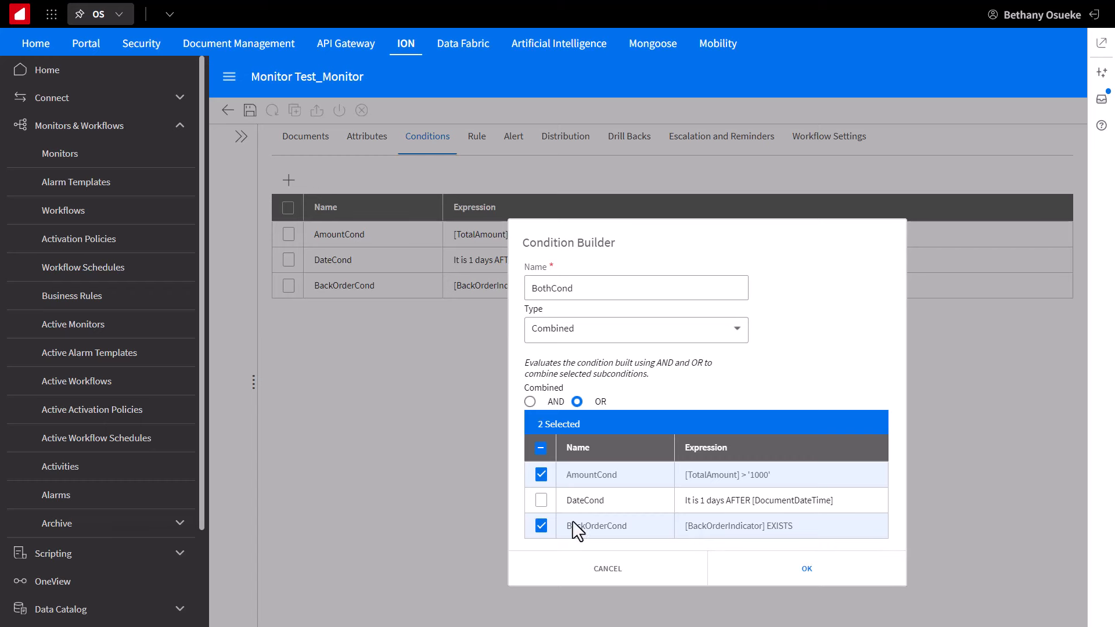
click(806, 569)
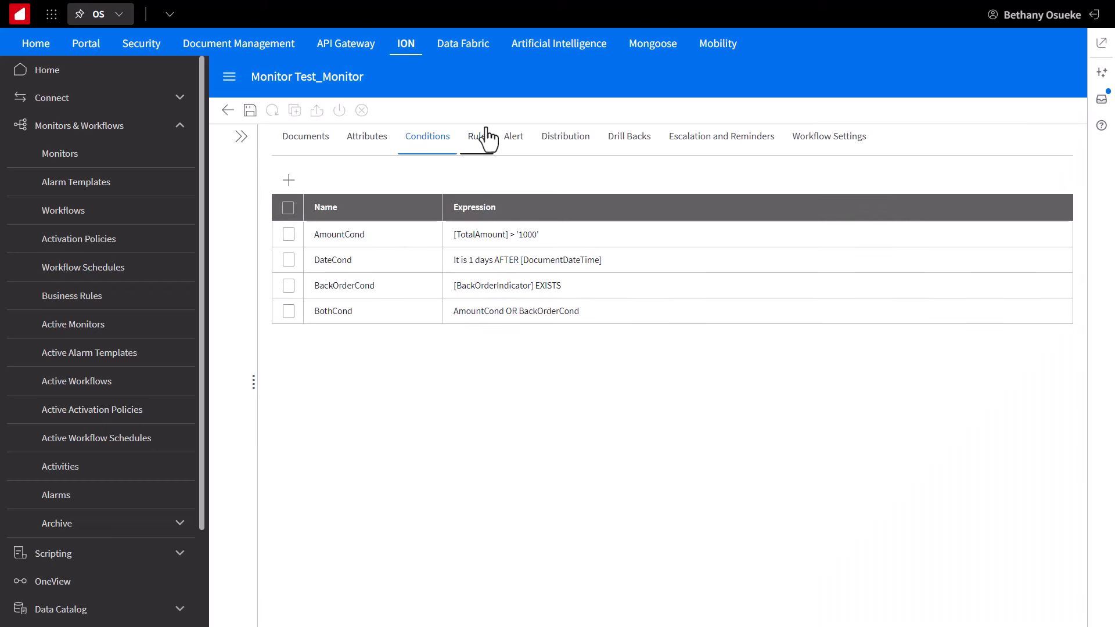
Step: Return to the Rule settings and select BothCond as the rule's condition
click(476, 135)
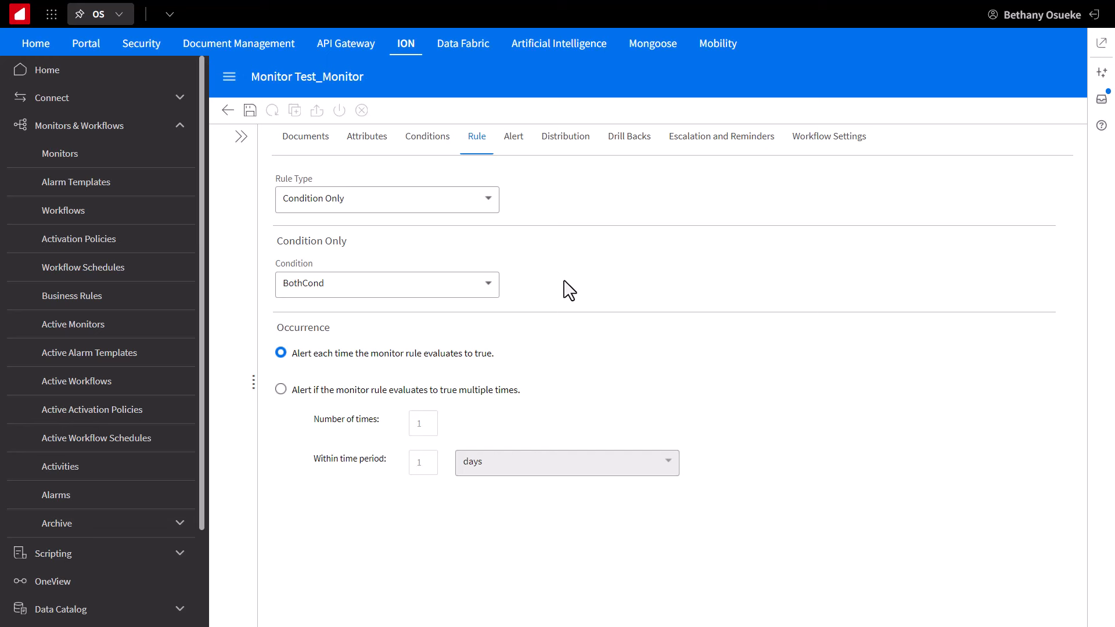
mouse_move(506, 363)
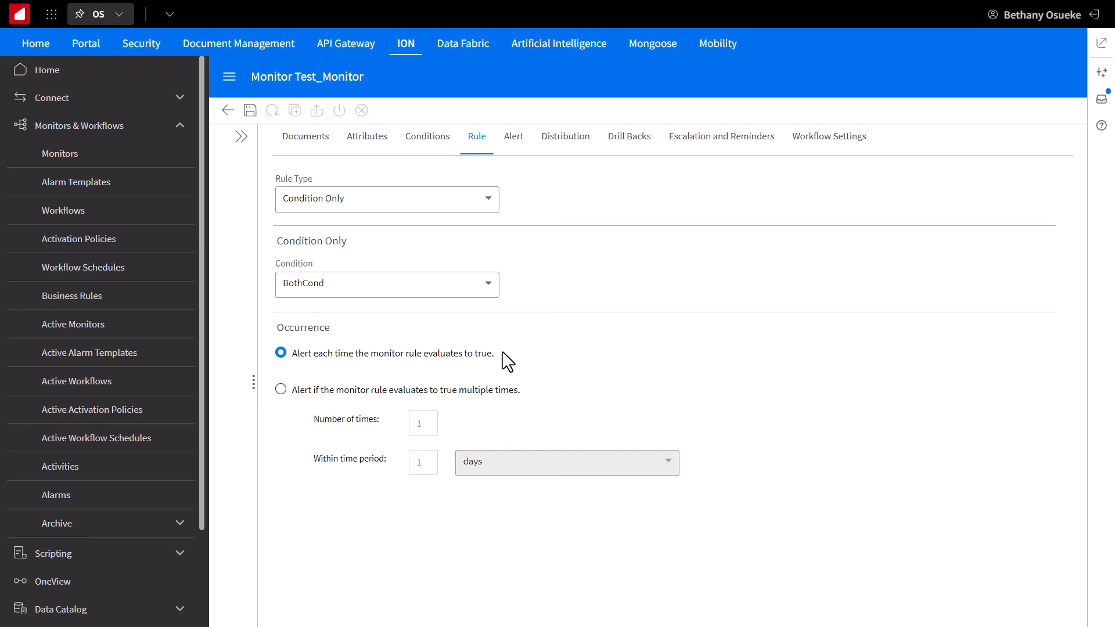
mouse_move(584, 383)
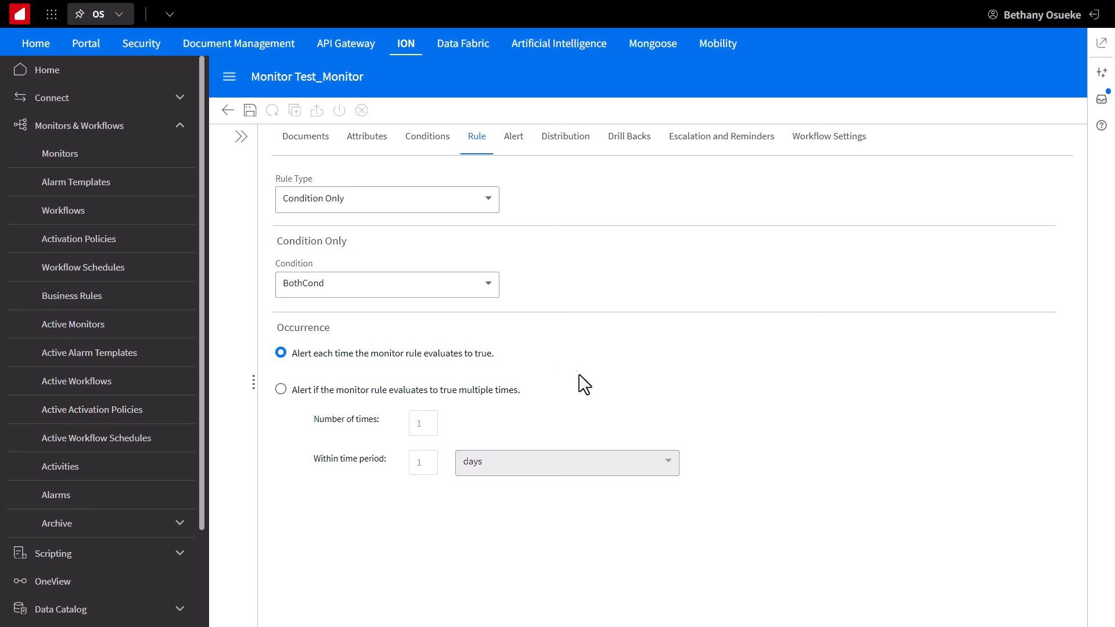
mouse_move(540, 399)
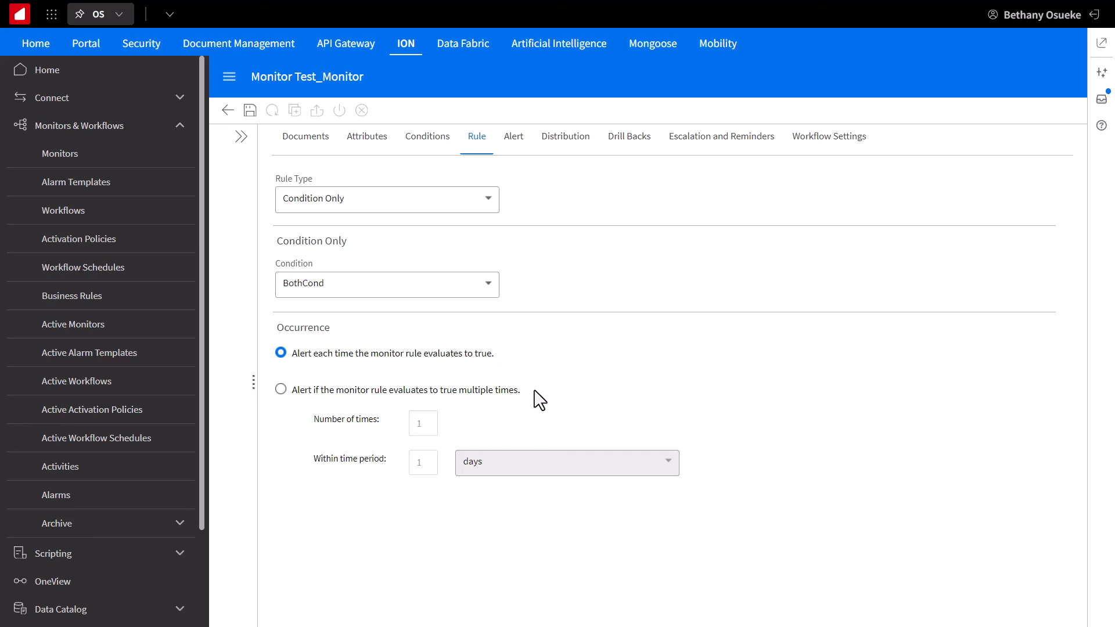
mouse_move(460, 400)
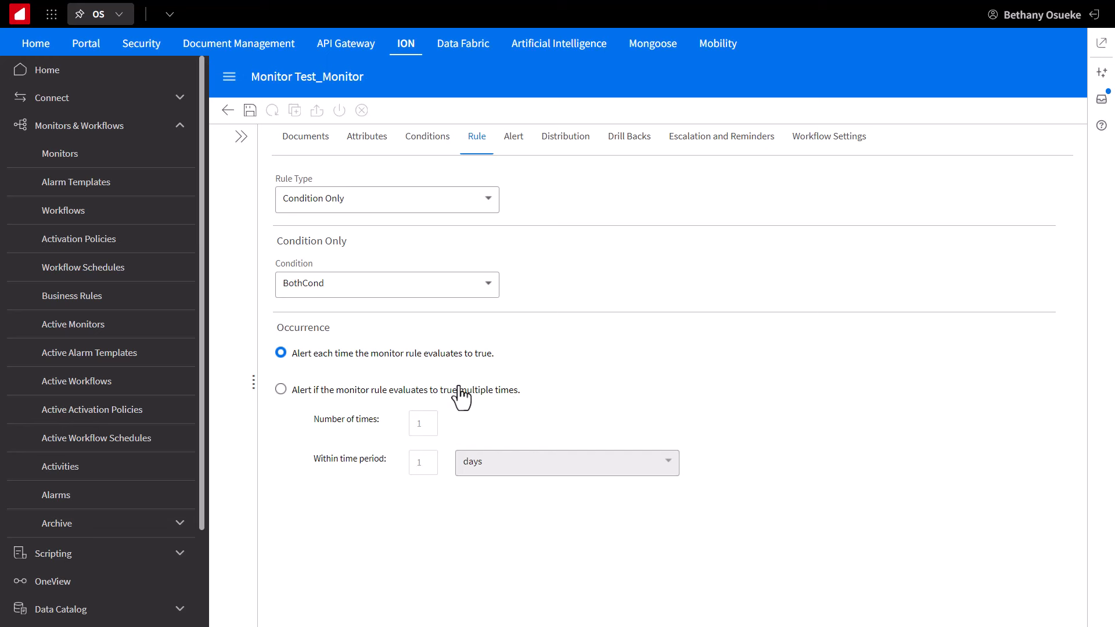
click(280, 390)
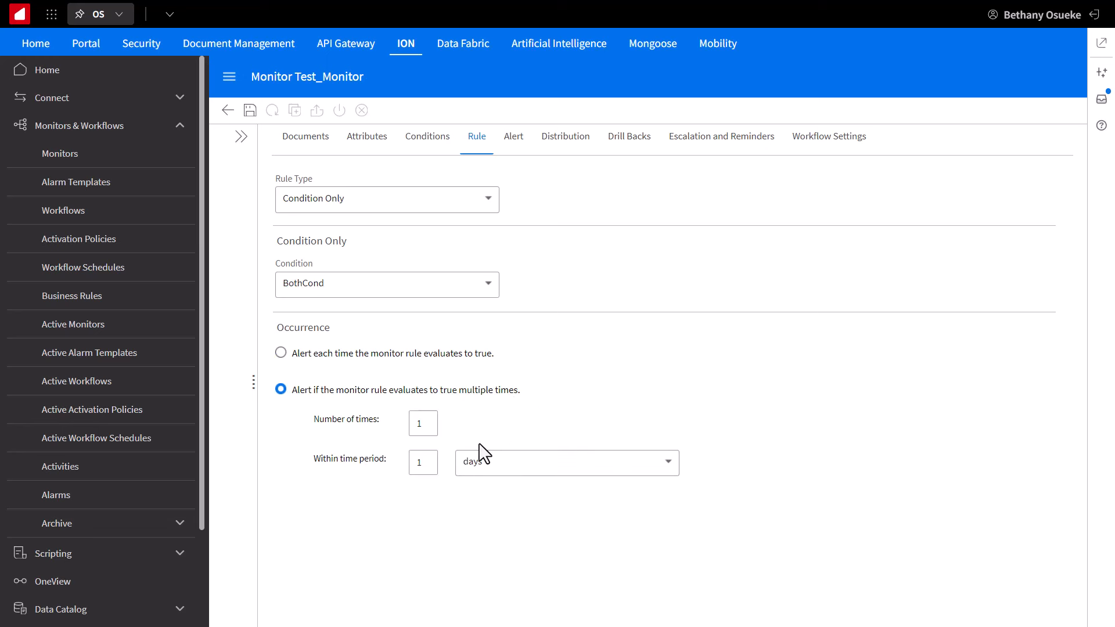
click(423, 423)
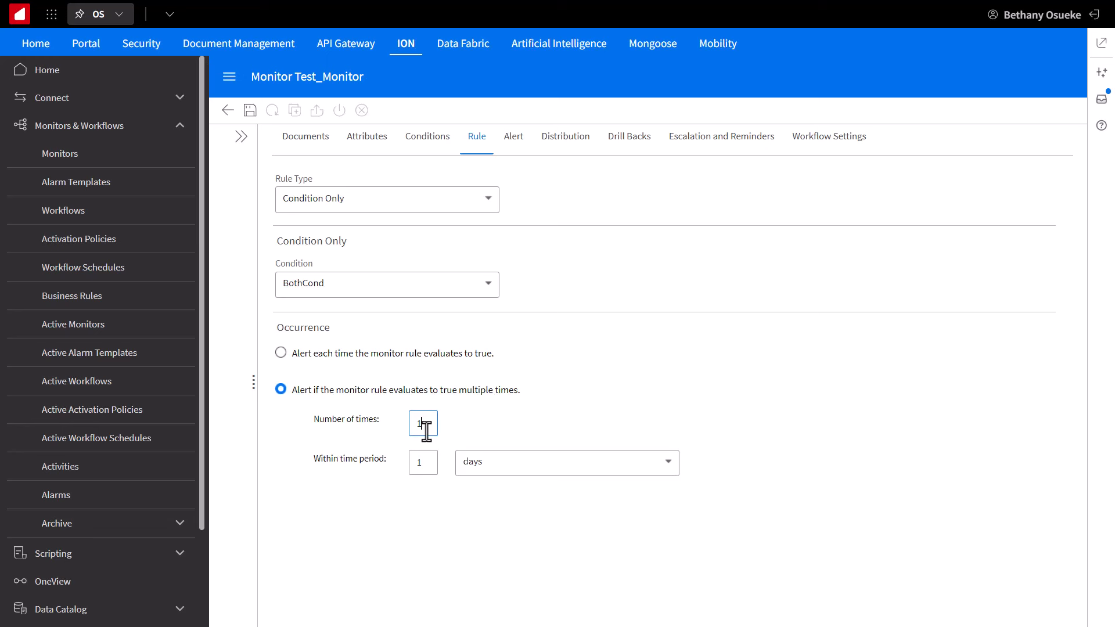
text(5)
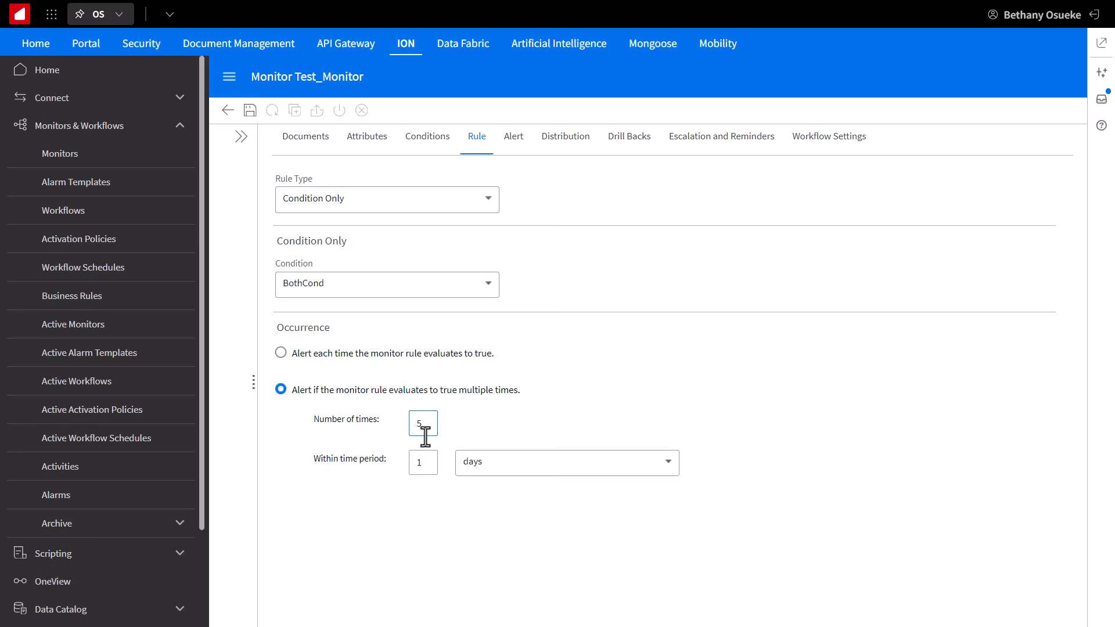
text(7)
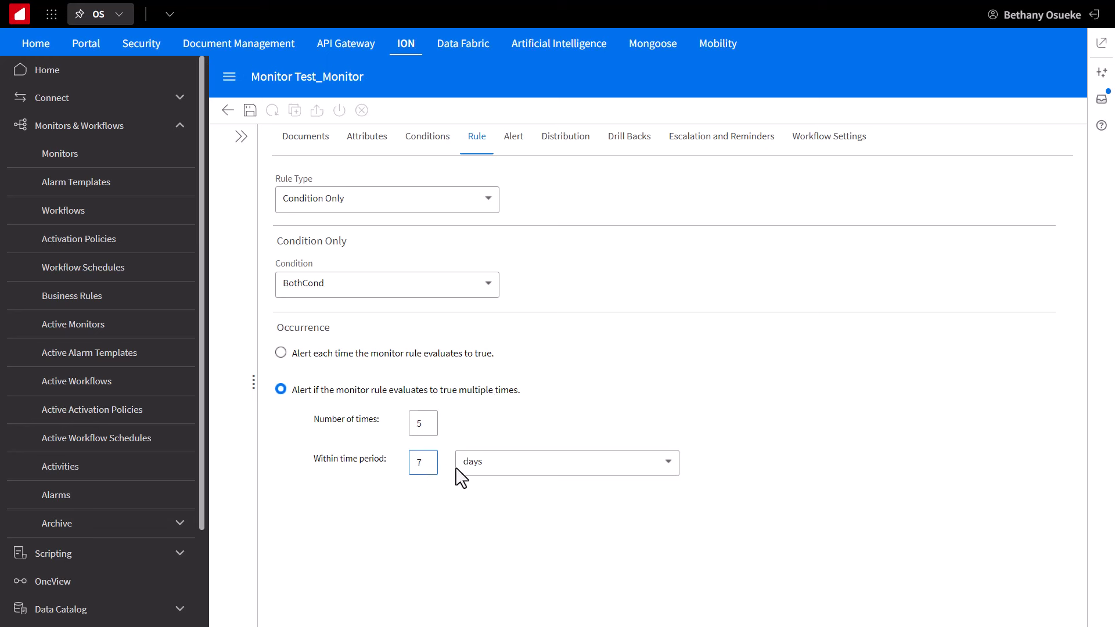
mouse_move(648, 367)
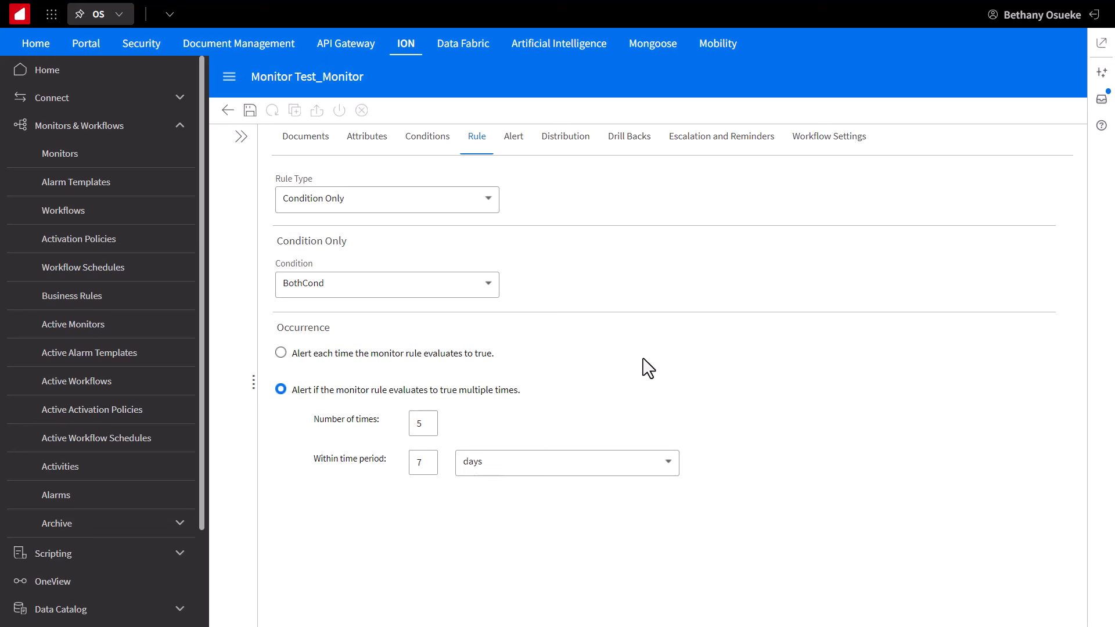
click(280, 353)
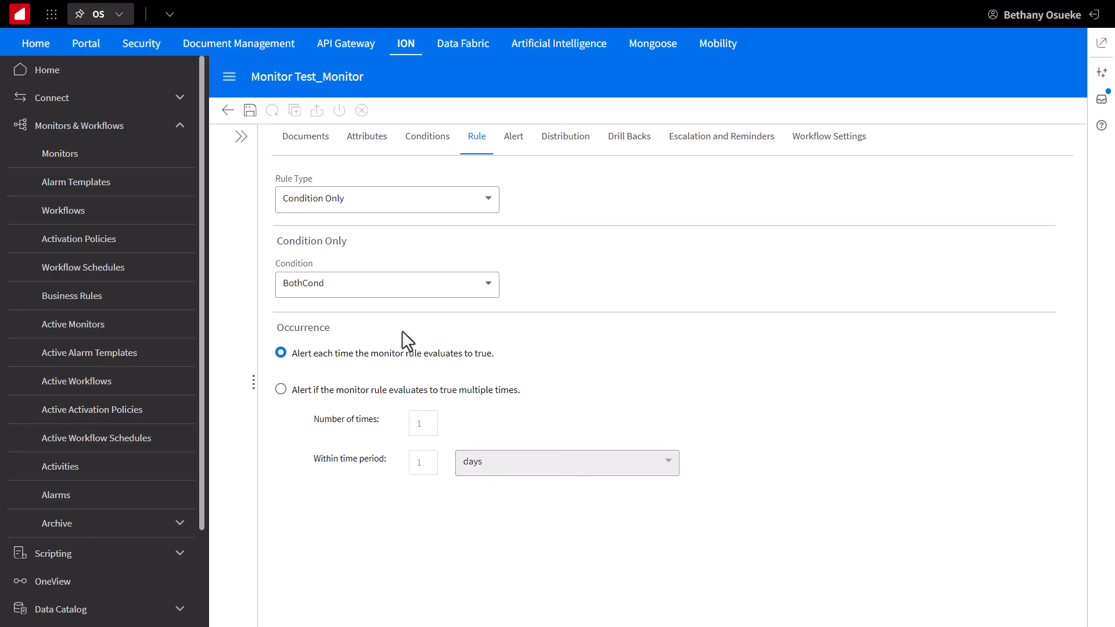
mouse_move(599, 348)
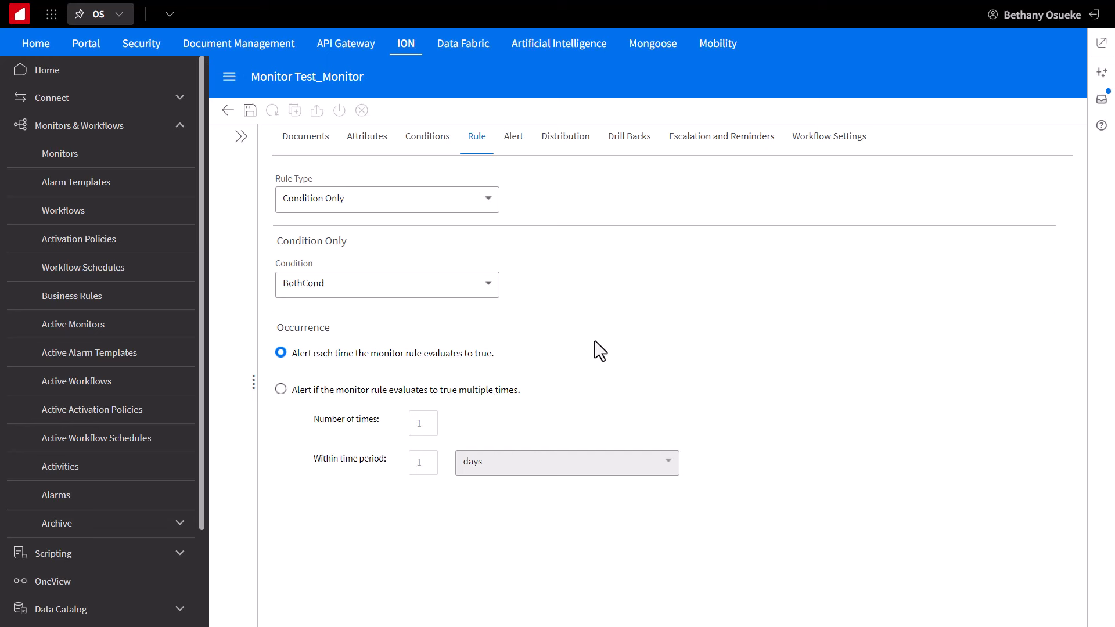
click(513, 135)
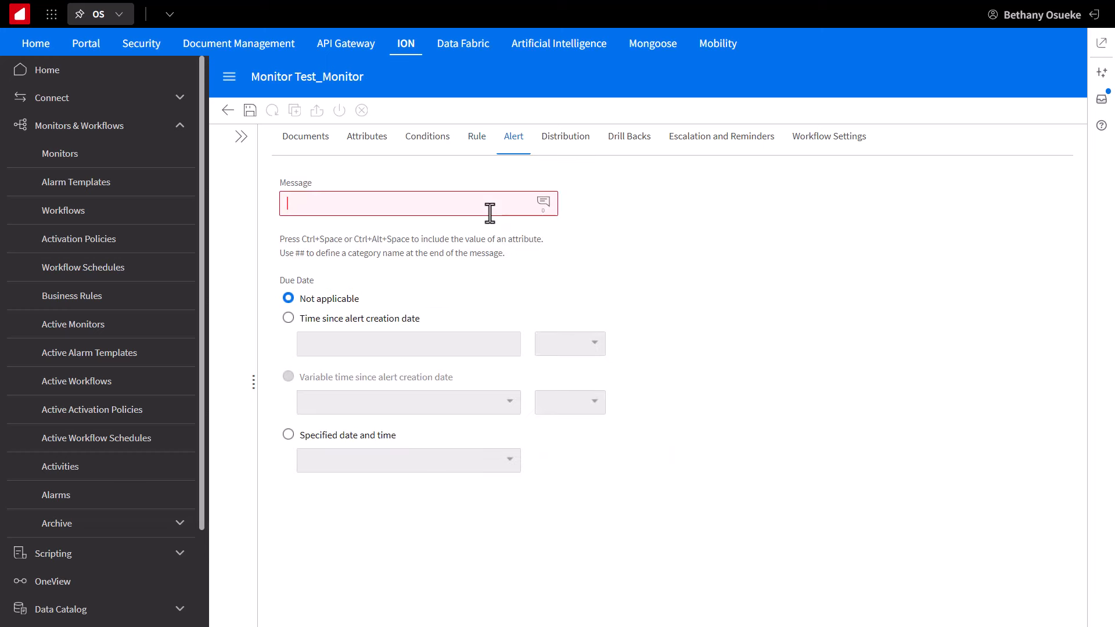
Step: Enter message 'You have a sales order over a $1000. Amount is [TotalAmount]' due 30 days after creation
text(You have a sales o)
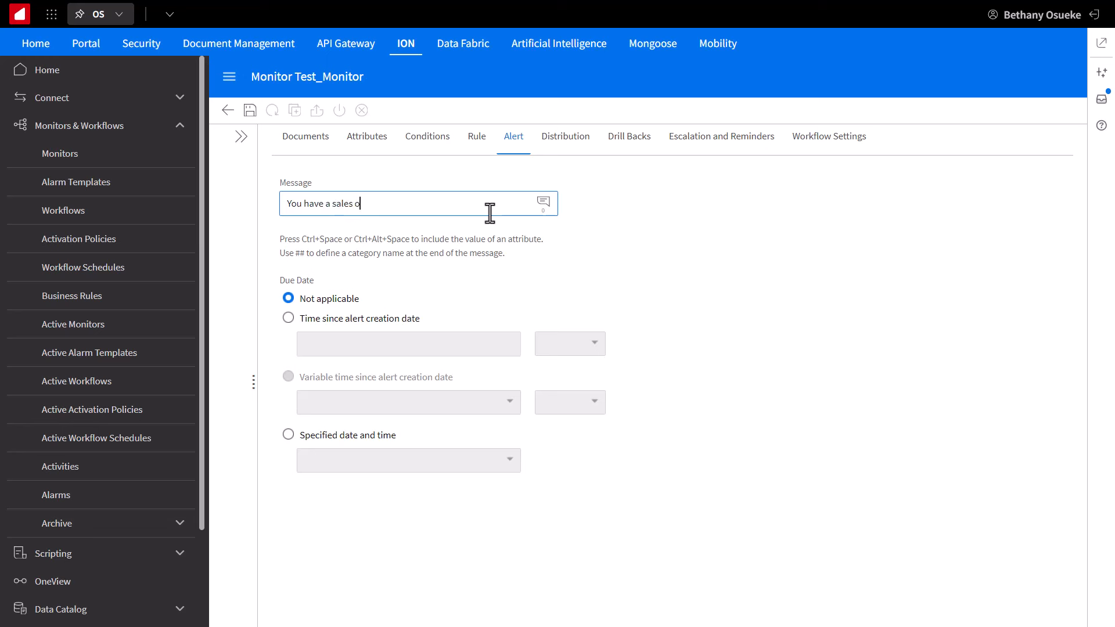
text(rder over a $1000)
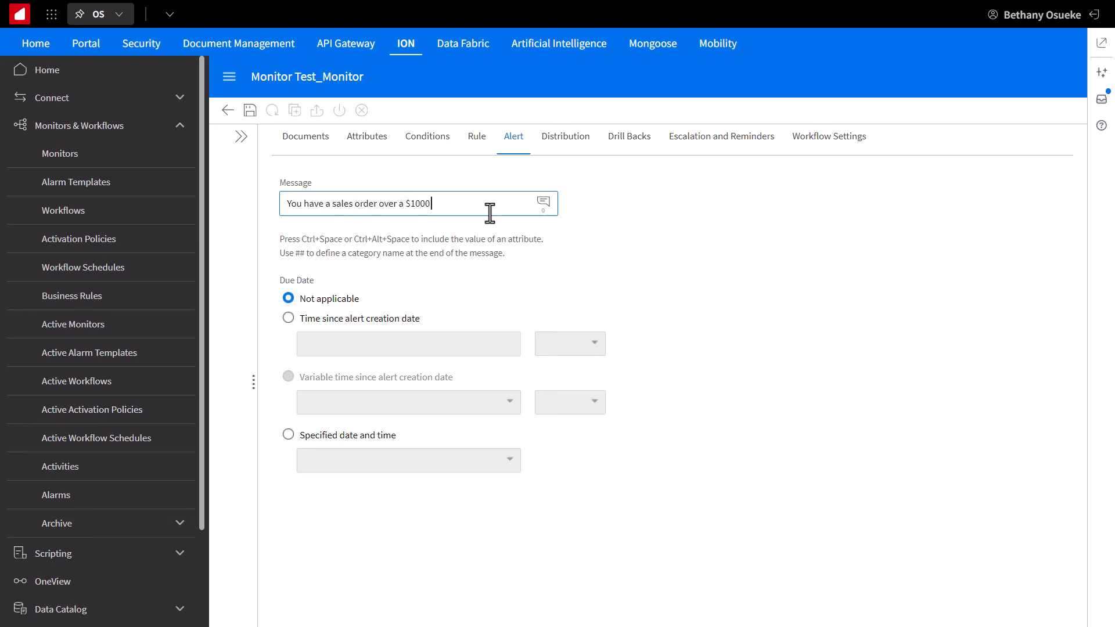
text(.)
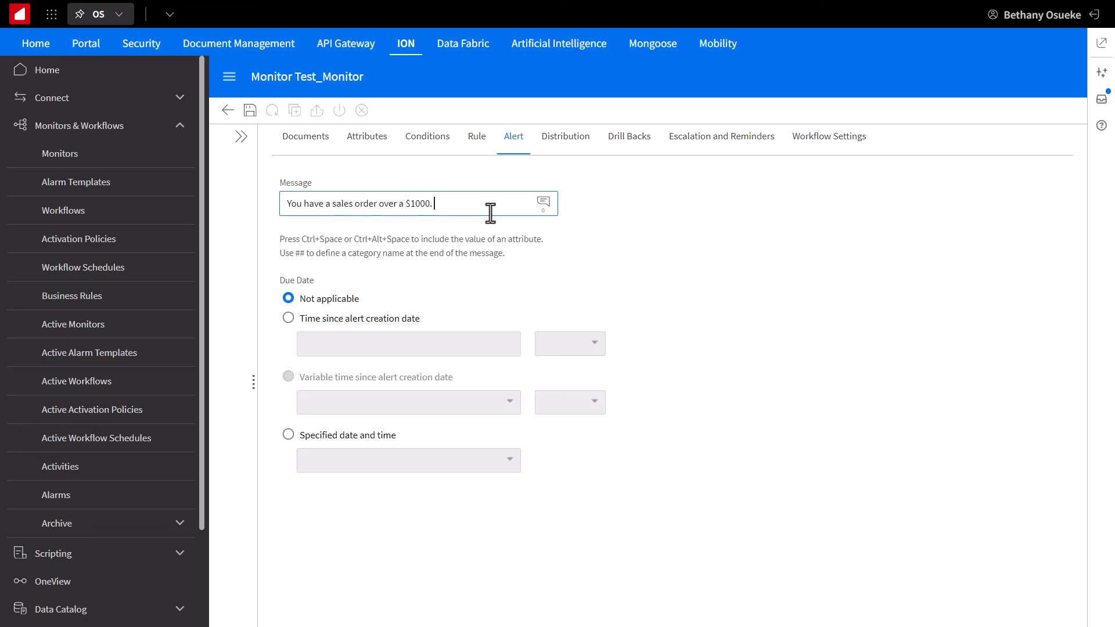
text(TotalAmount])
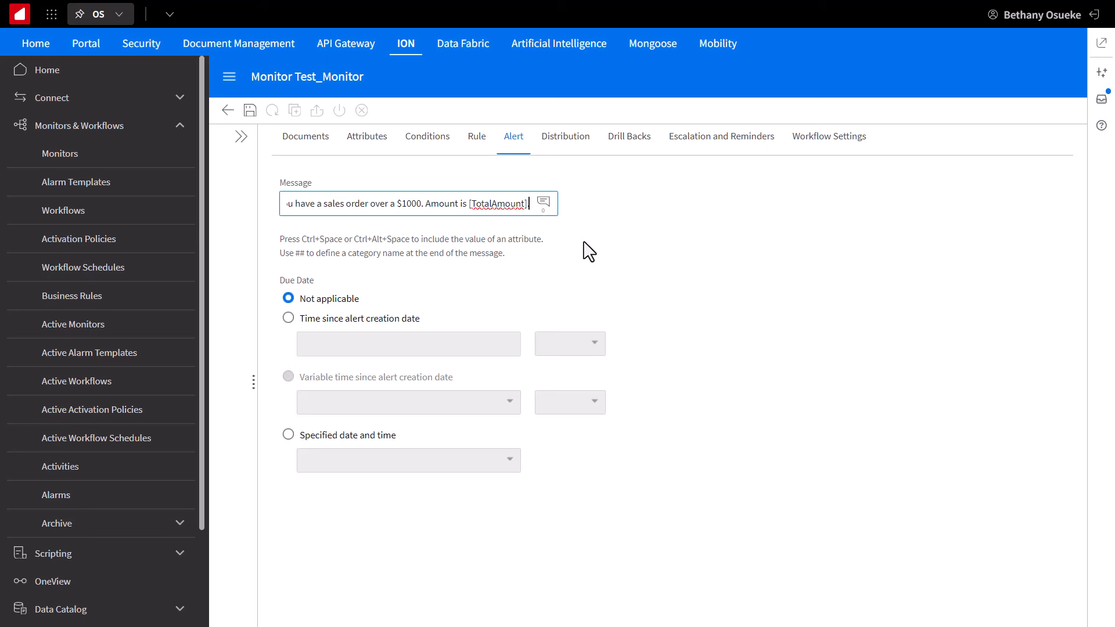
text(.)
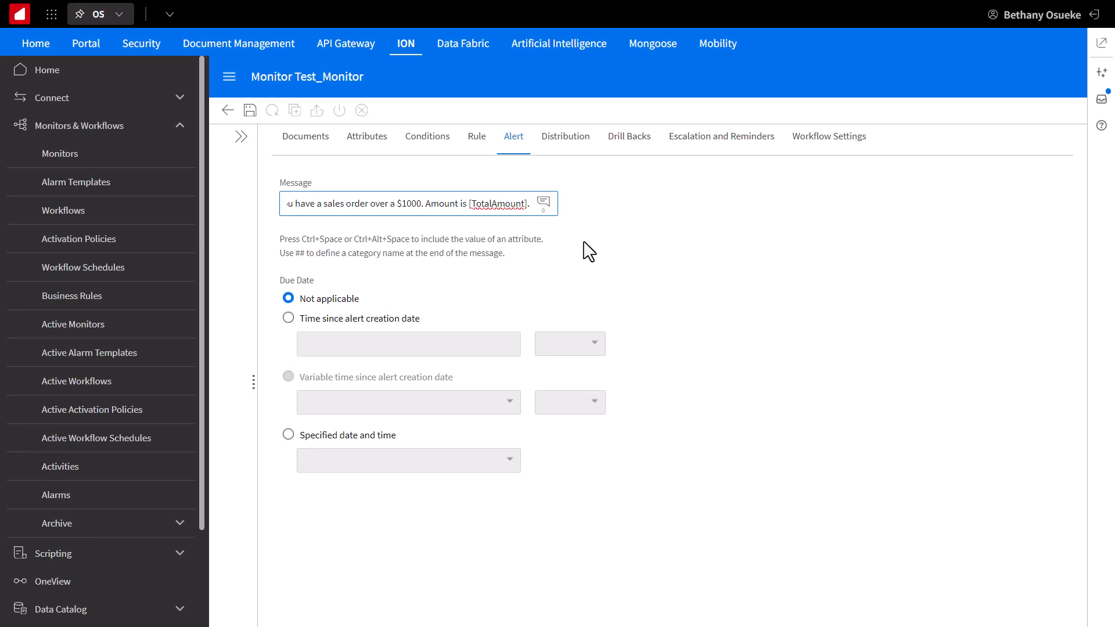
mouse_move(383, 331)
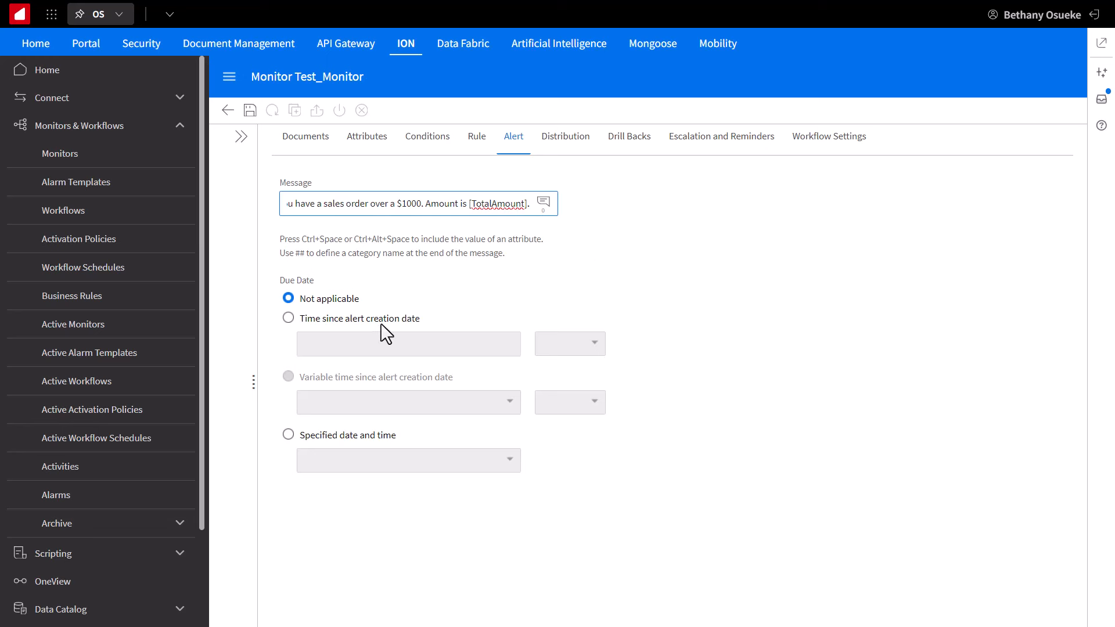
click(288, 318)
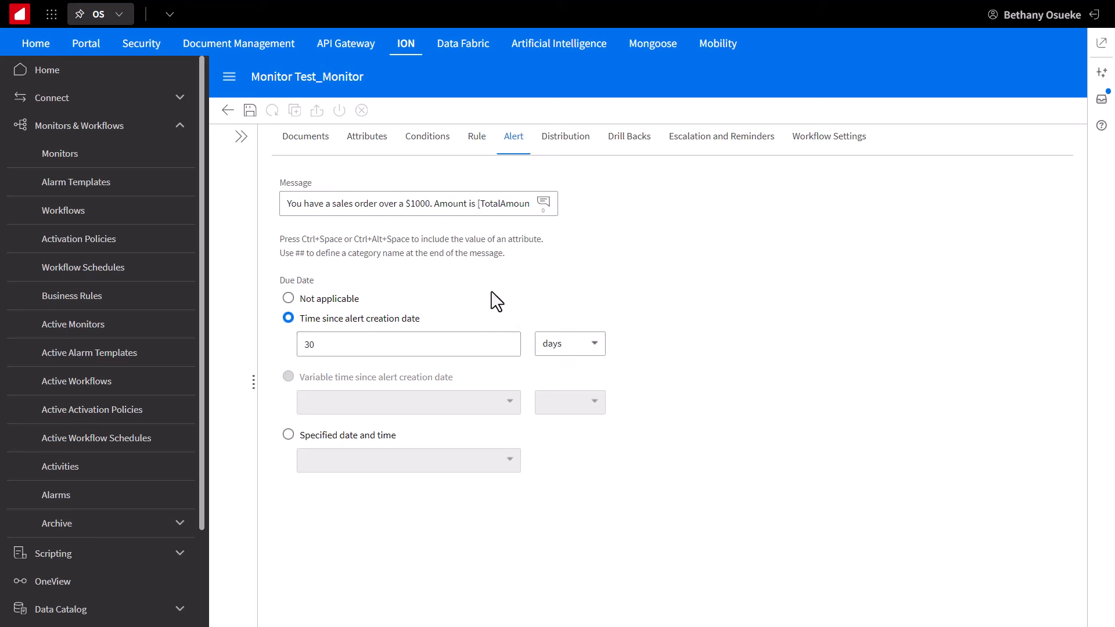
mouse_move(527, 293)
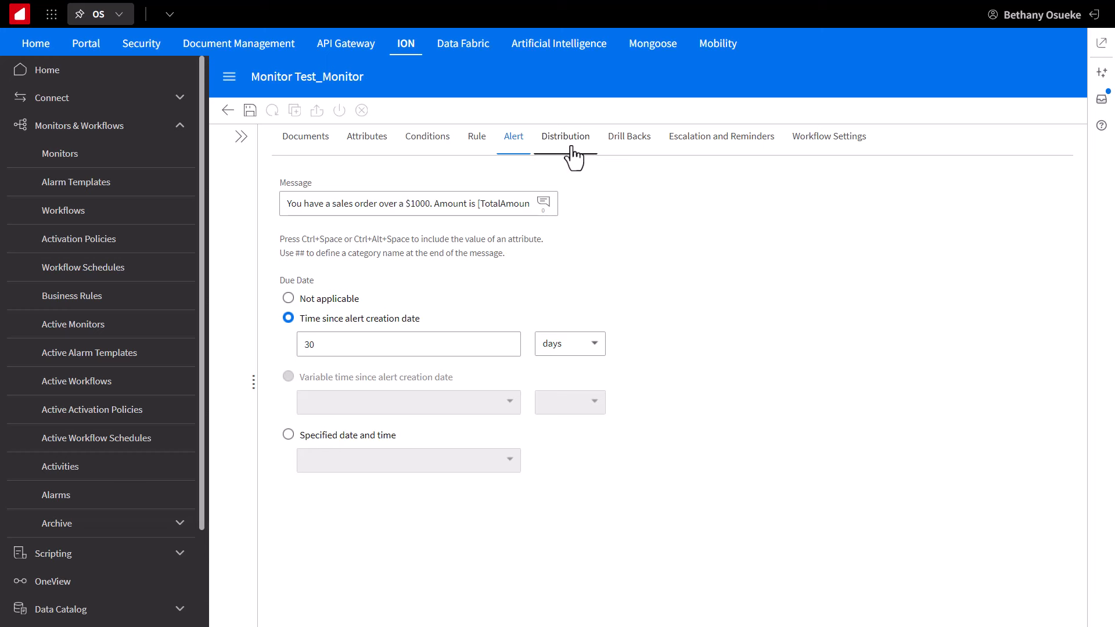
Step: Go to Distribution, keep Simple, and start adding a recipient via Select Distribution Data
click(566, 135)
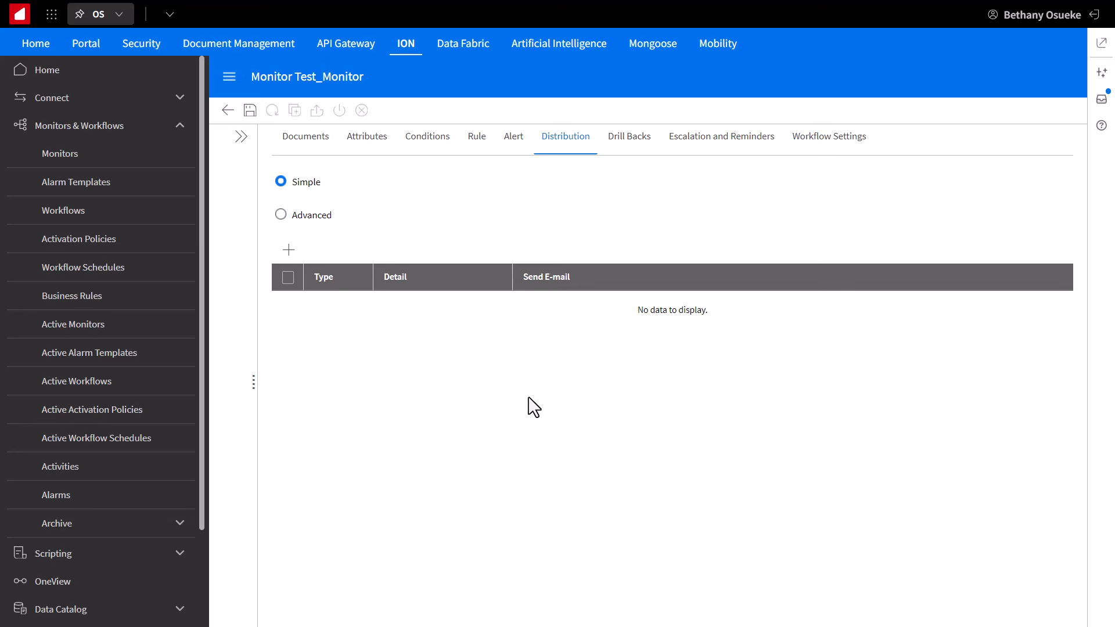
mouse_move(288, 249)
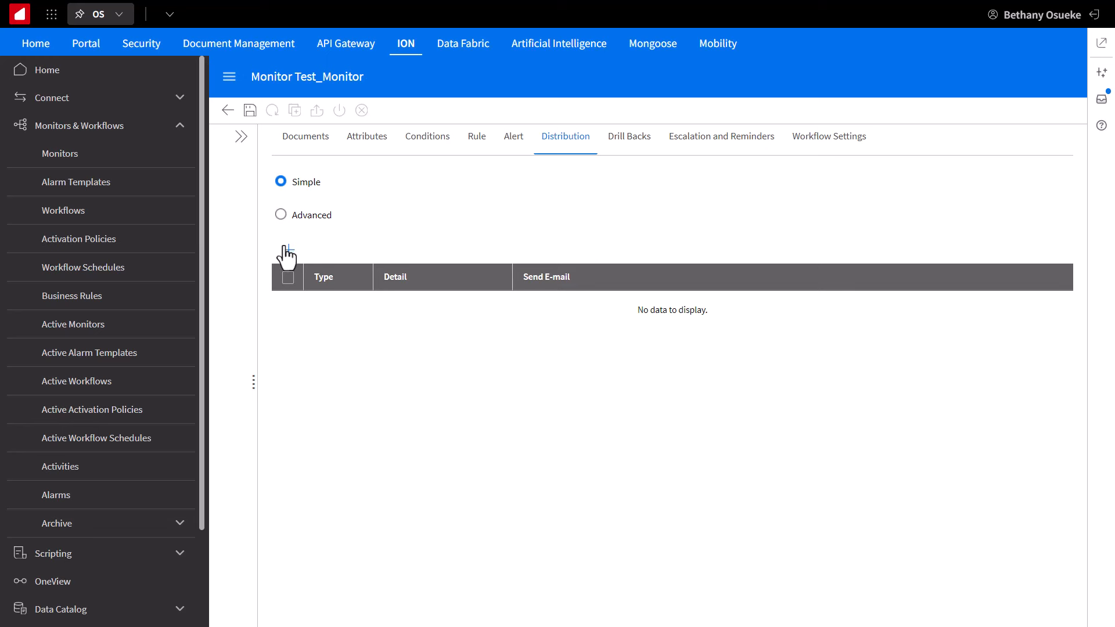
click(288, 249)
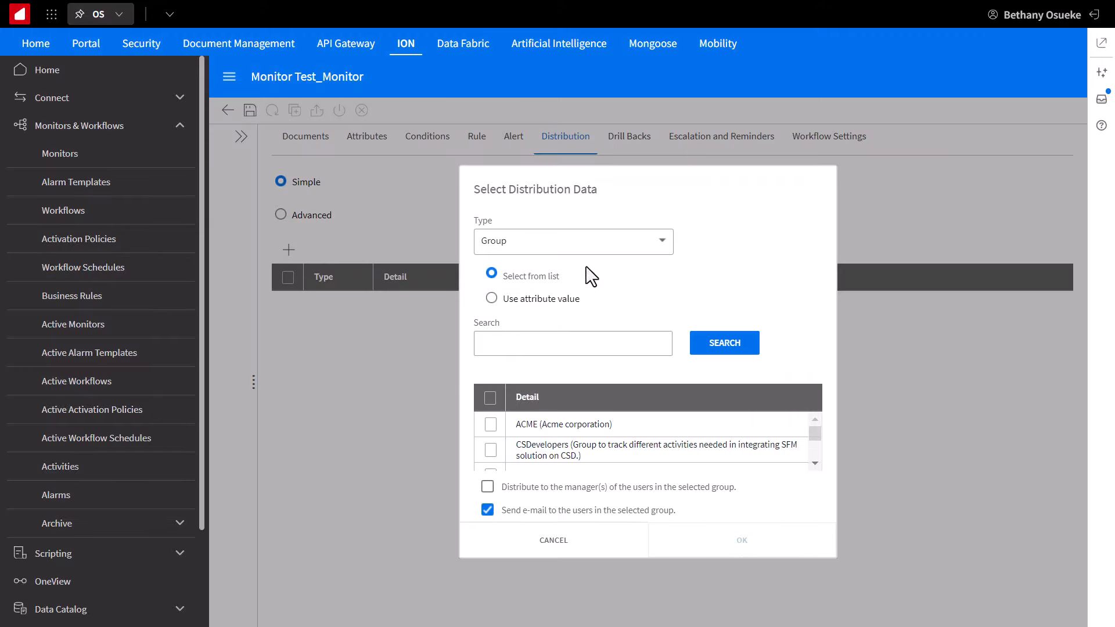
Step: Add Group recipient Infor OS Enablement (searched 'Infor') with e-mail, then move on to Drill Backs
click(573, 241)
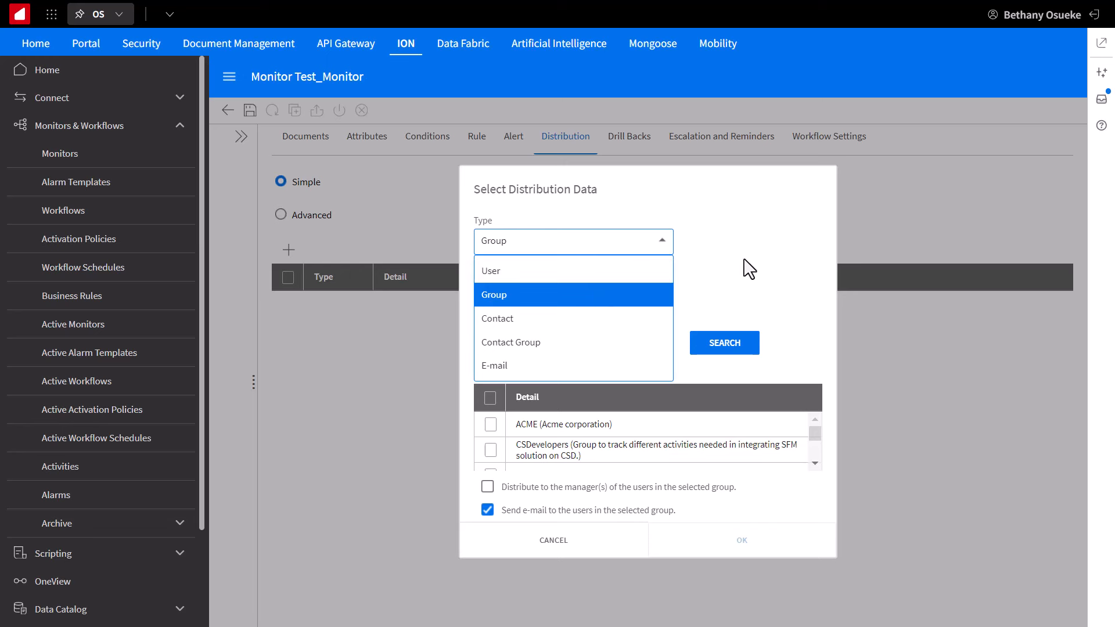
click(493, 295)
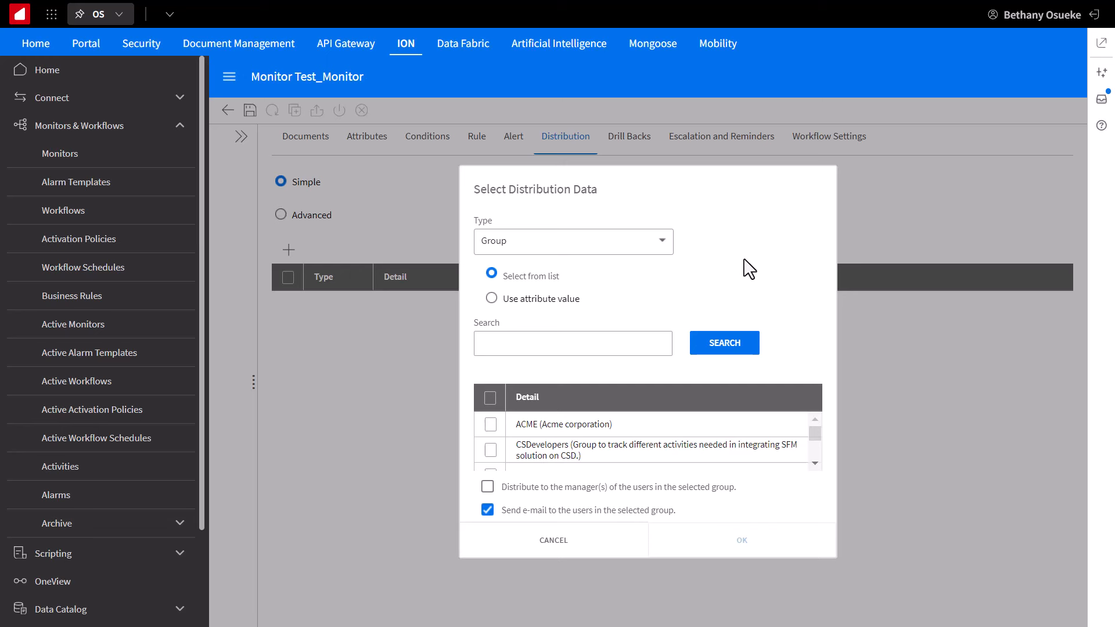
click(574, 343)
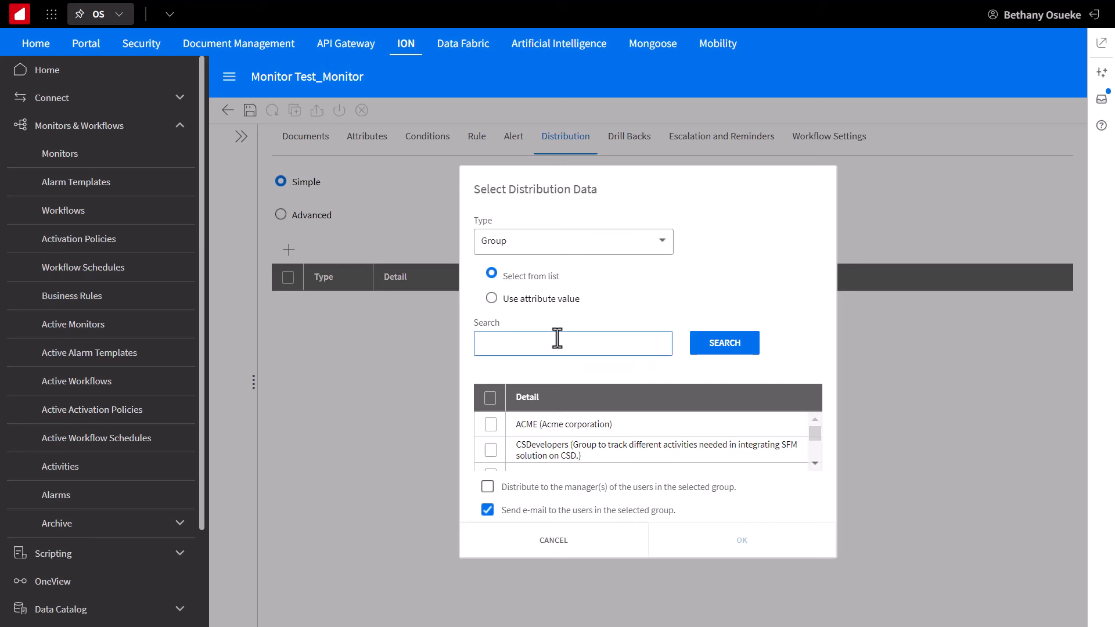
text(Infor)
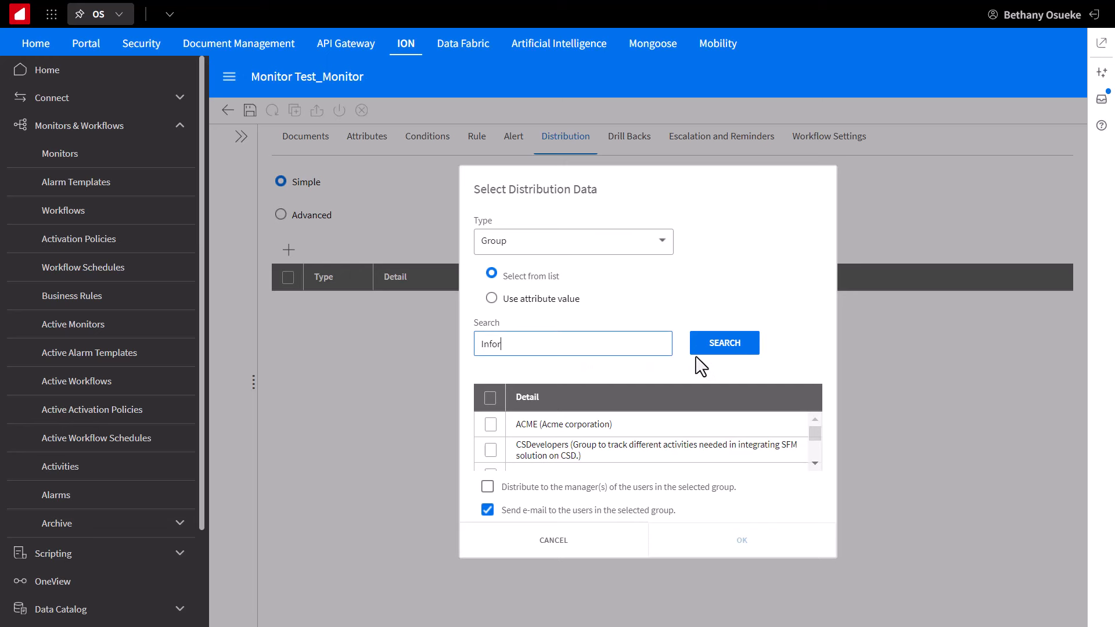
click(725, 343)
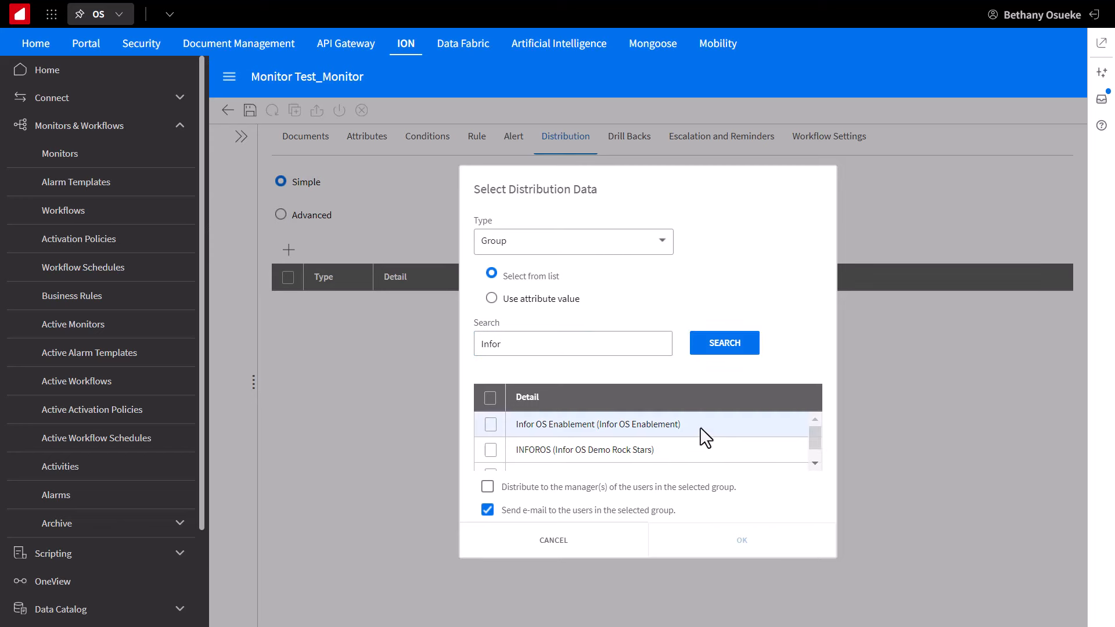
click(488, 424)
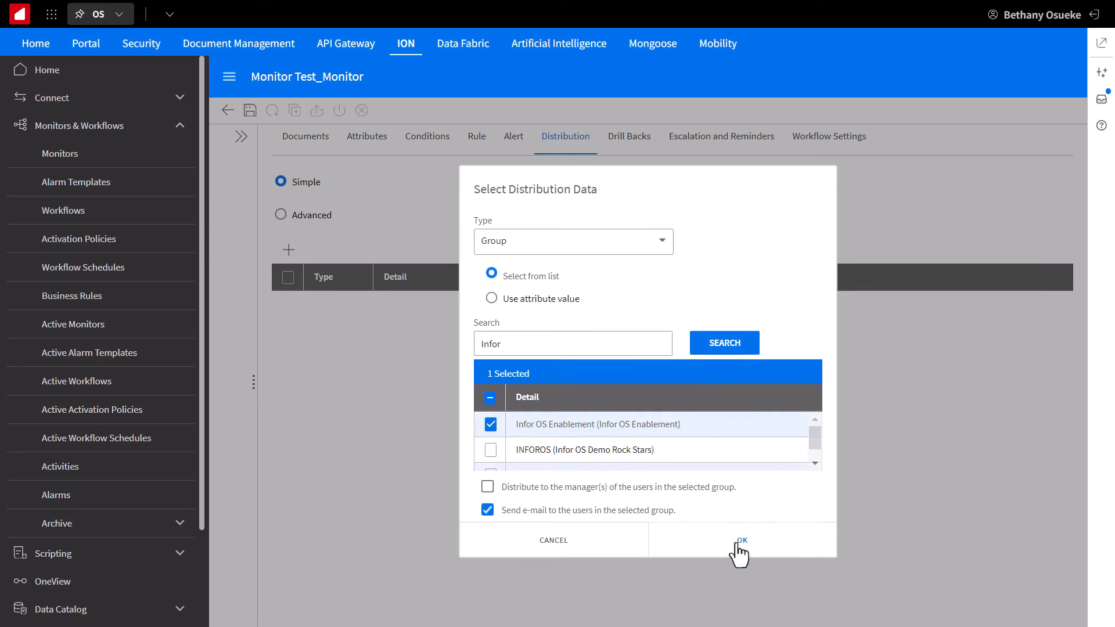
click(741, 540)
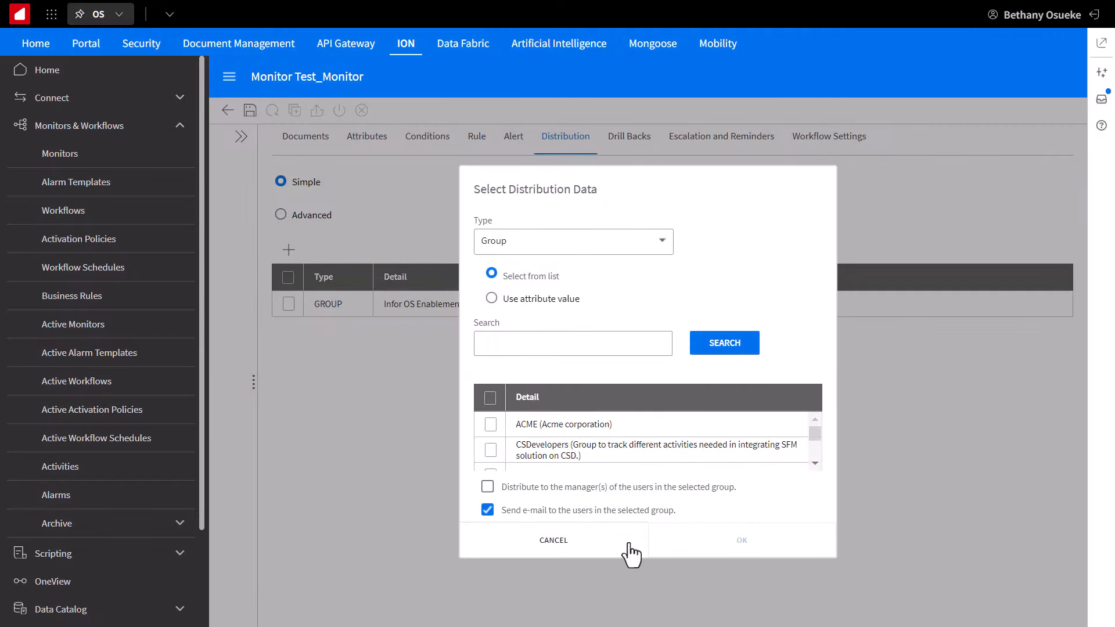
click(553, 540)
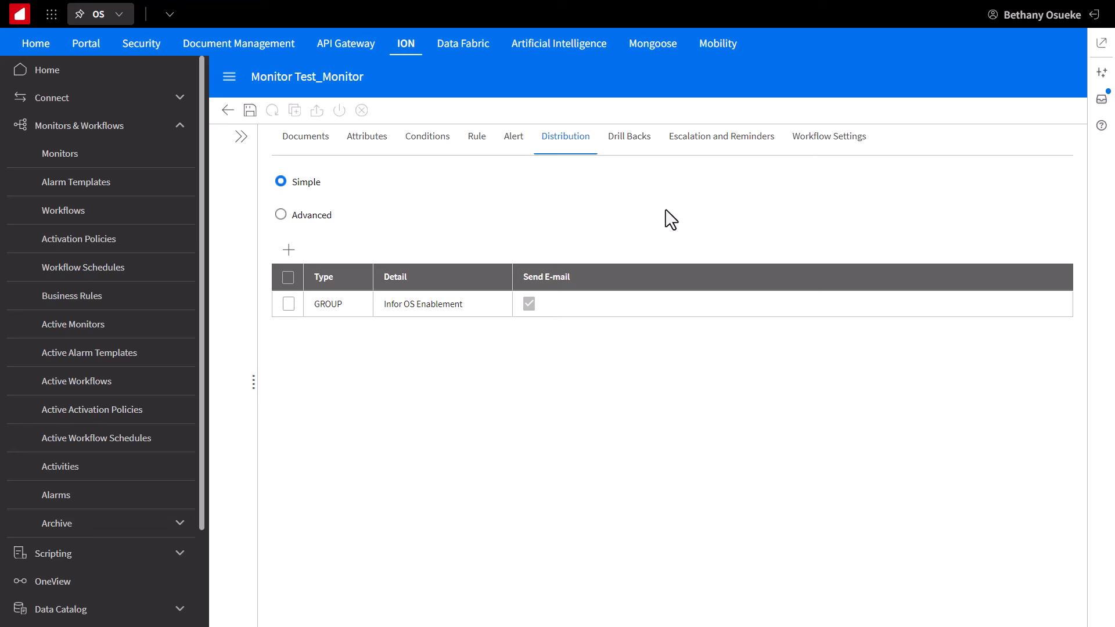
click(628, 135)
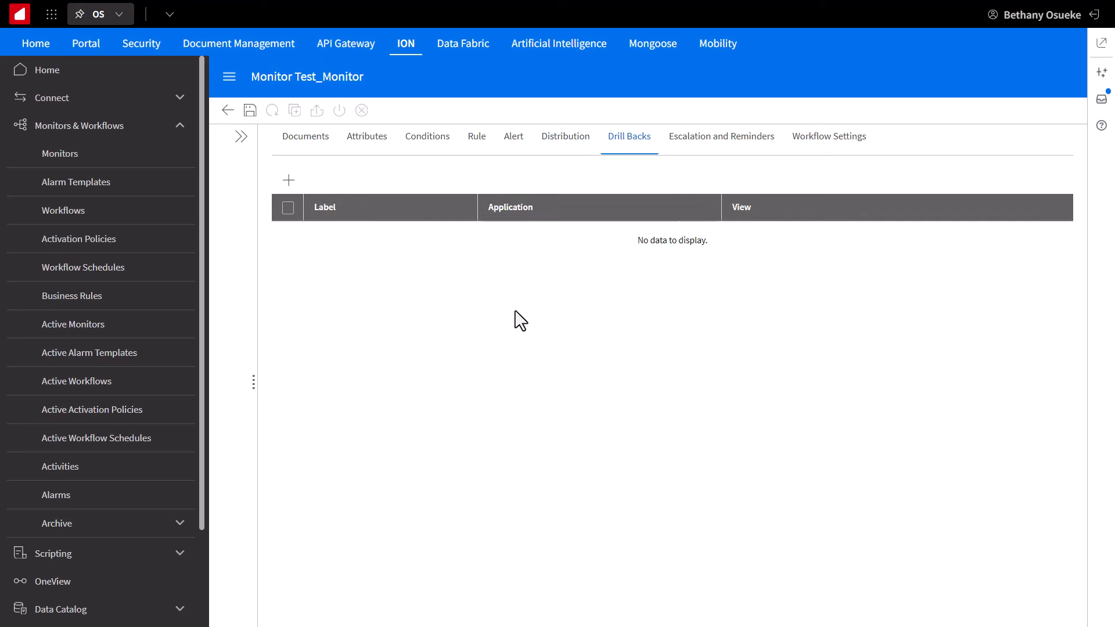
mouse_move(288, 179)
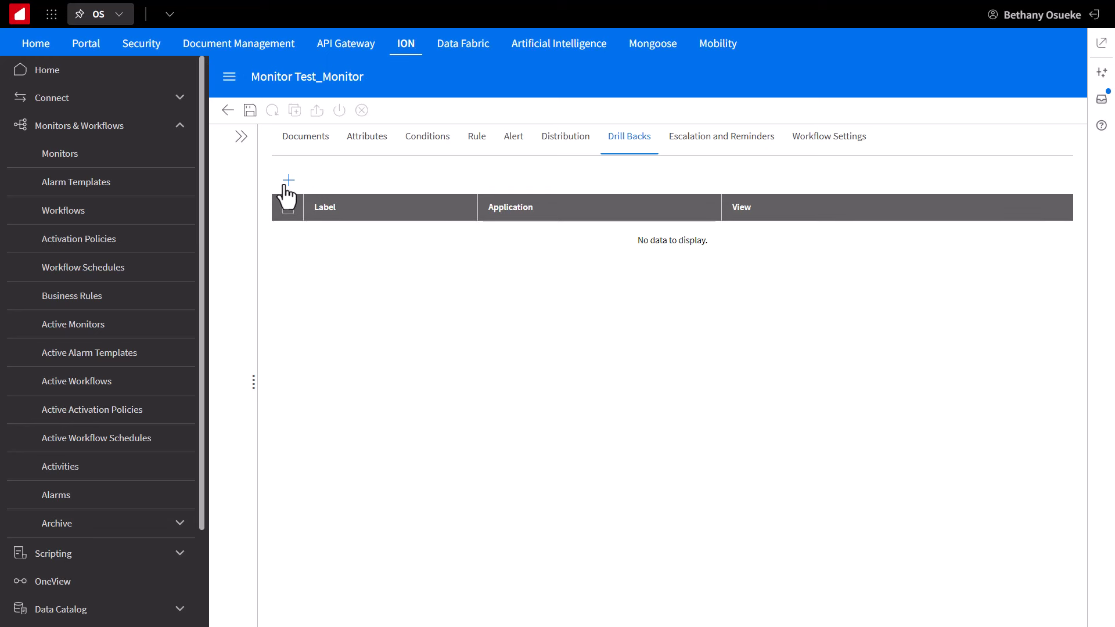
mouse_move(288, 179)
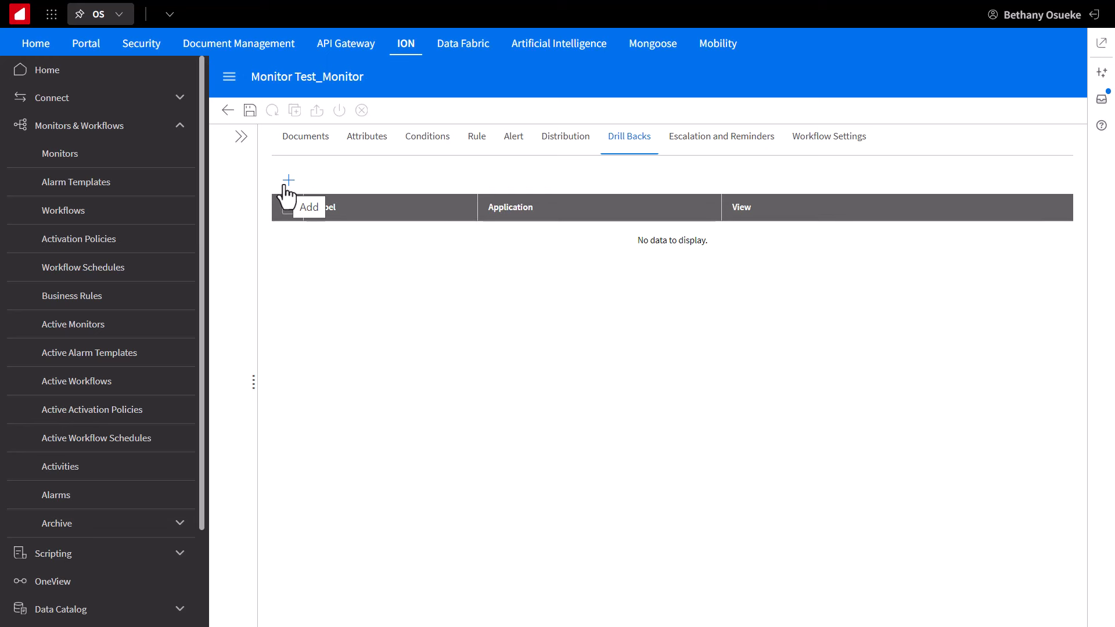
Step: Start an infor.m3 M3_SalesOrderView drill back with LogicalId from Attribute, then discard it
click(288, 180)
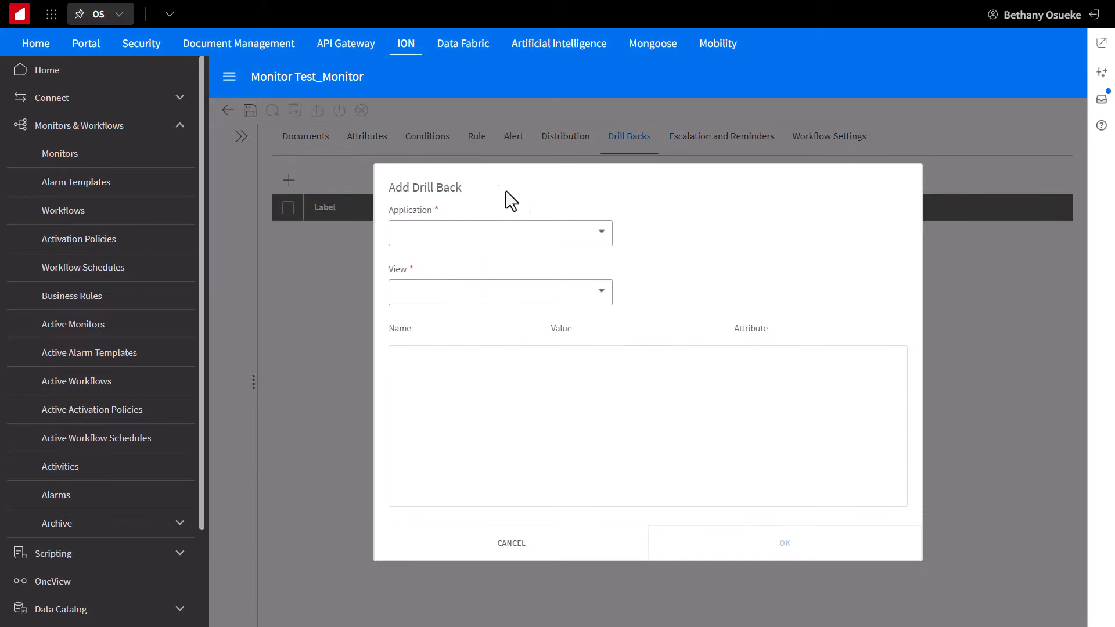
mouse_move(566, 241)
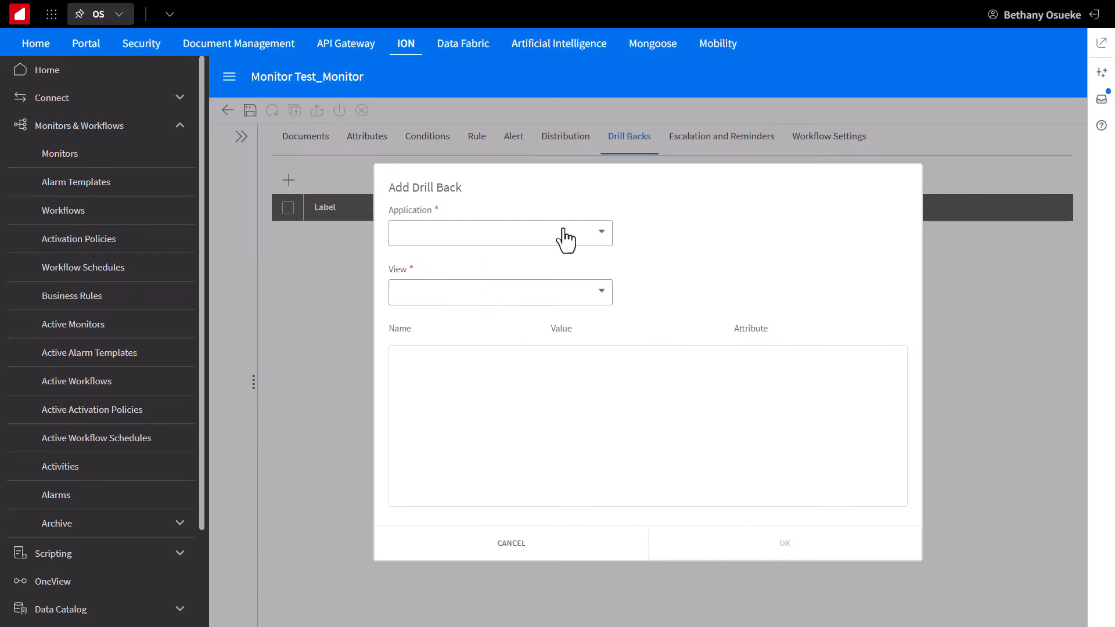
click(499, 232)
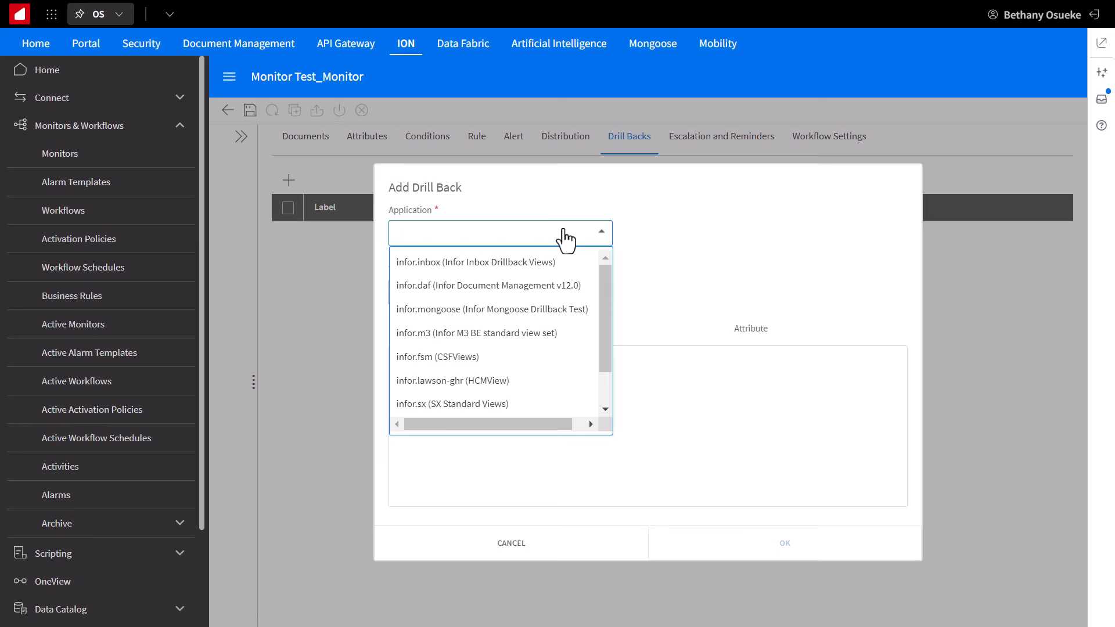
click(476, 332)
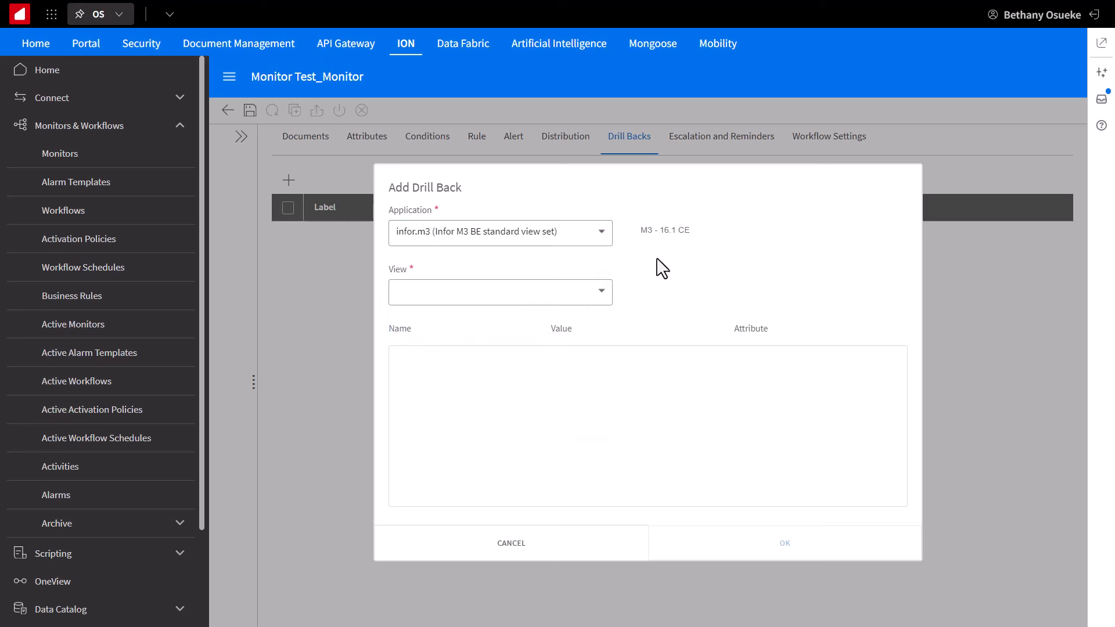
mouse_move(622, 299)
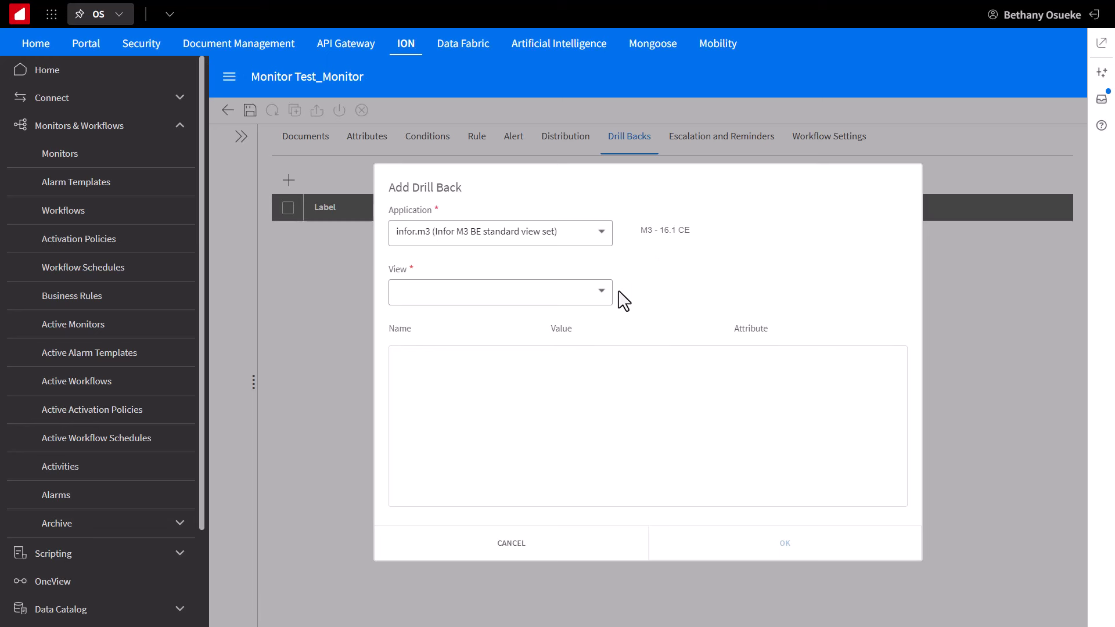
click(500, 292)
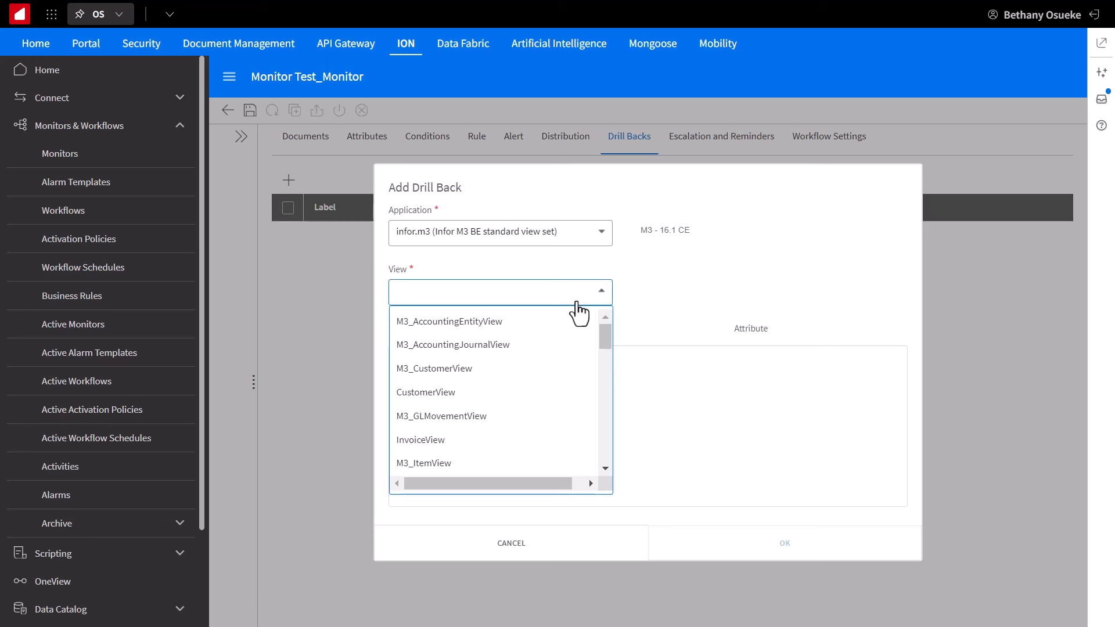
scroll(down, 3)
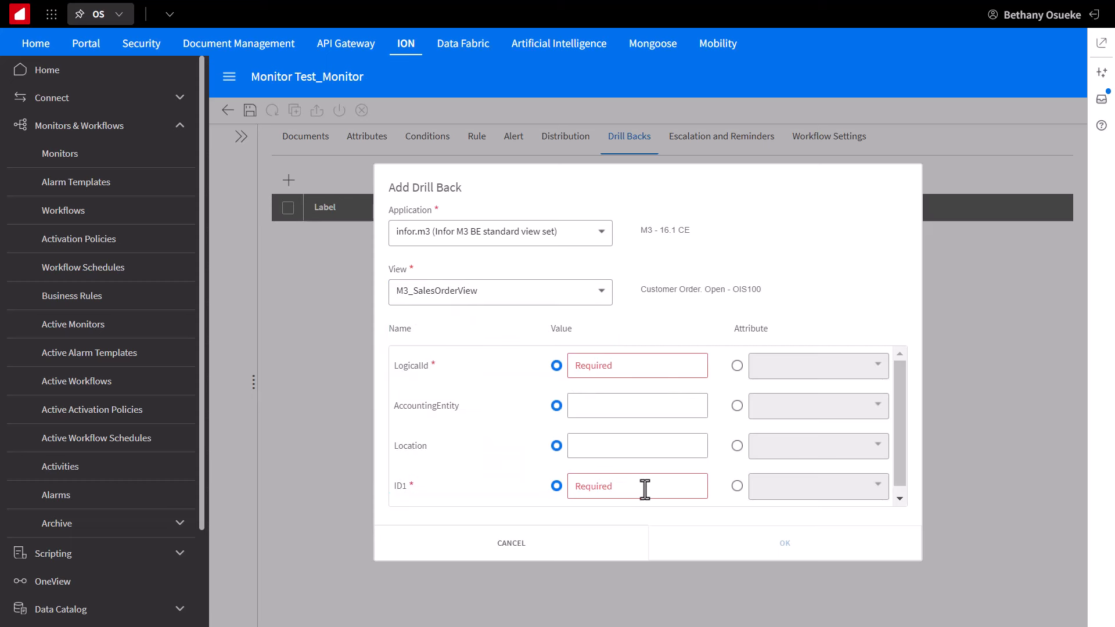
mouse_move(796, 514)
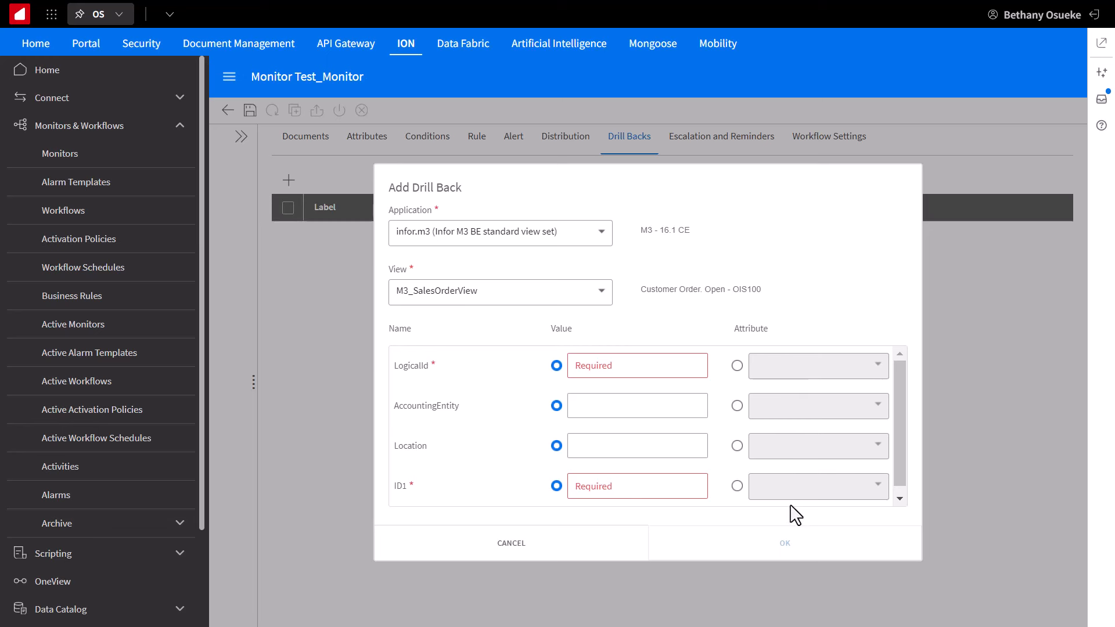
click(737, 364)
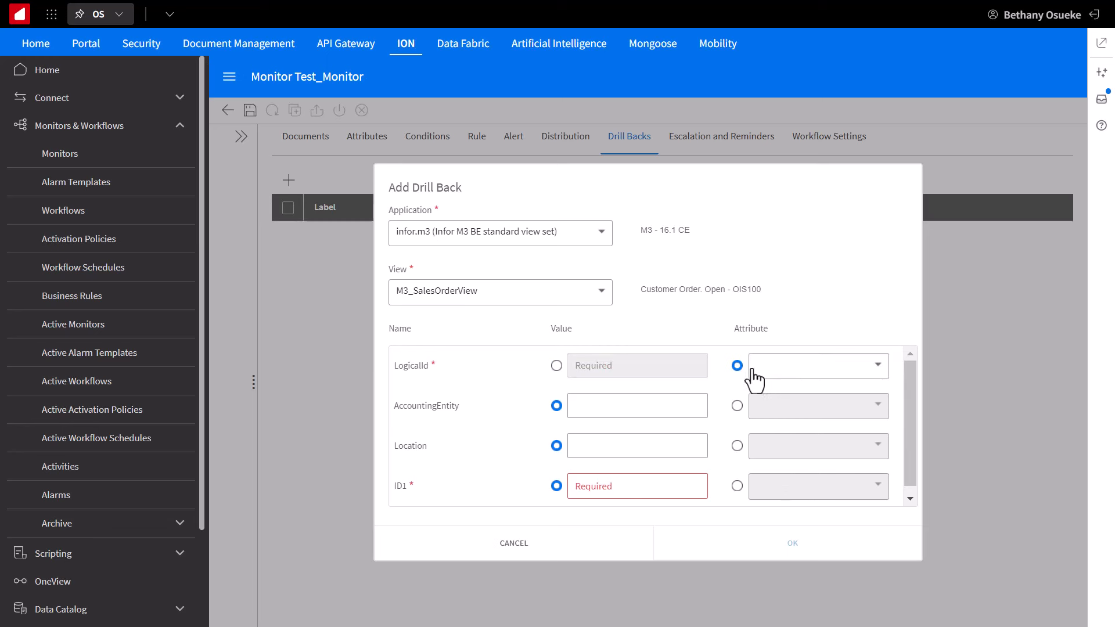
click(555, 365)
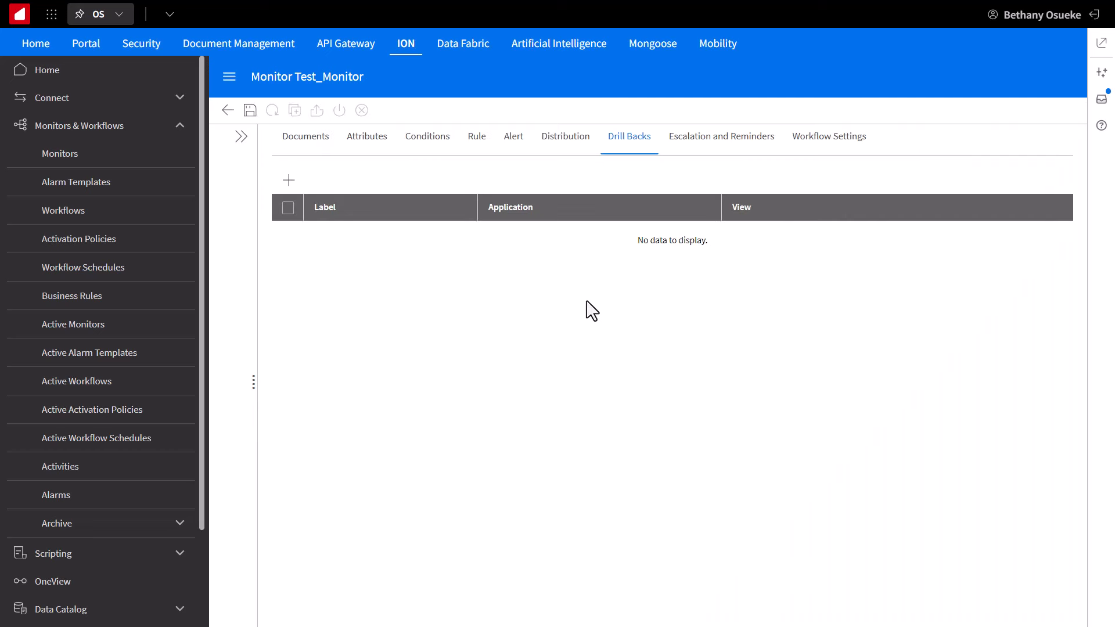
click(721, 136)
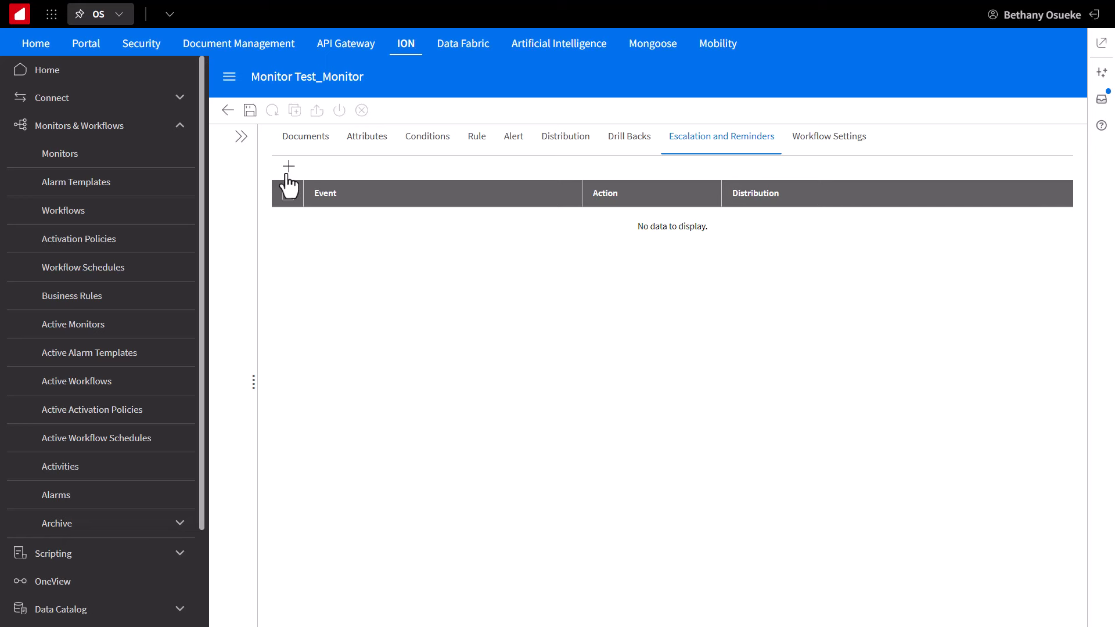
Step: Add escalation 'Not assigned in time after creation date' with value 7 days, escalating one management level with e-mail
click(288, 166)
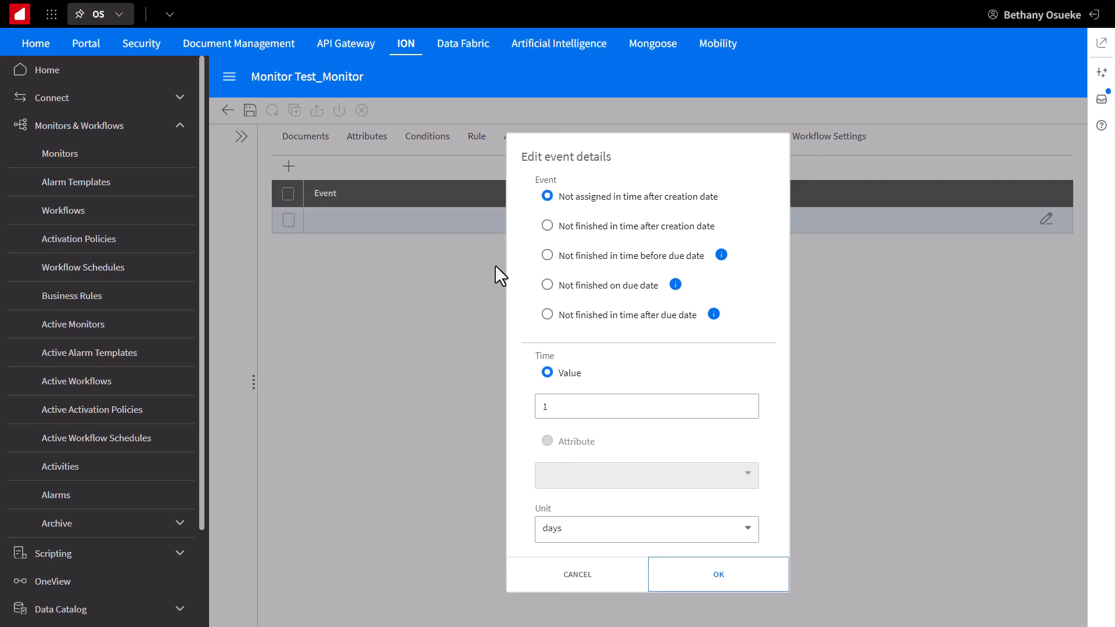
mouse_move(619, 212)
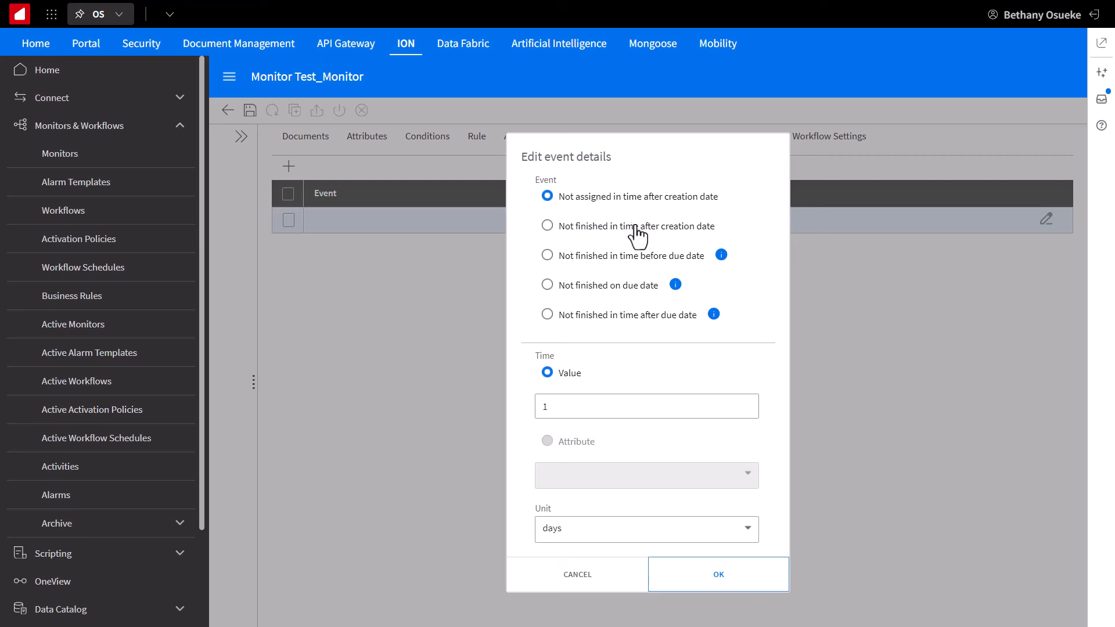
mouse_move(647, 246)
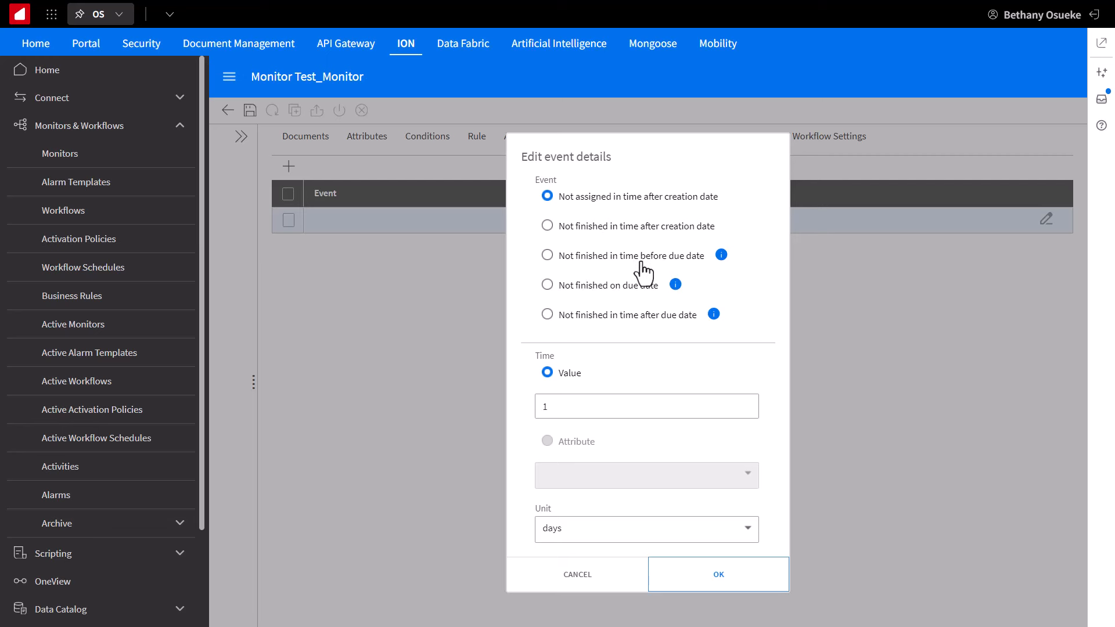
mouse_move(604, 309)
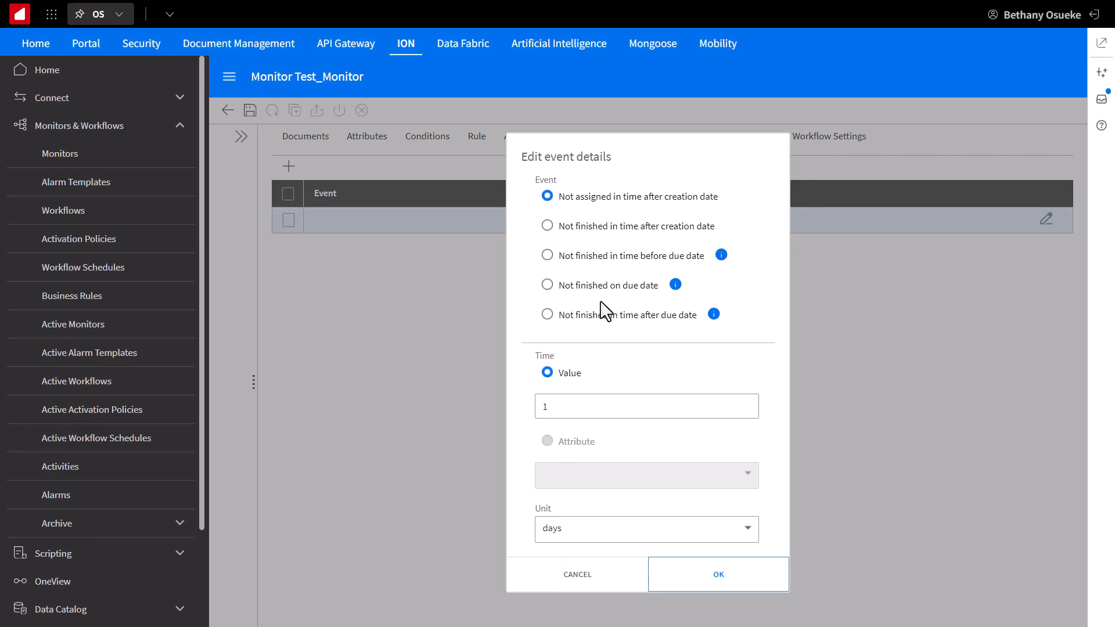
mouse_move(632, 303)
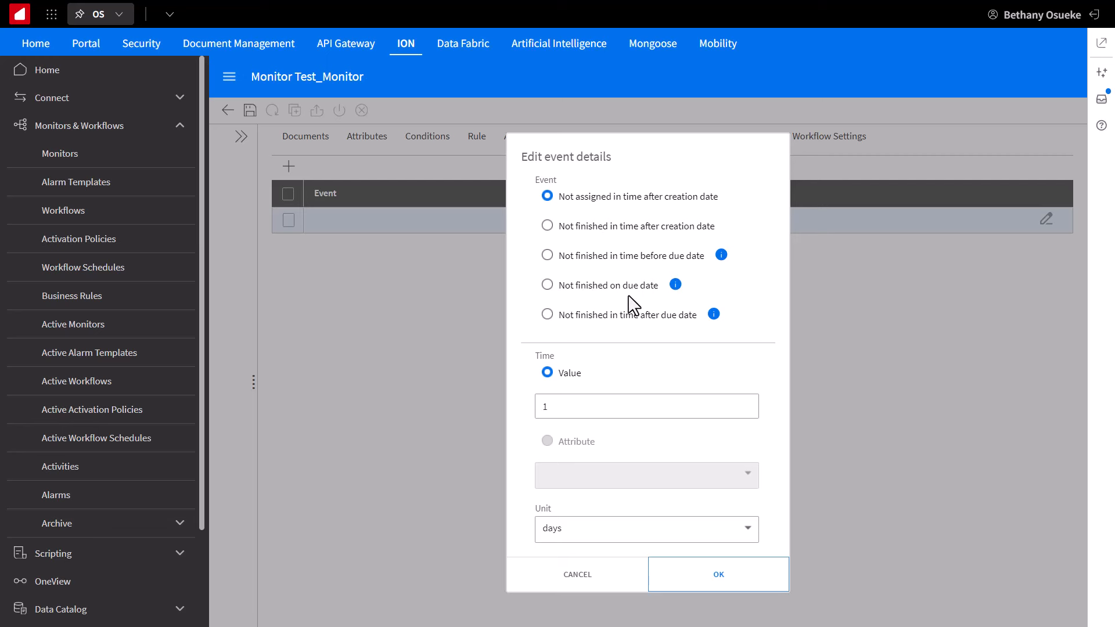
mouse_move(698, 331)
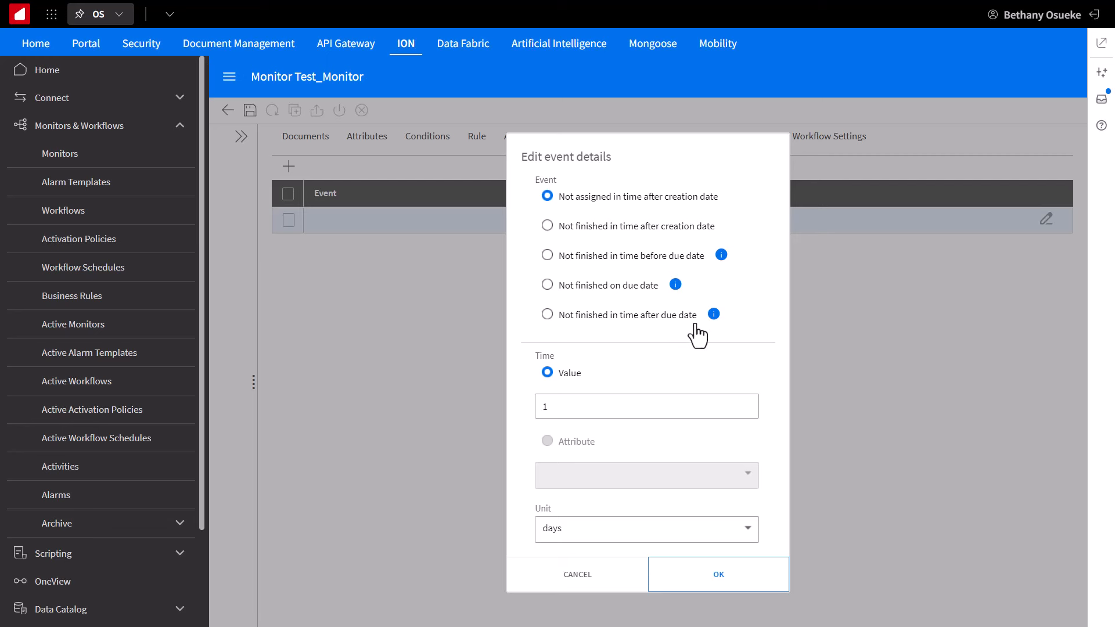
click(645, 406)
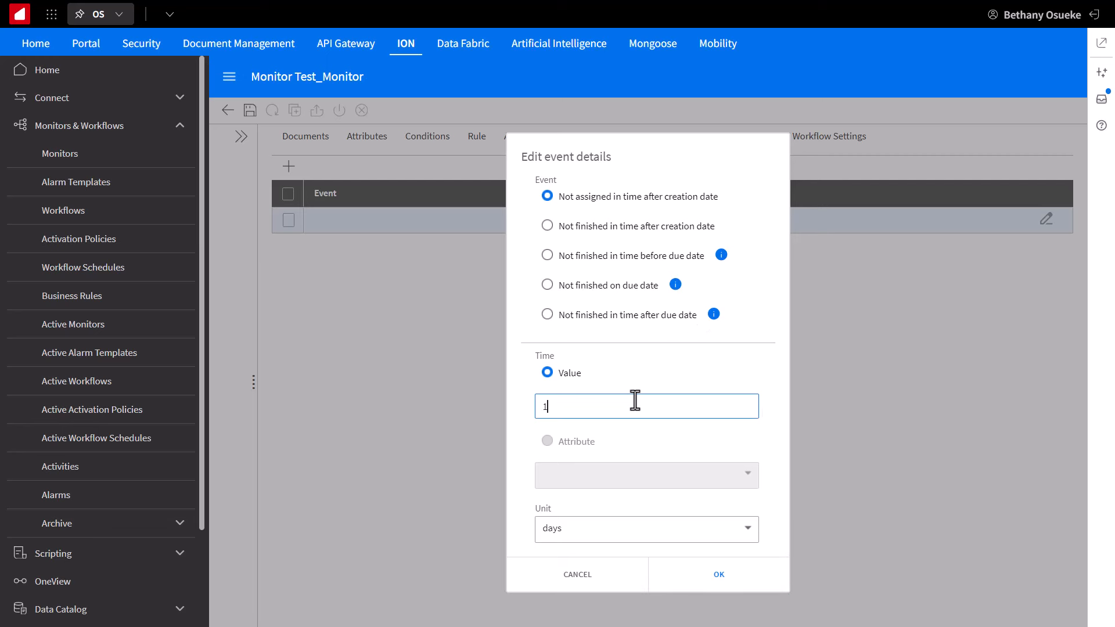
text(7)
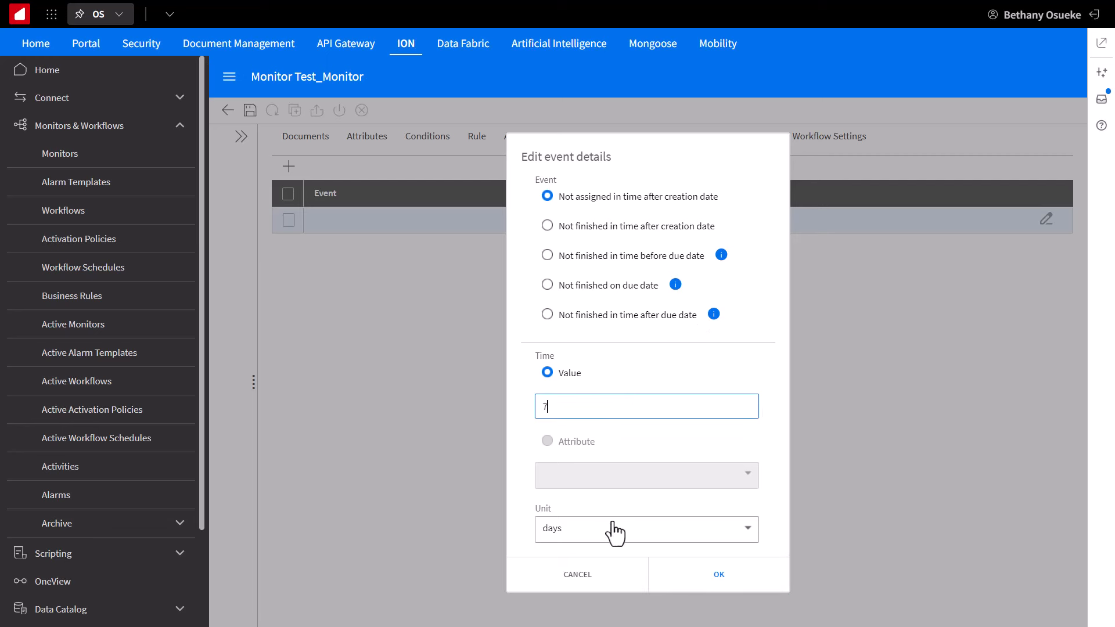
mouse_move(711, 543)
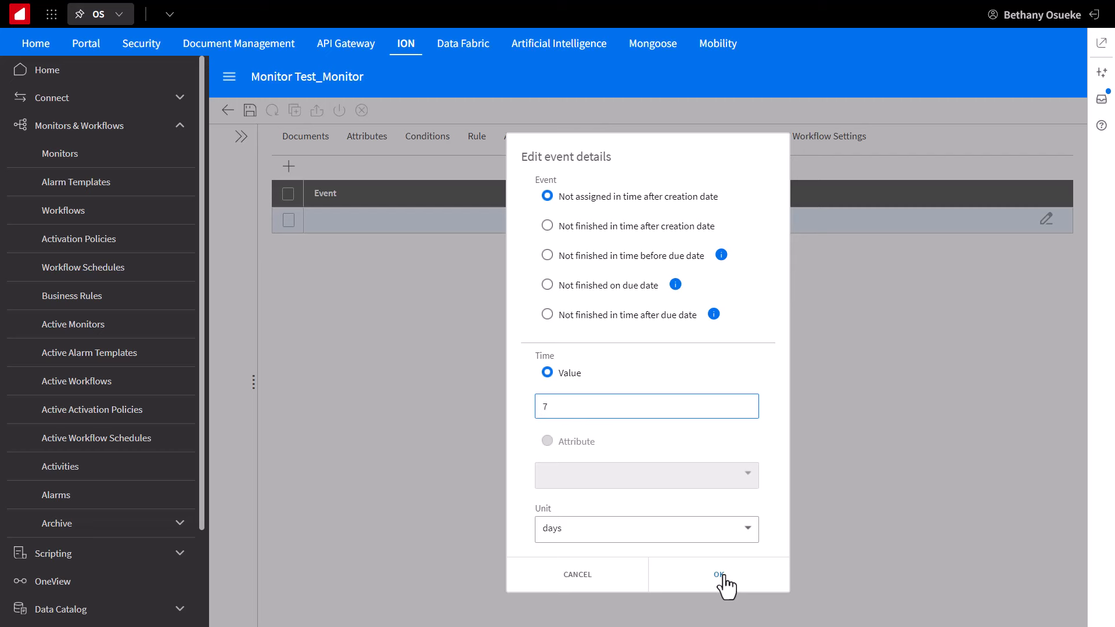
click(717, 574)
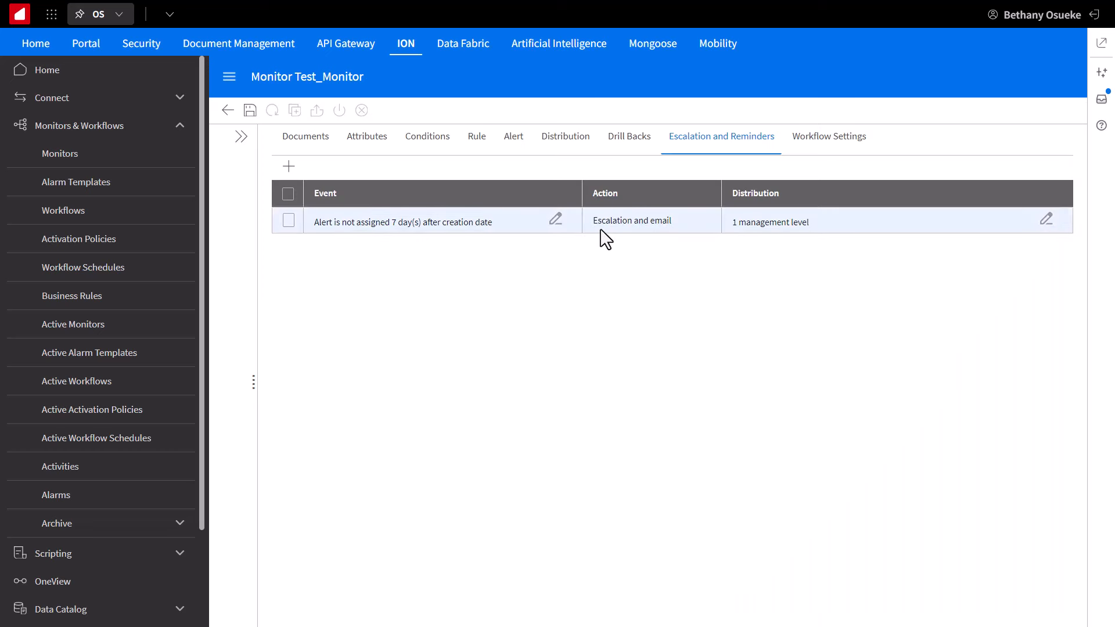
mouse_move(697, 234)
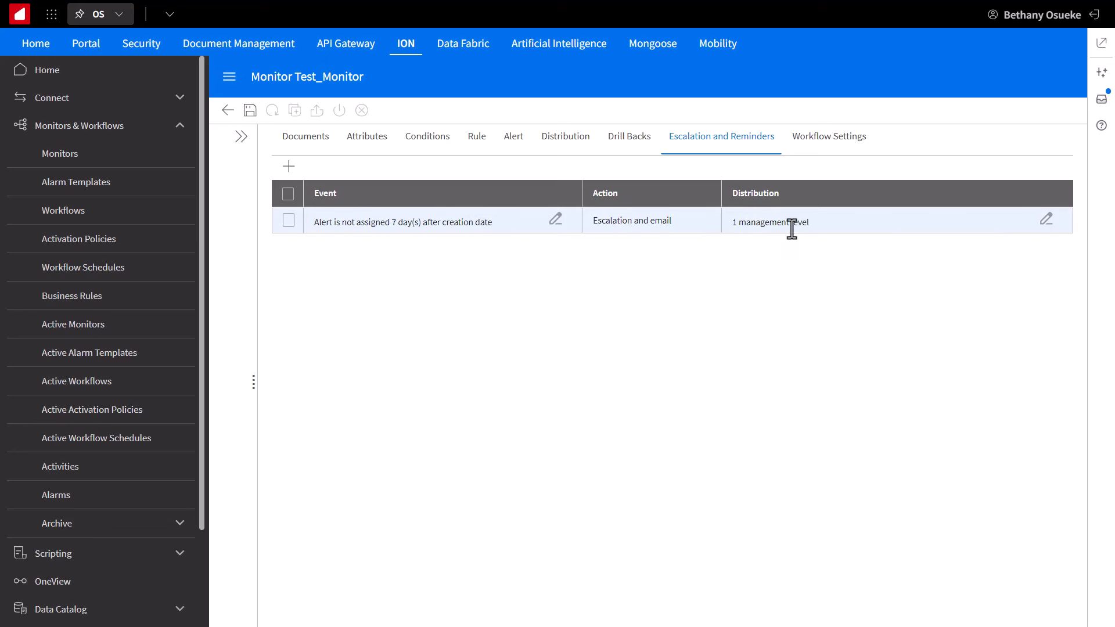
mouse_move(288, 167)
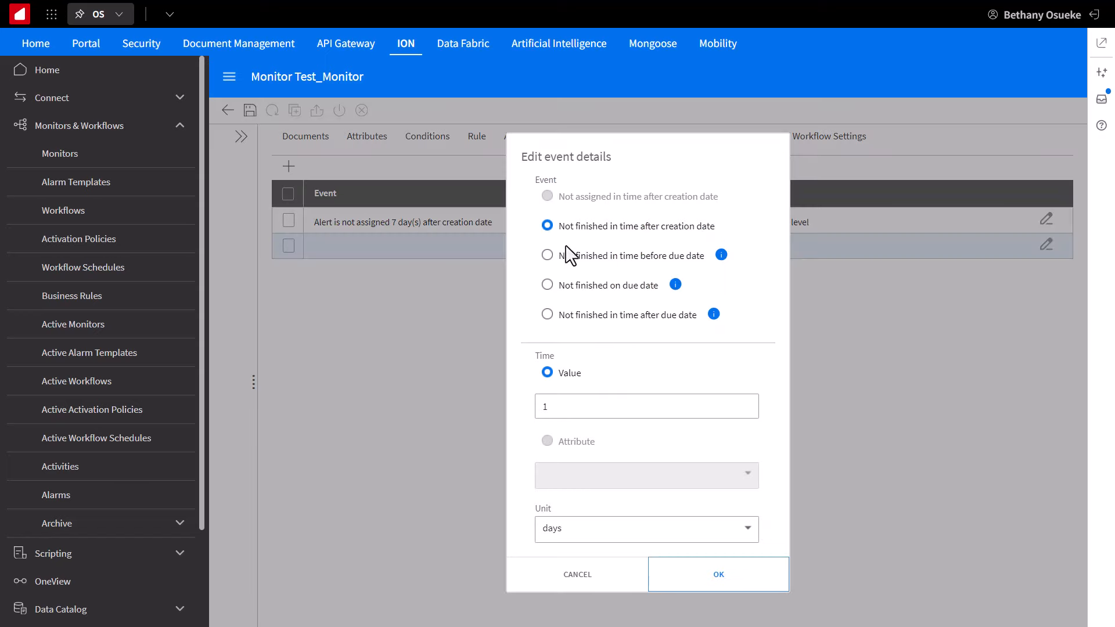
Step: Add a 'Not finished on due date' event set to only email reminder and review its Action choices
click(547, 284)
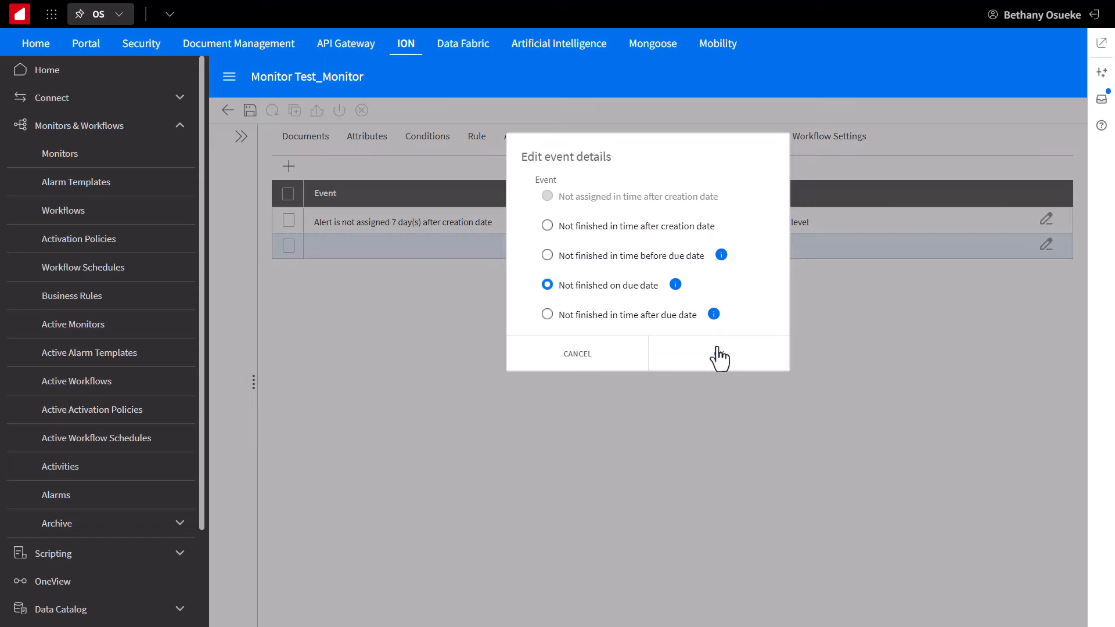
click(717, 353)
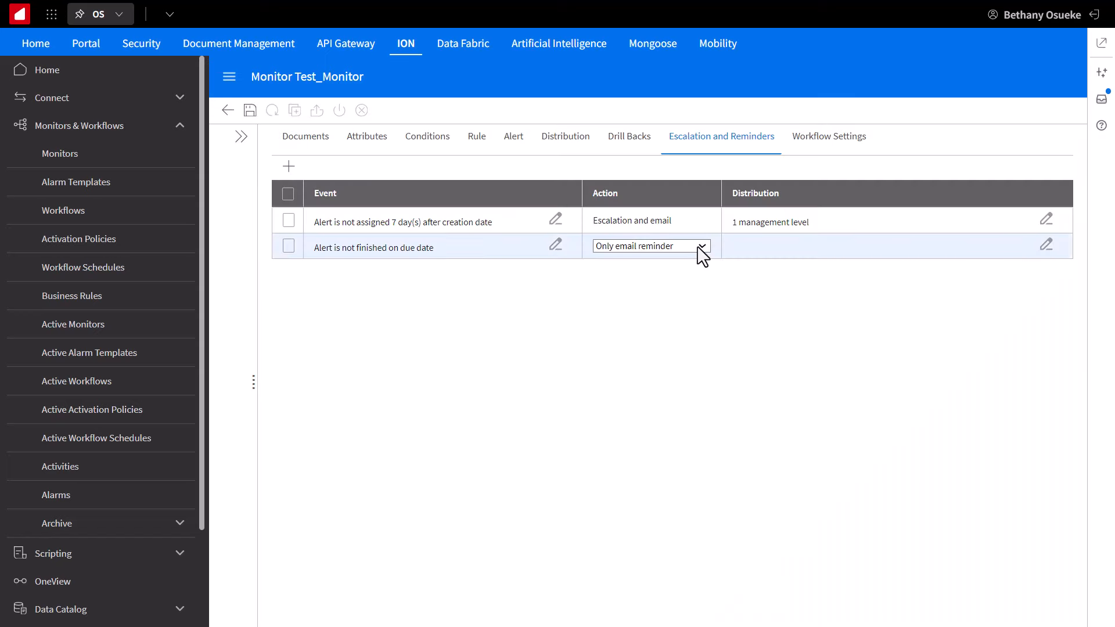
click(702, 246)
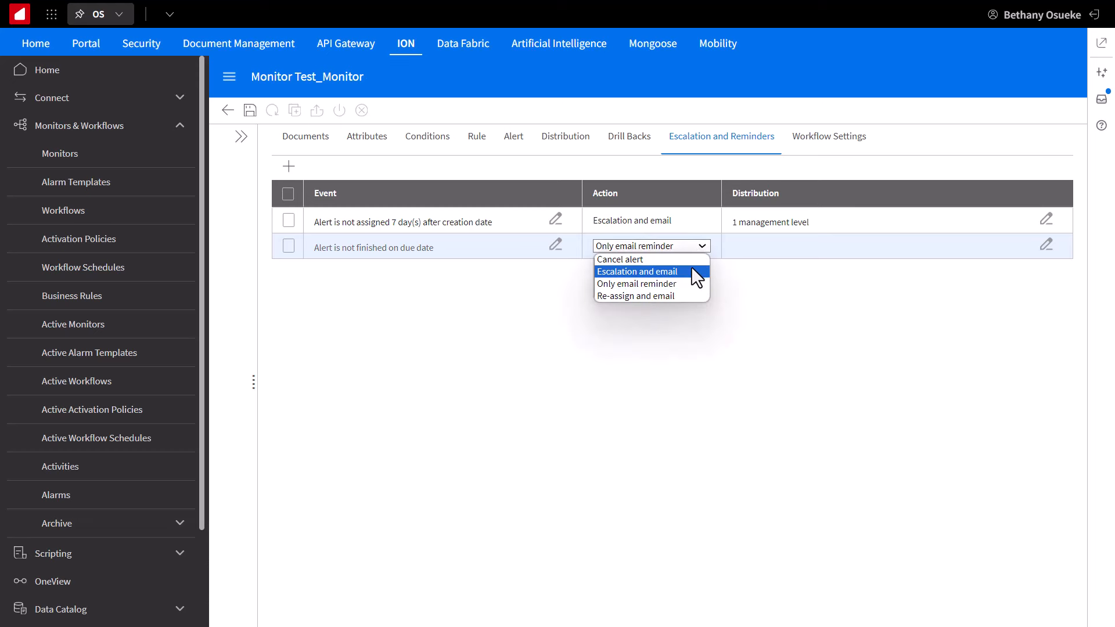
mouse_move(697, 312)
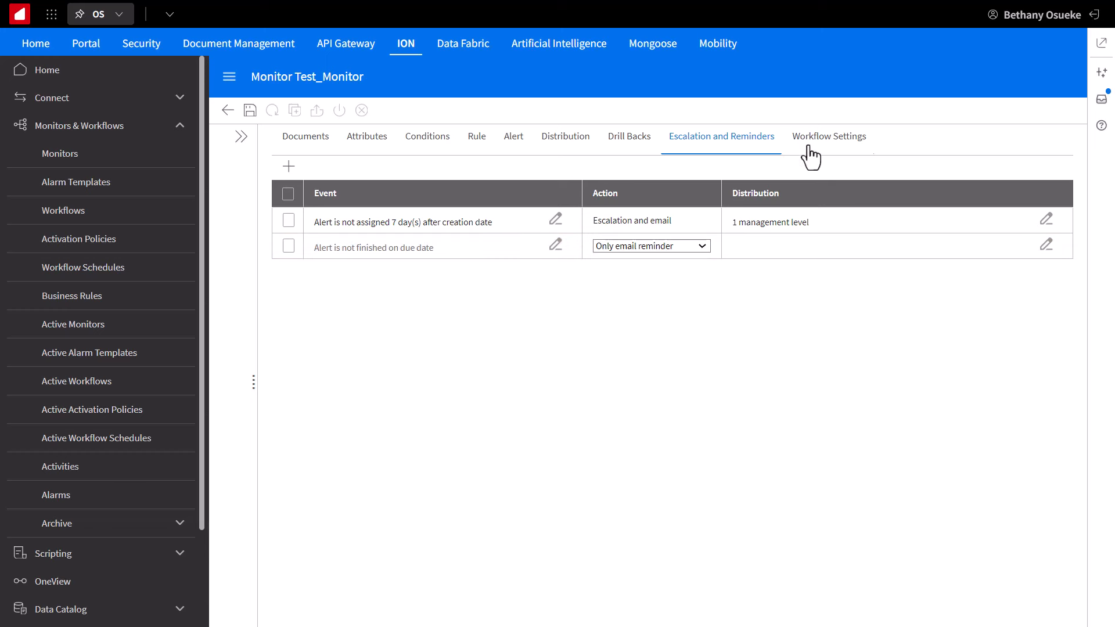
Step: Enable Start Workflow from Alert with ACME_Items_Workflow selected, then save Test_Monitor
click(829, 135)
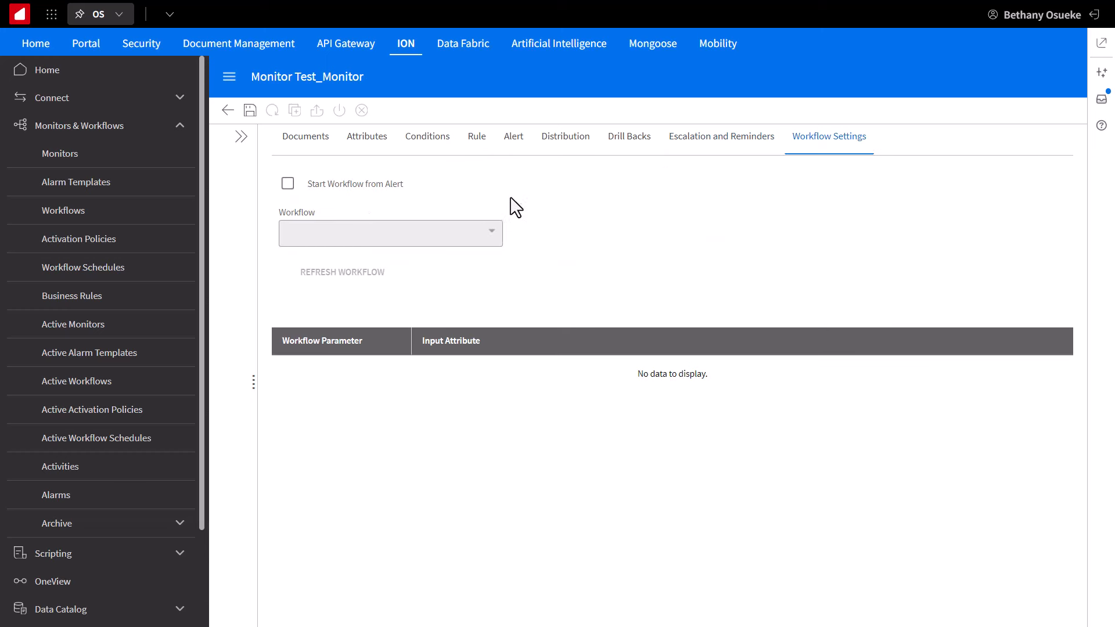
mouse_move(459, 208)
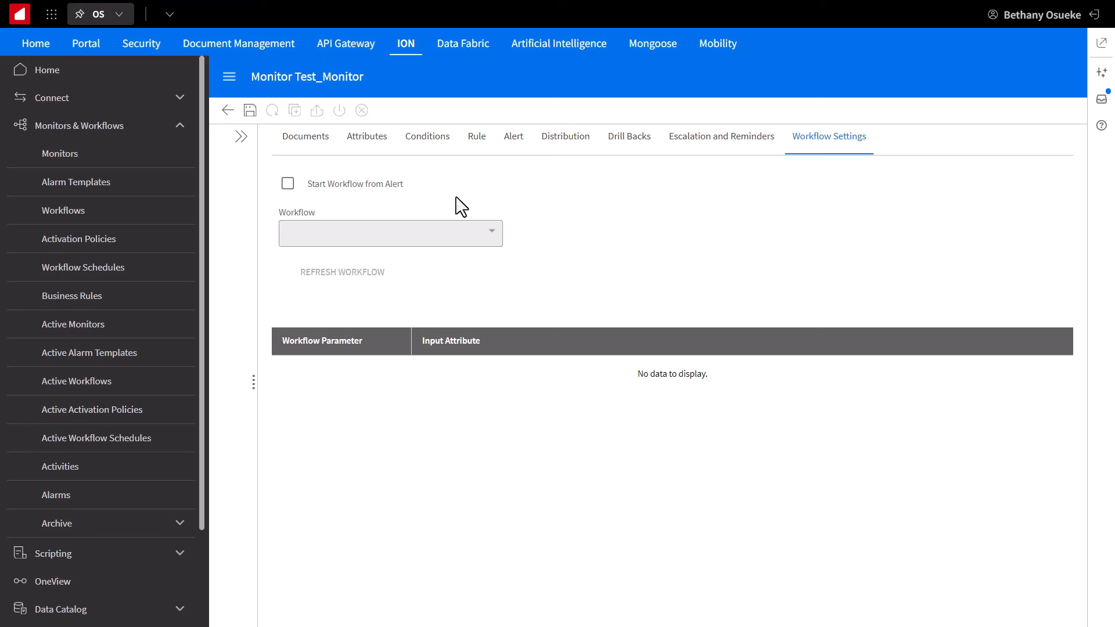
mouse_move(329, 200)
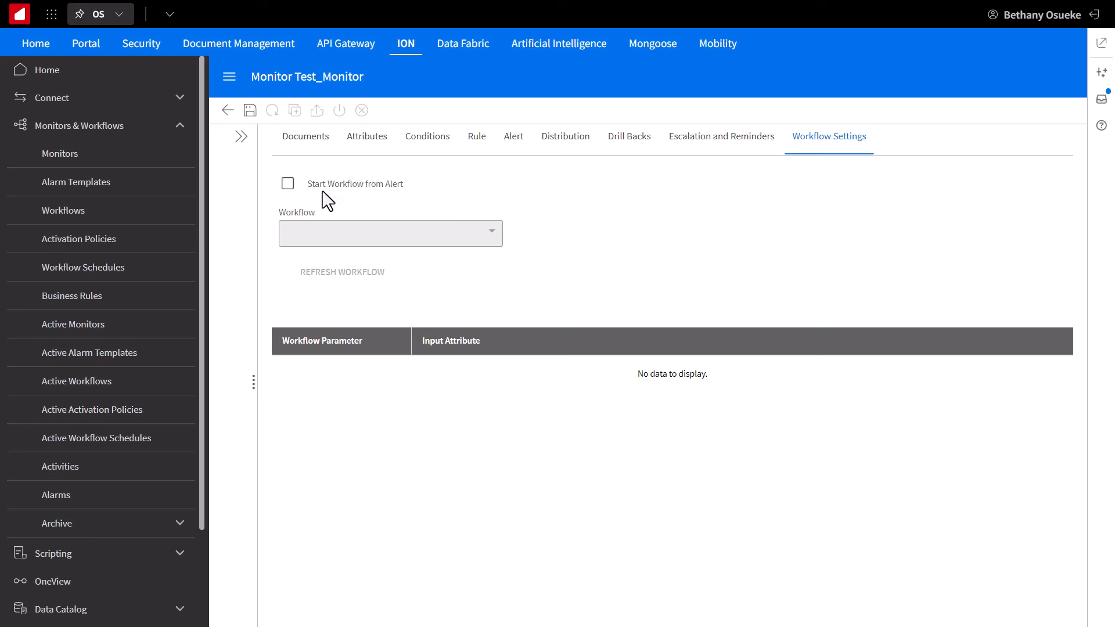
click(288, 184)
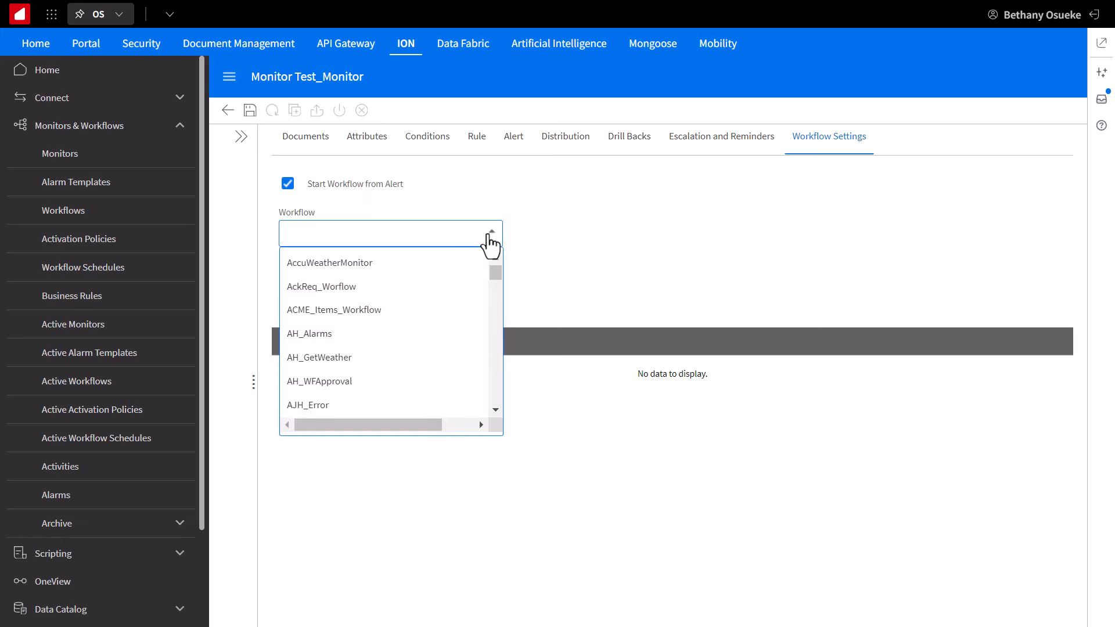
mouse_move(462, 316)
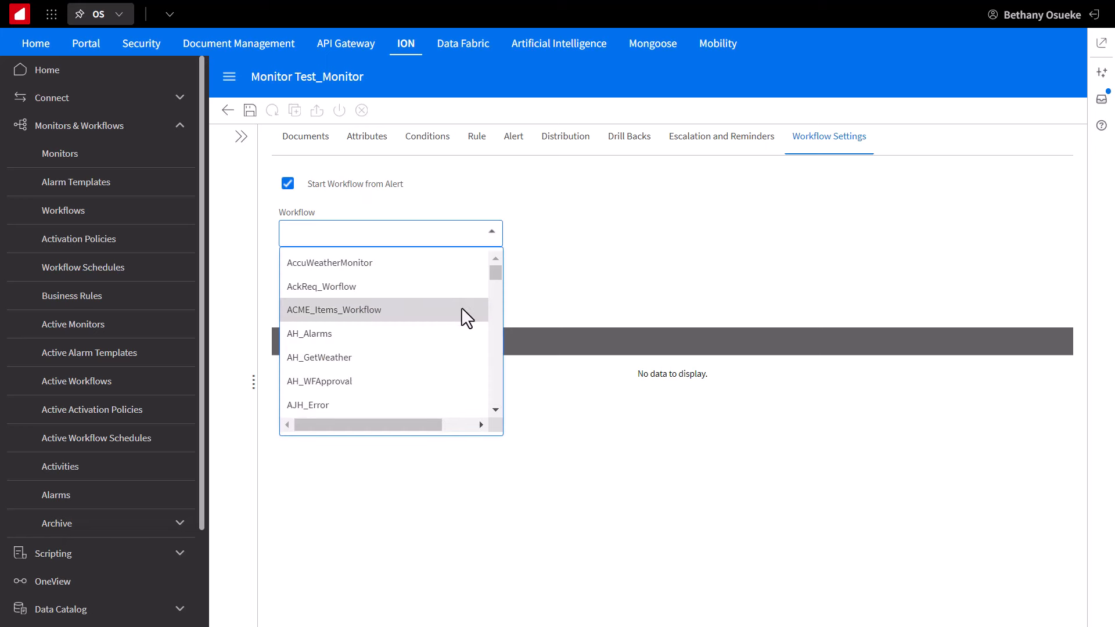
click(333, 309)
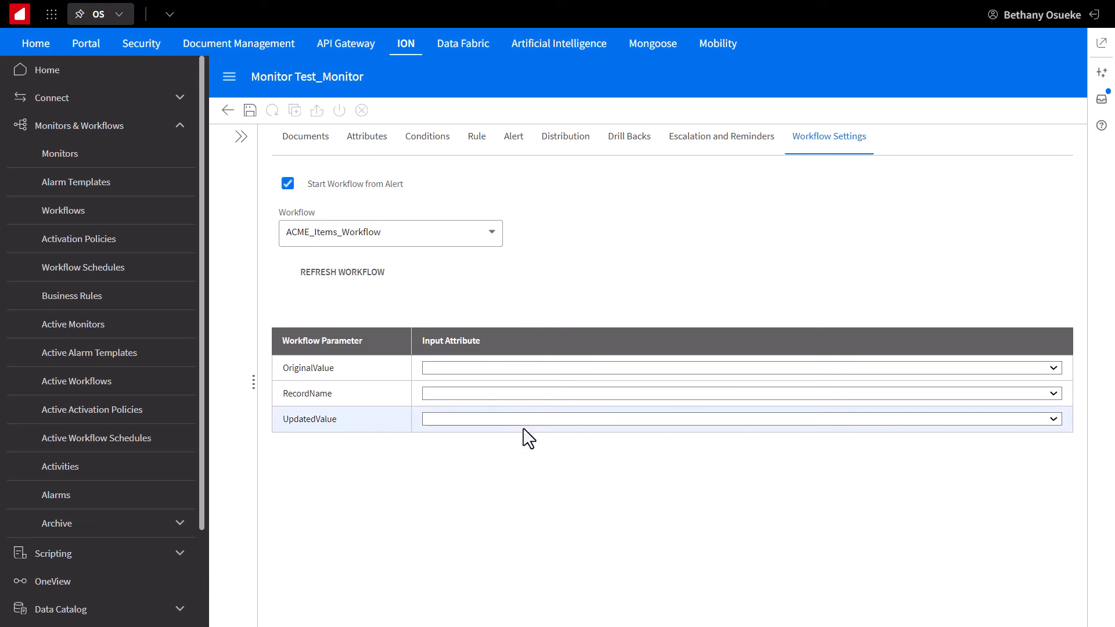
mouse_move(558, 399)
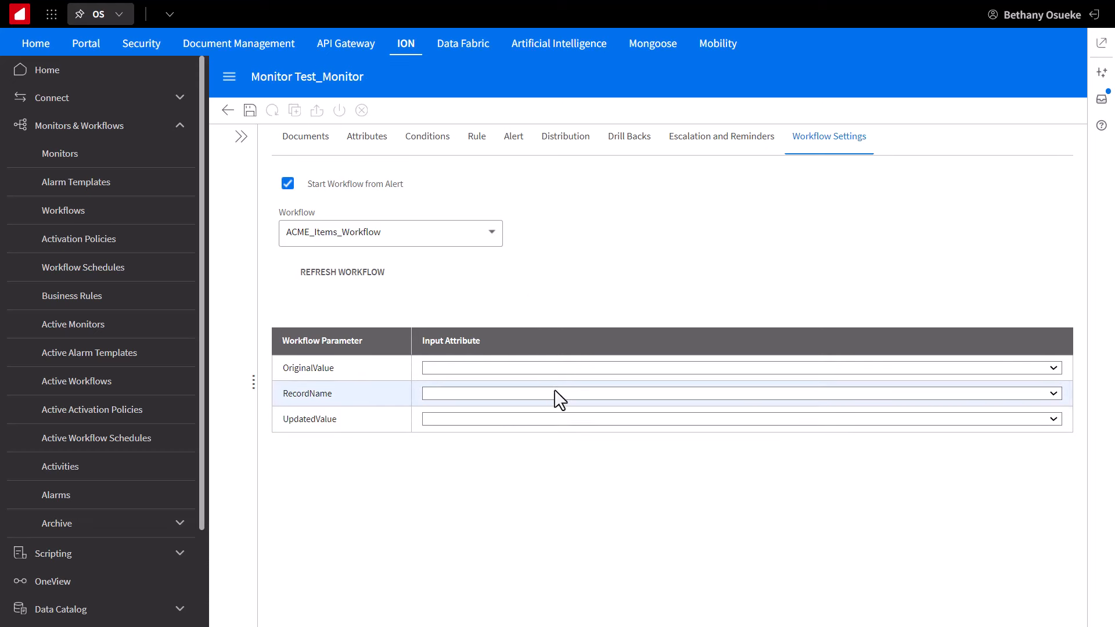
mouse_move(541, 245)
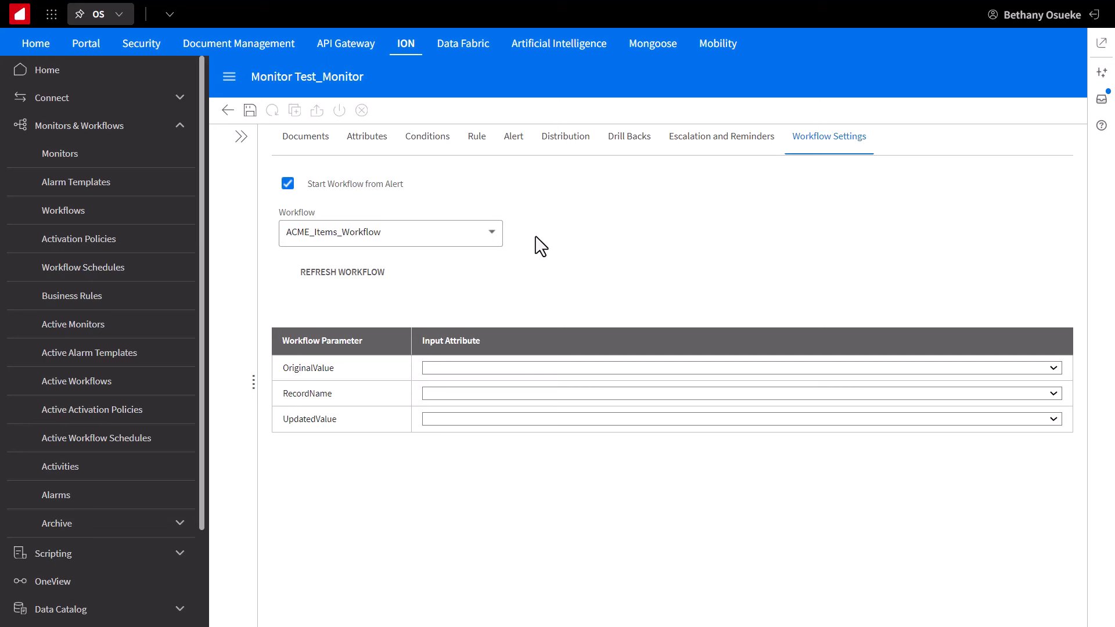
click(249, 109)
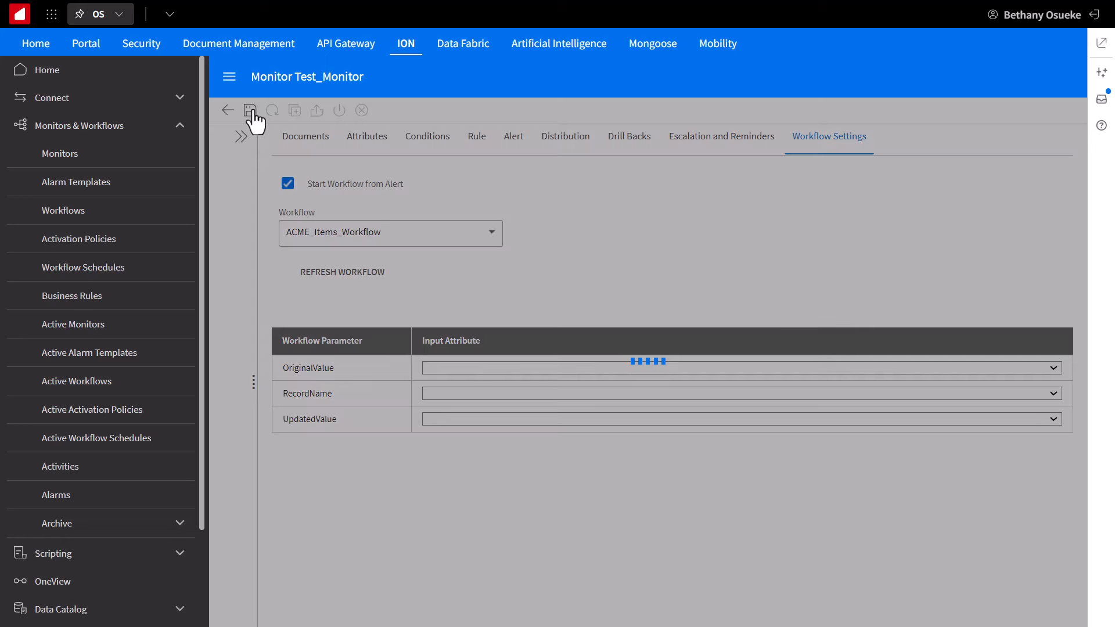
click(248, 111)
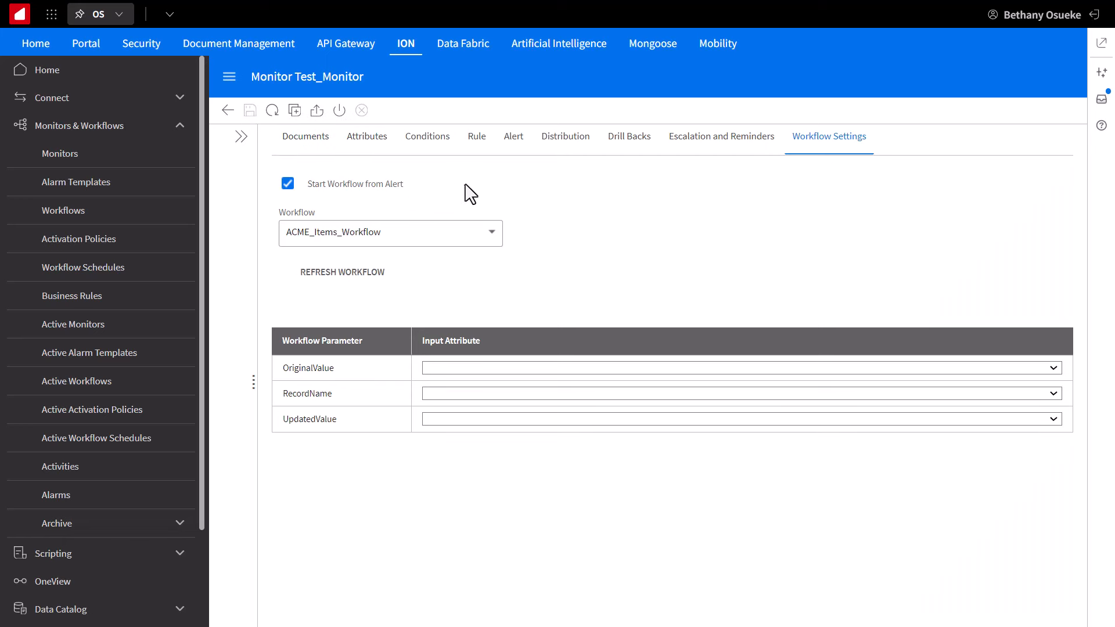
mouse_move(339, 111)
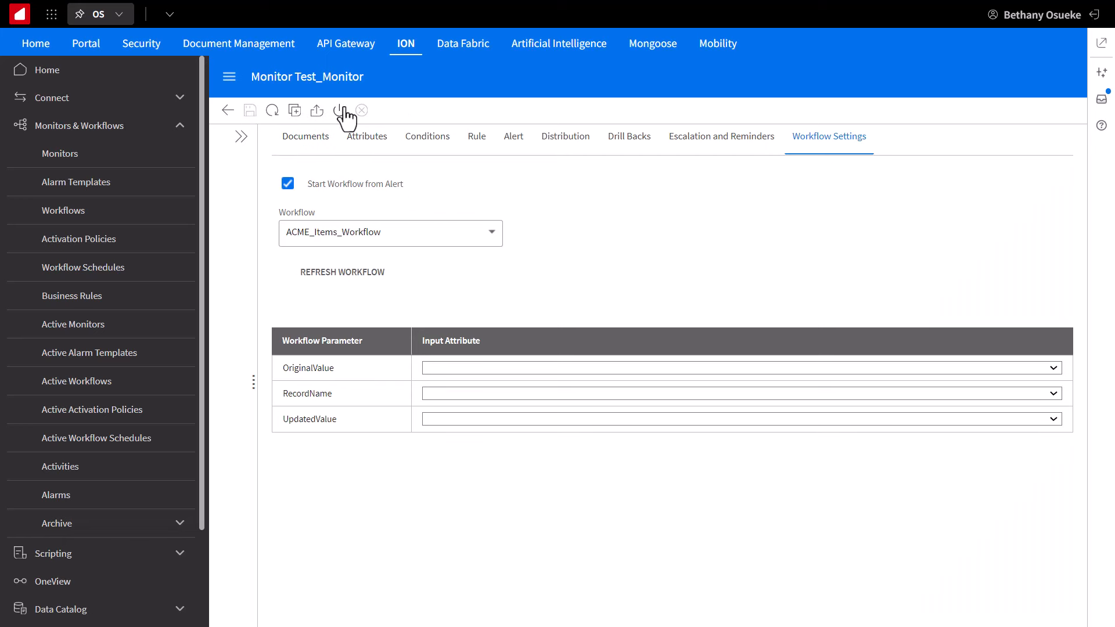